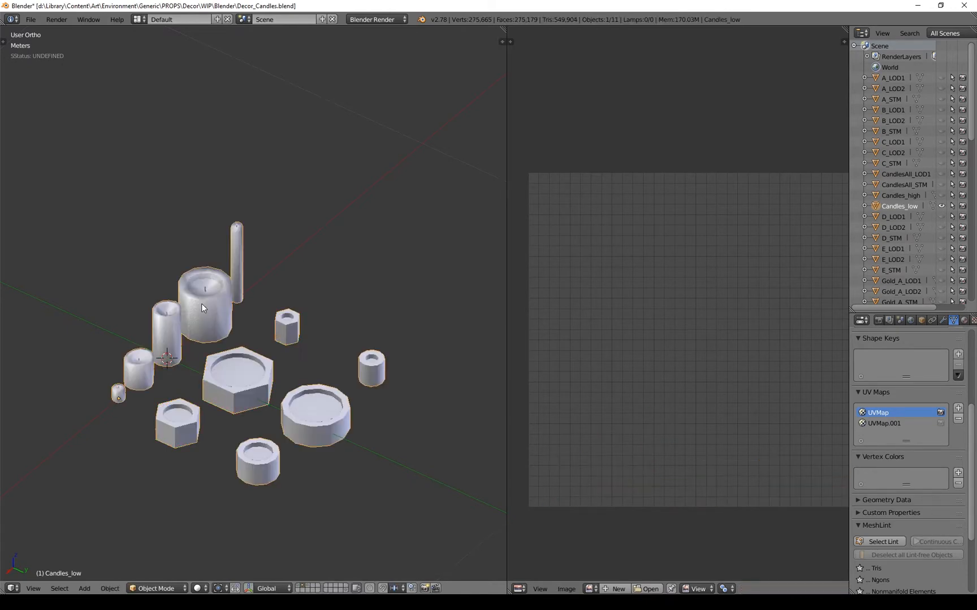
# Show Candles_low's UV layout in Edit Mode with a widened UV/Image Editor
pyautogui.press('Tab')
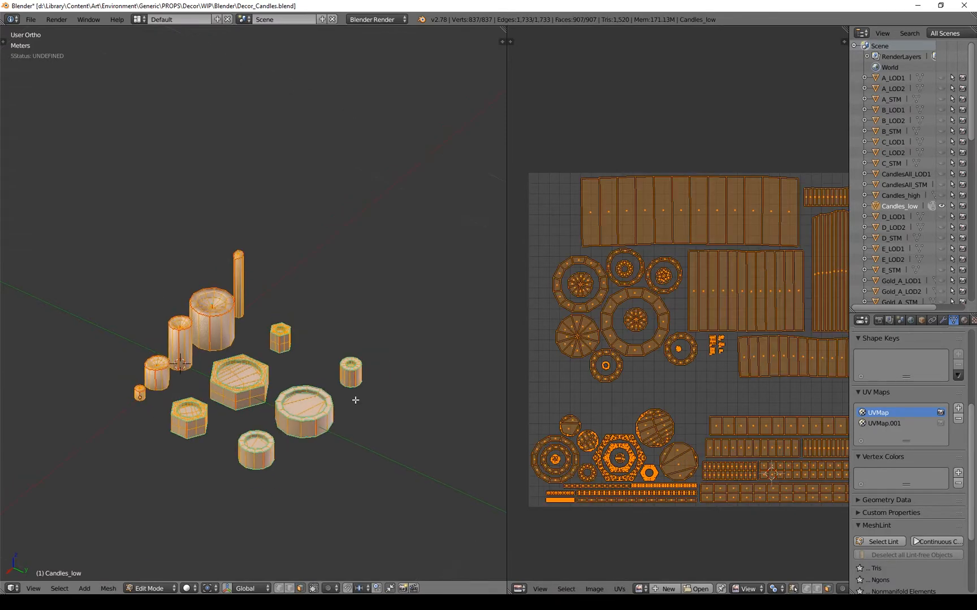
pyautogui.moveTo(508, 384); pyautogui.dragTo(403, 384)
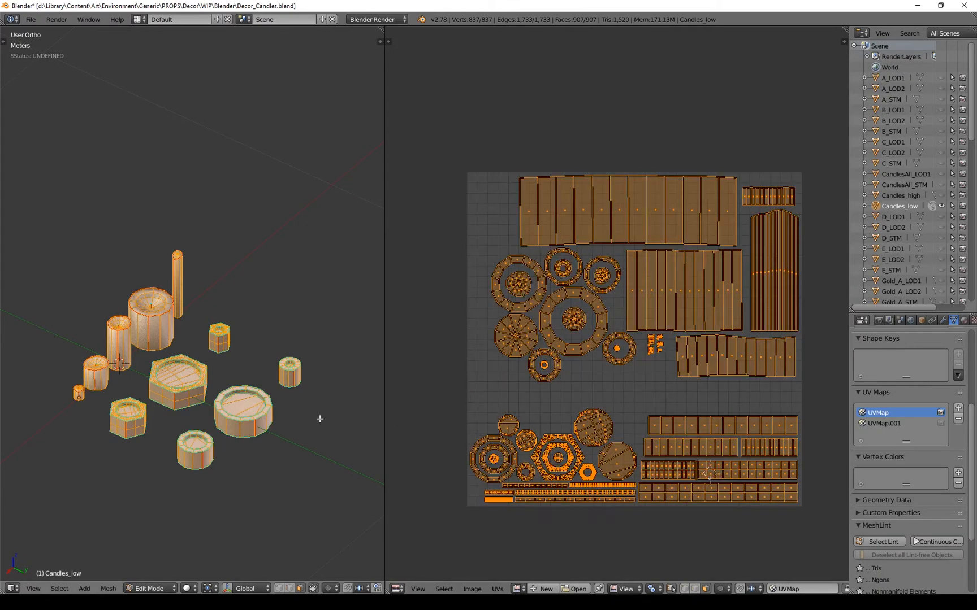
pyautogui.moveTo(198, 410)
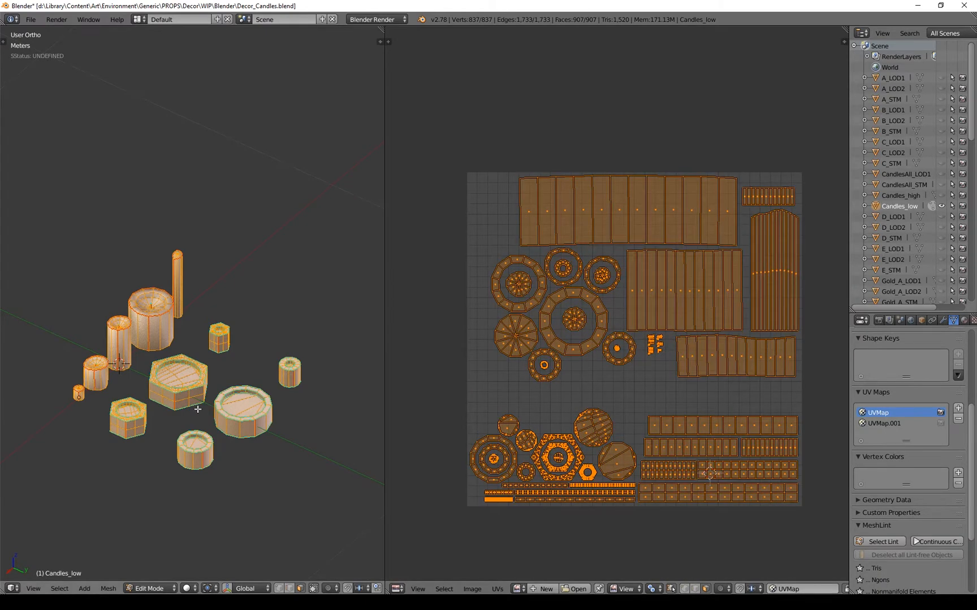
pyautogui.press('Tab')
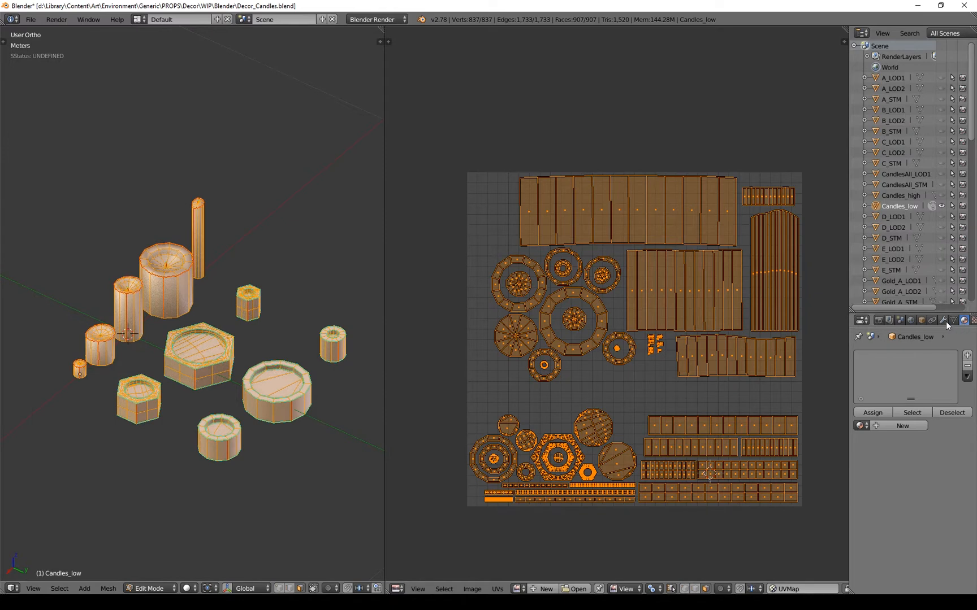
# Review the low-poly UVs, then make Candles_high active in Object Mode showing its blue, green and red colour ID
pyautogui.click(943, 320)
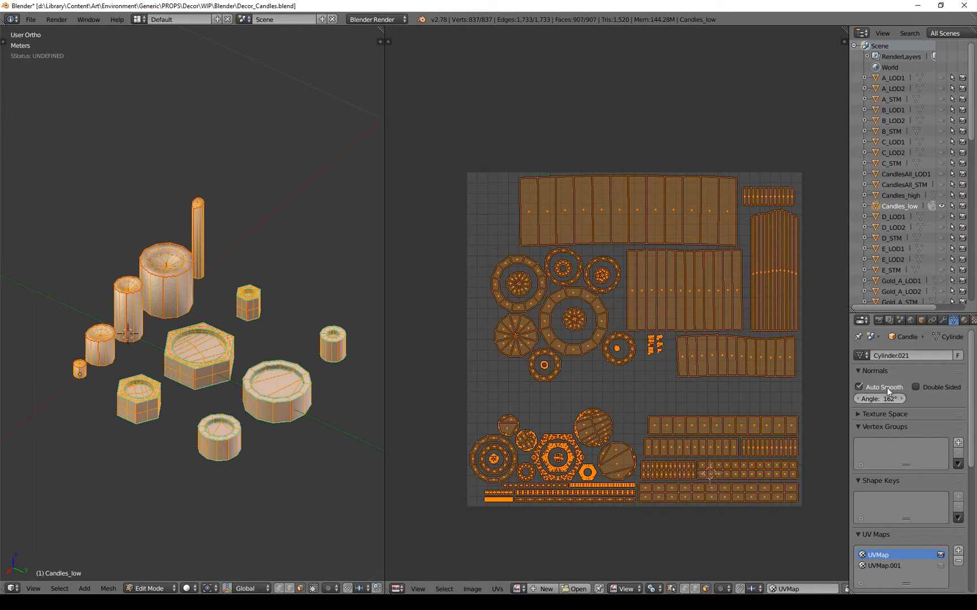
pyautogui.moveTo(157, 318)
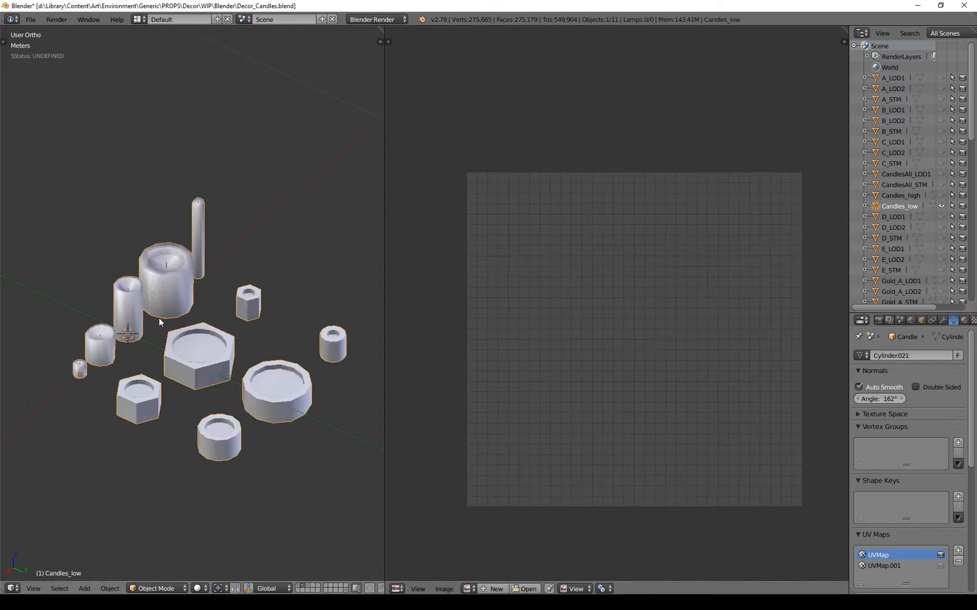
pyautogui.press('Tab')
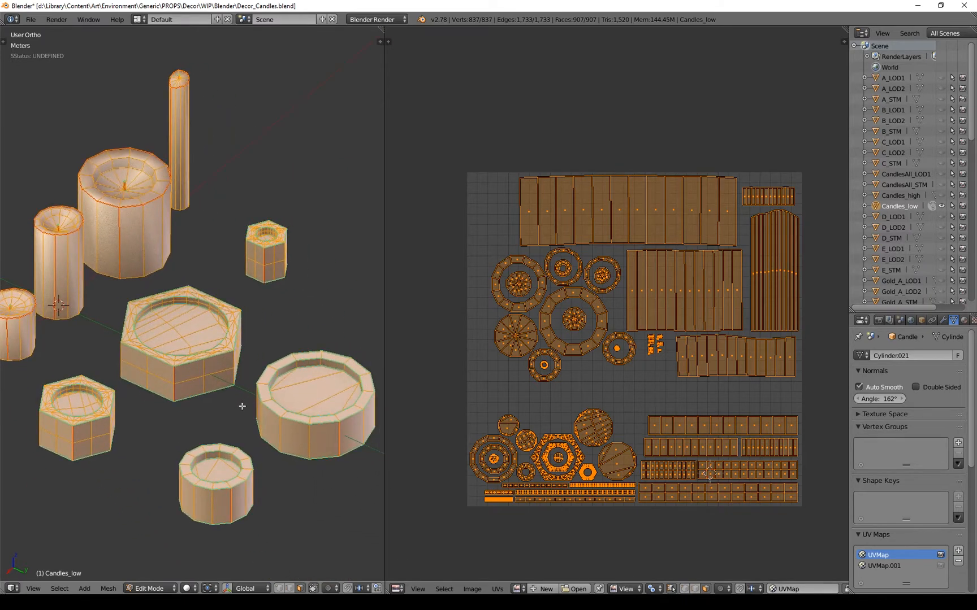
pyautogui.moveTo(175, 412)
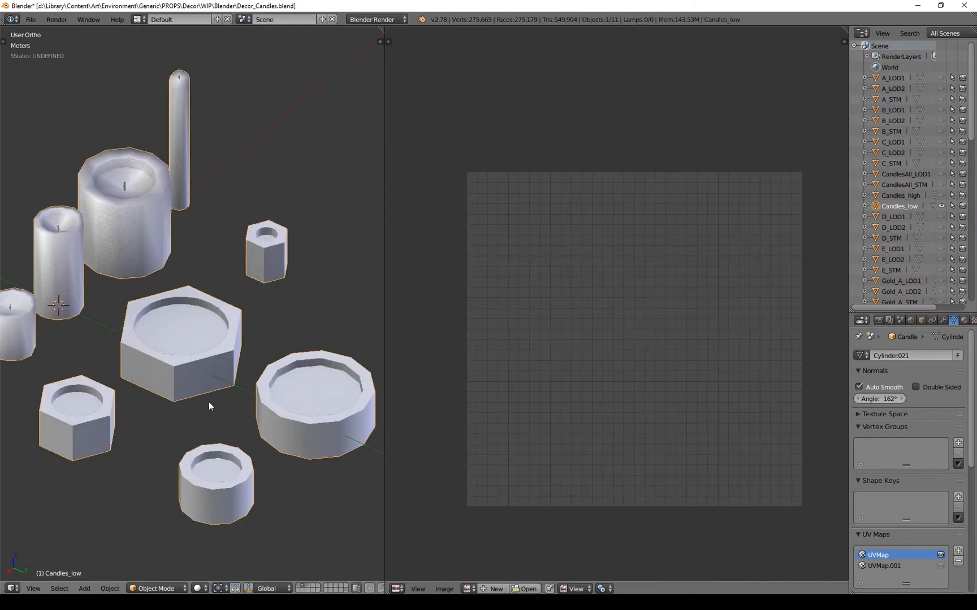
pyautogui.click(942, 205)
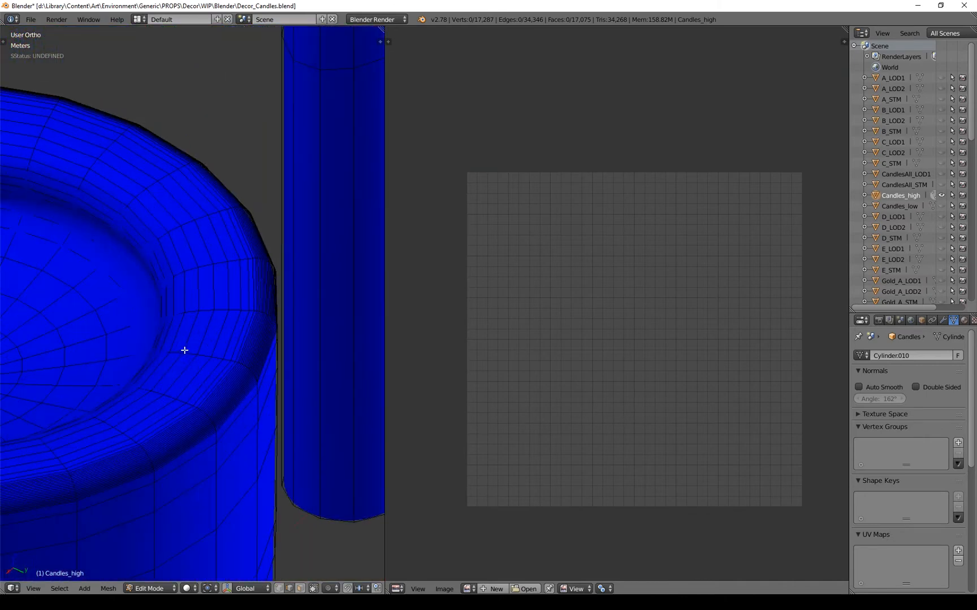
pyautogui.press('Tab')
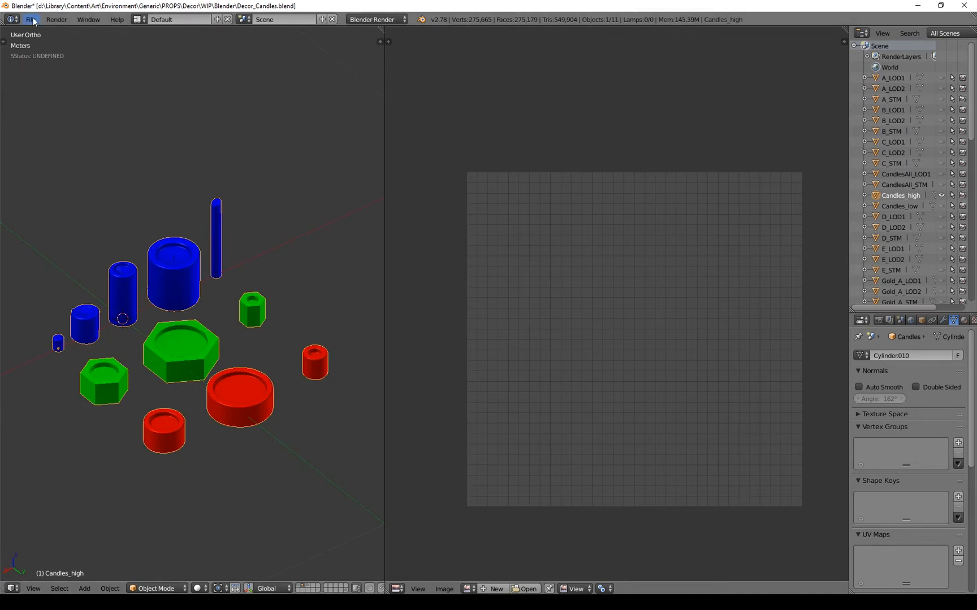
# Start an FBX export of the selected candles, mesh only with -X forward, Z up and no baked animation
pyautogui.click(30, 19)
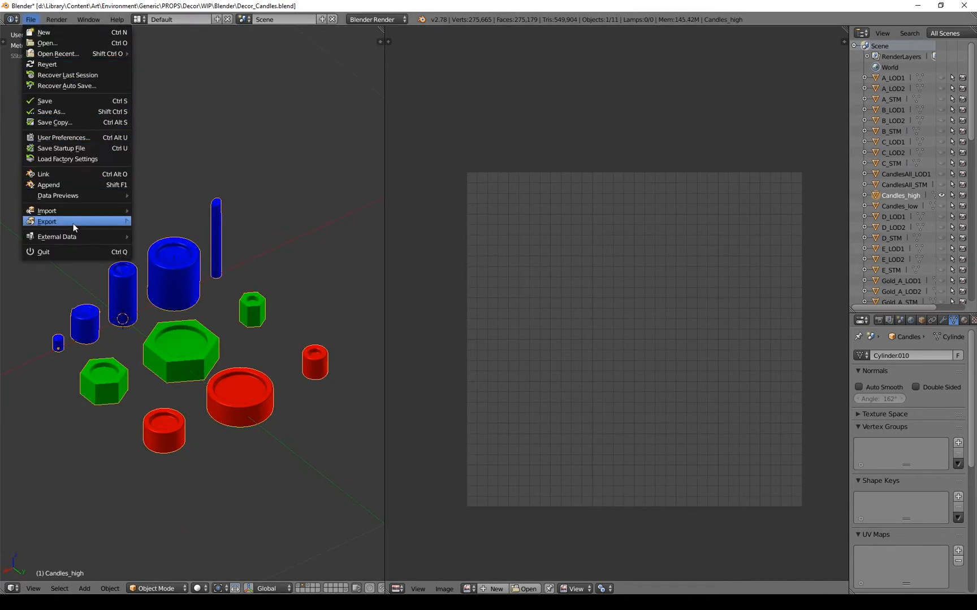
pyautogui.click(46, 221)
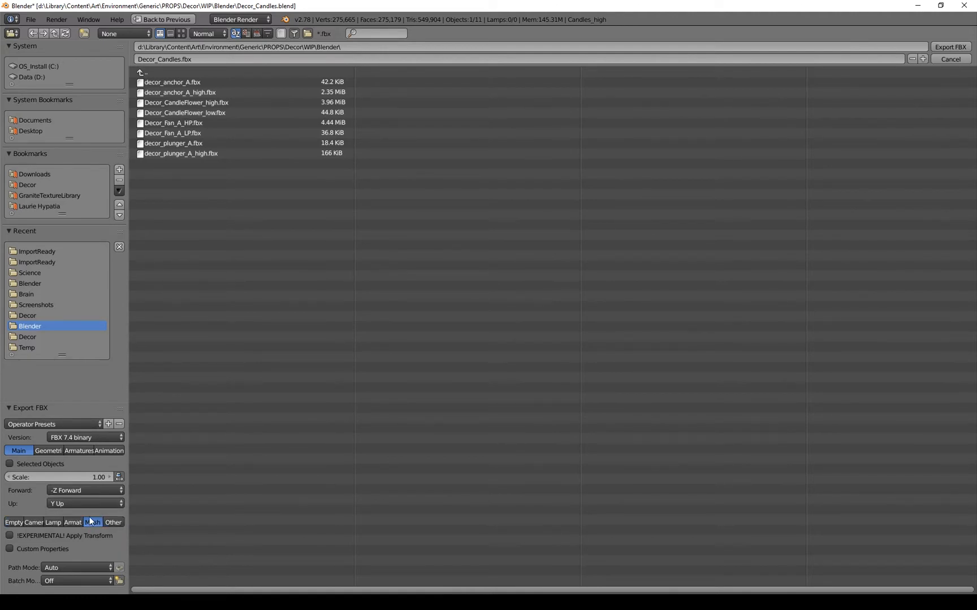
pyautogui.click(48, 450)
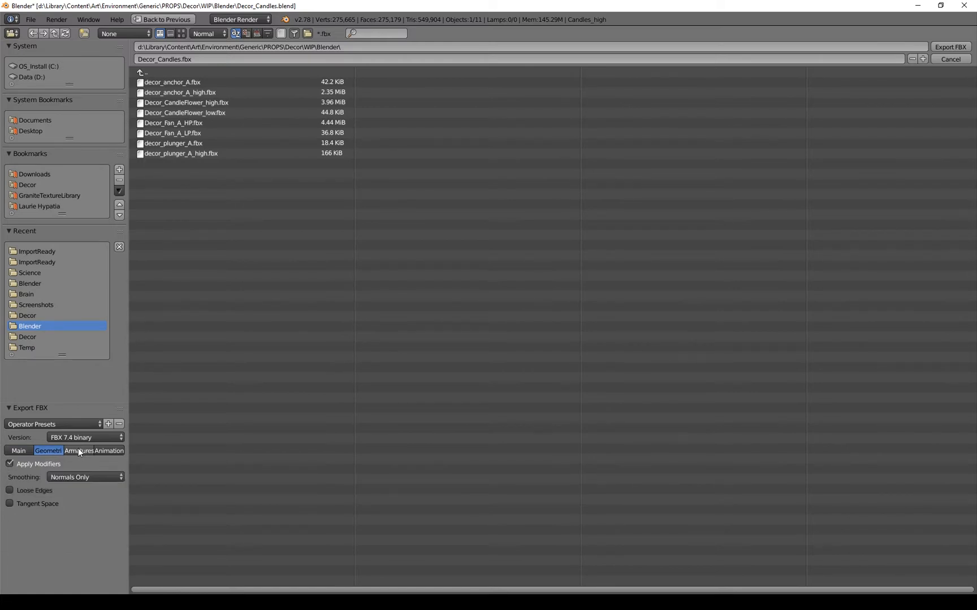
pyautogui.click(78, 450)
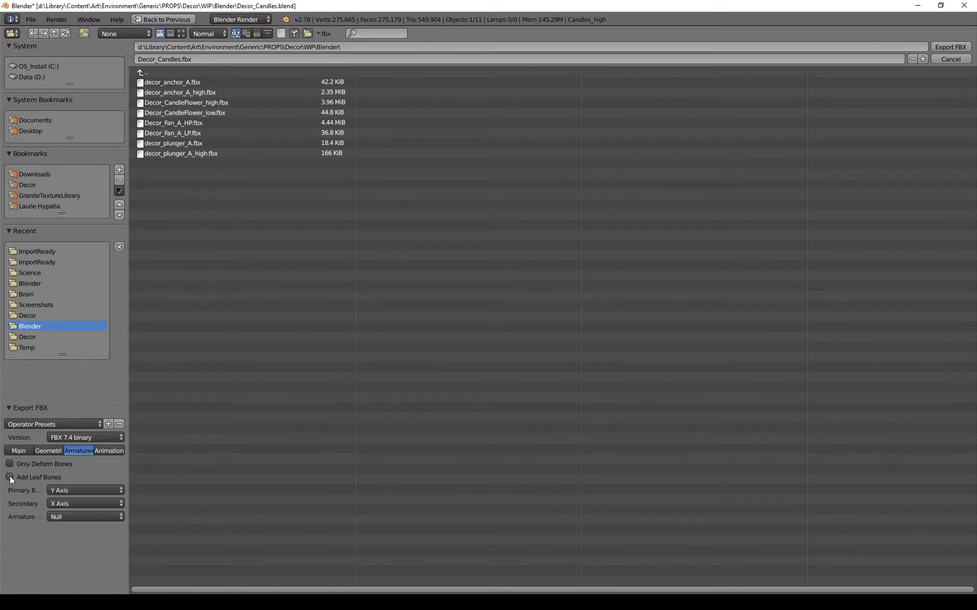
pyautogui.click(108, 449)
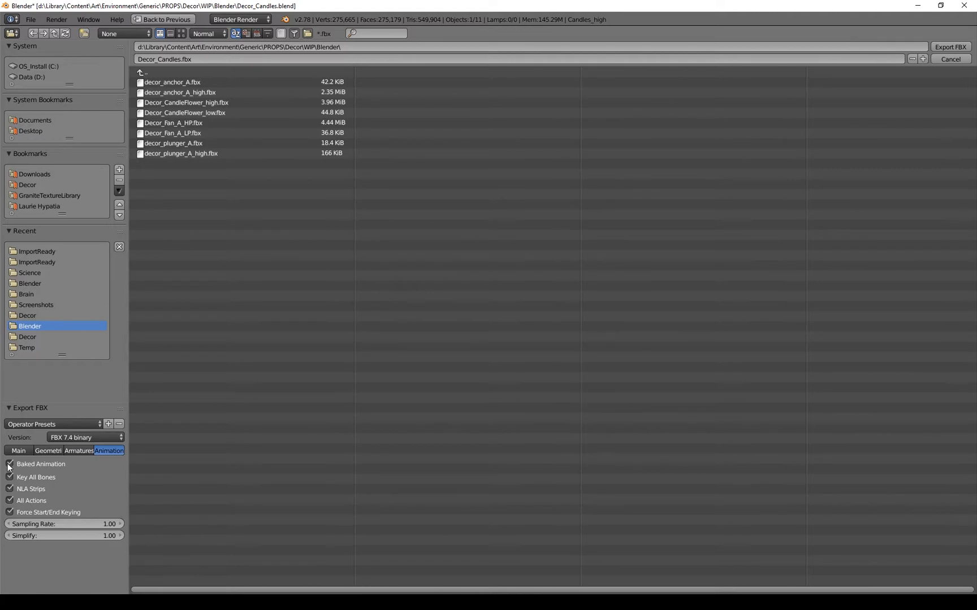
pyautogui.click(18, 450)
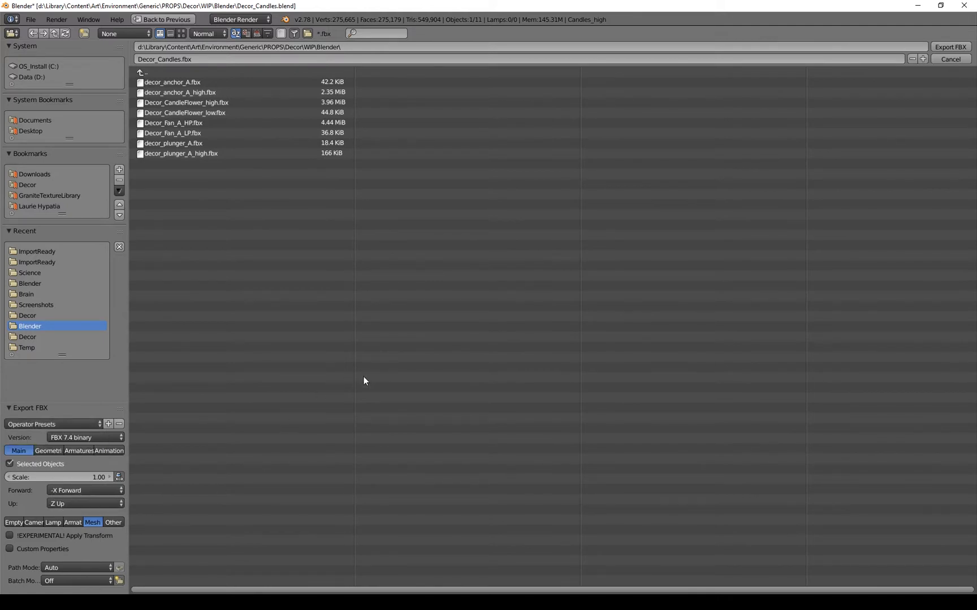
pyautogui.moveTo(408, 167)
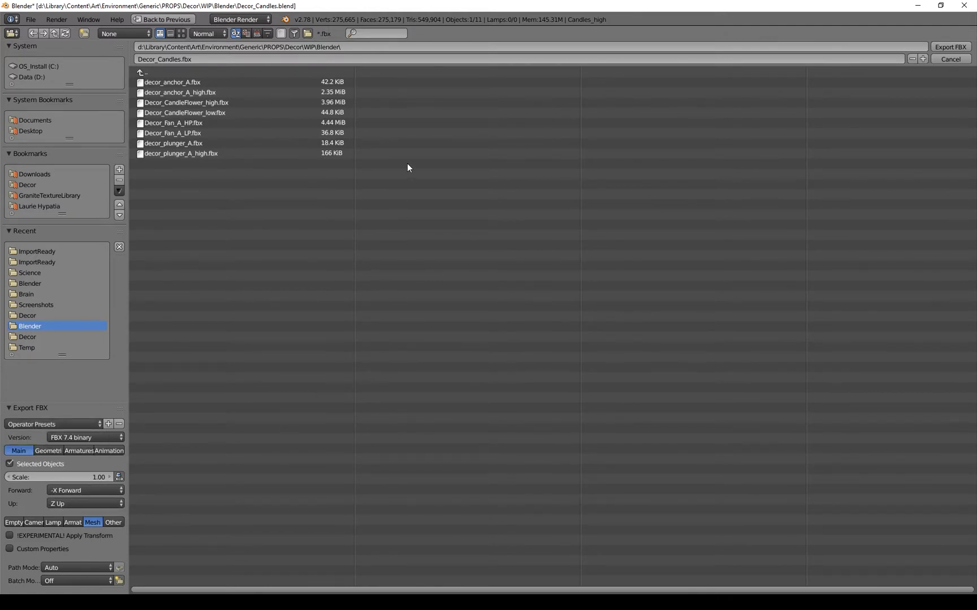
pyautogui.moveTo(33, 135)
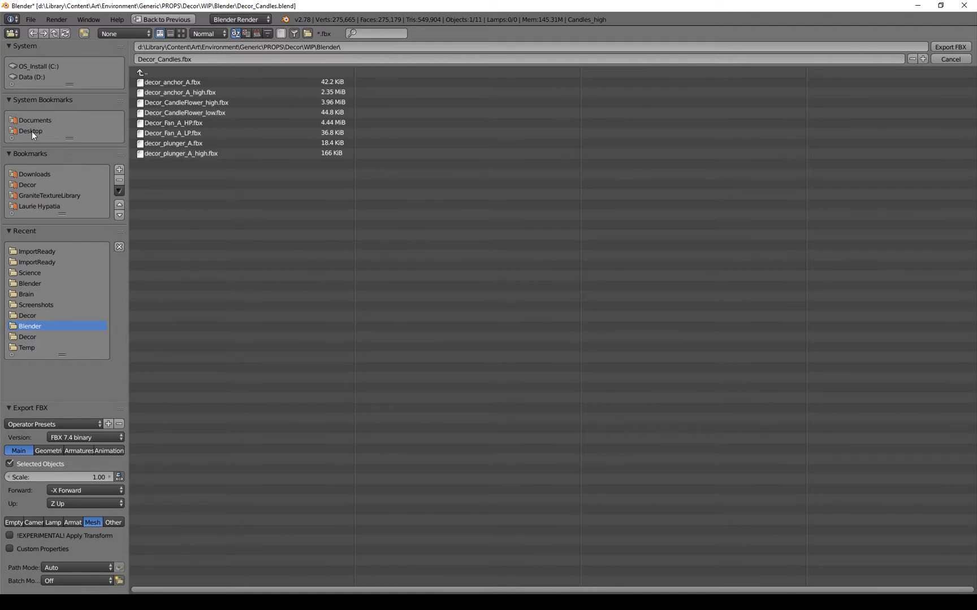
# Export to the Desktop as Decor_Candles_high.fbx and begin the export for the low-poly candles
pyautogui.click(30, 131)
pyautogui.write('_high')
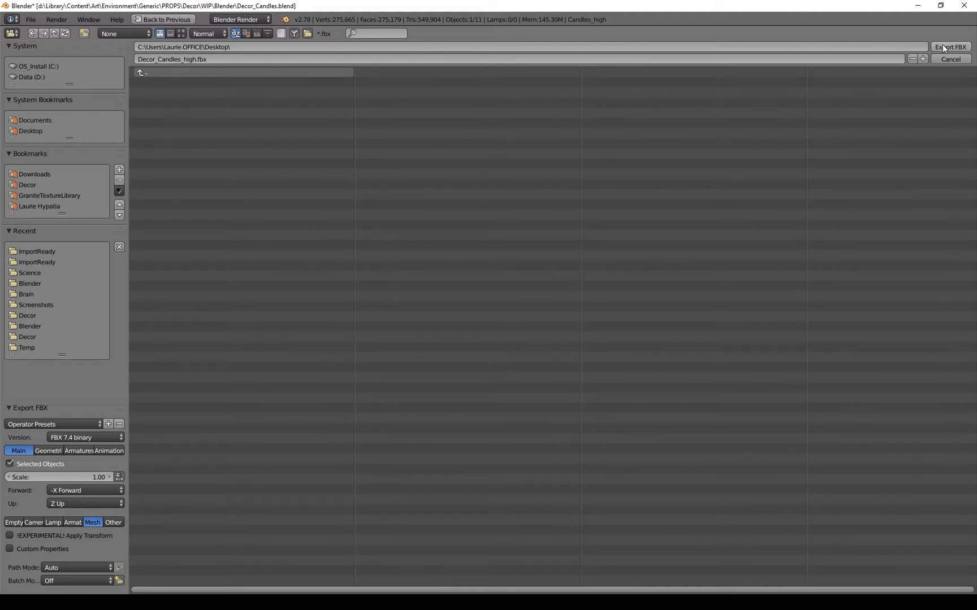
pyautogui.moveTo(681, 102)
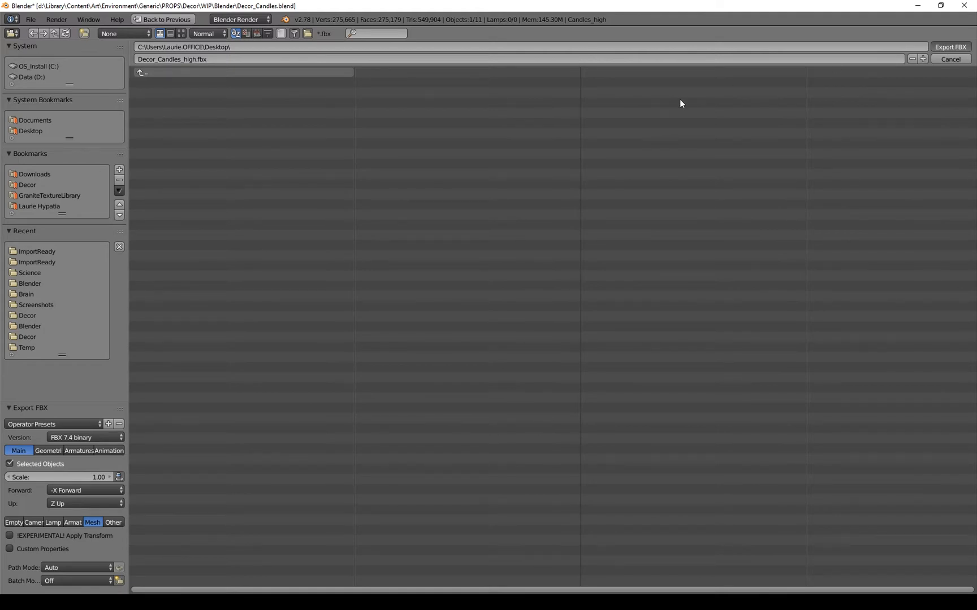
pyautogui.click(949, 59)
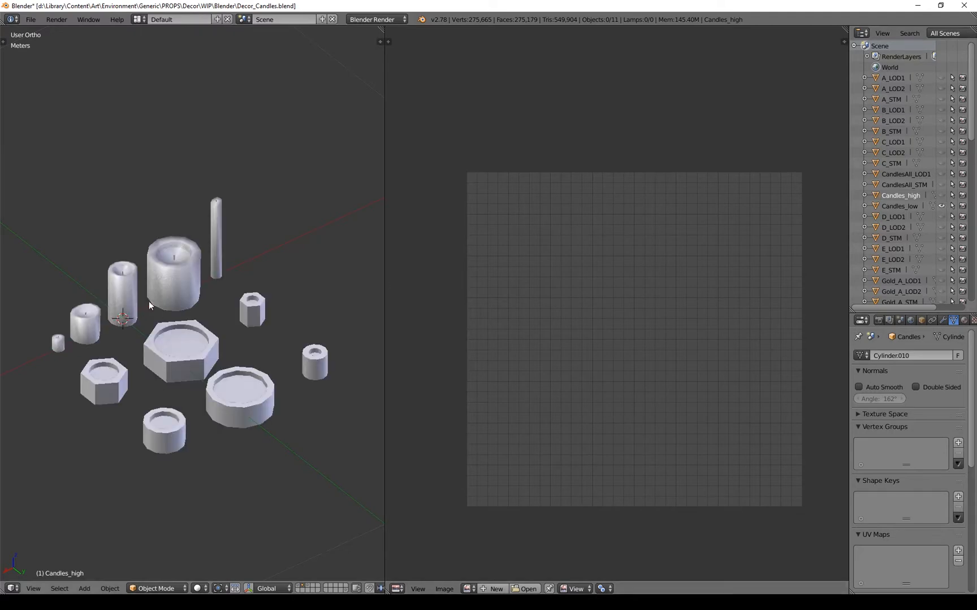
pyautogui.click(30, 19)
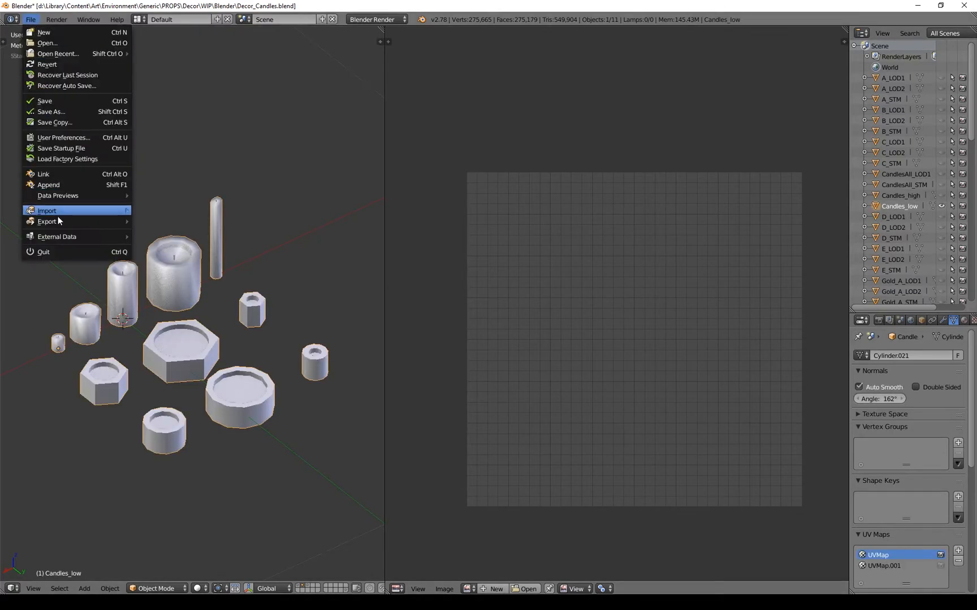
pyautogui.click(47, 221)
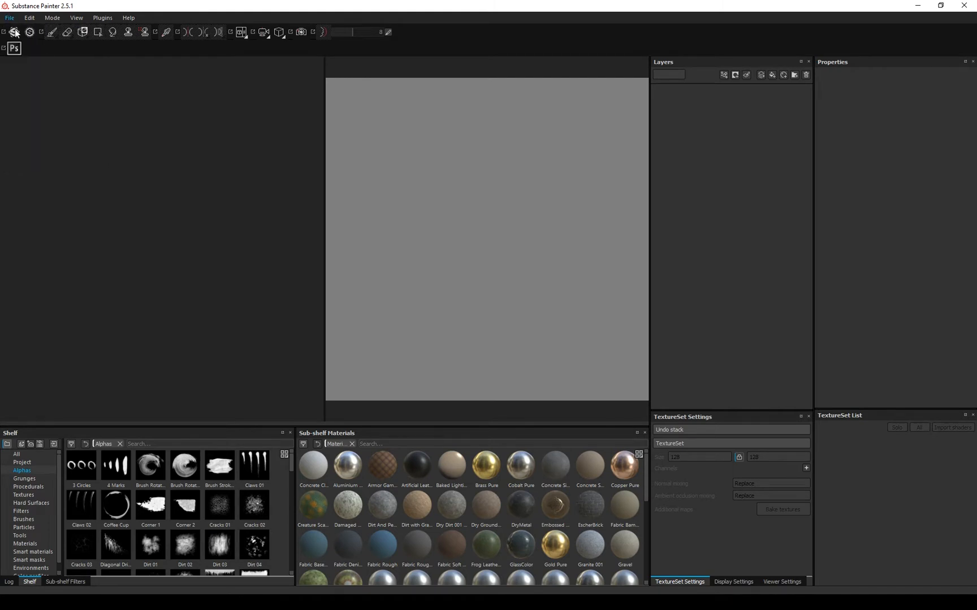
# Create a new Unreal Engine 4 project using Decor_Candles_low.fbx as the mesh
pyautogui.click(10, 17)
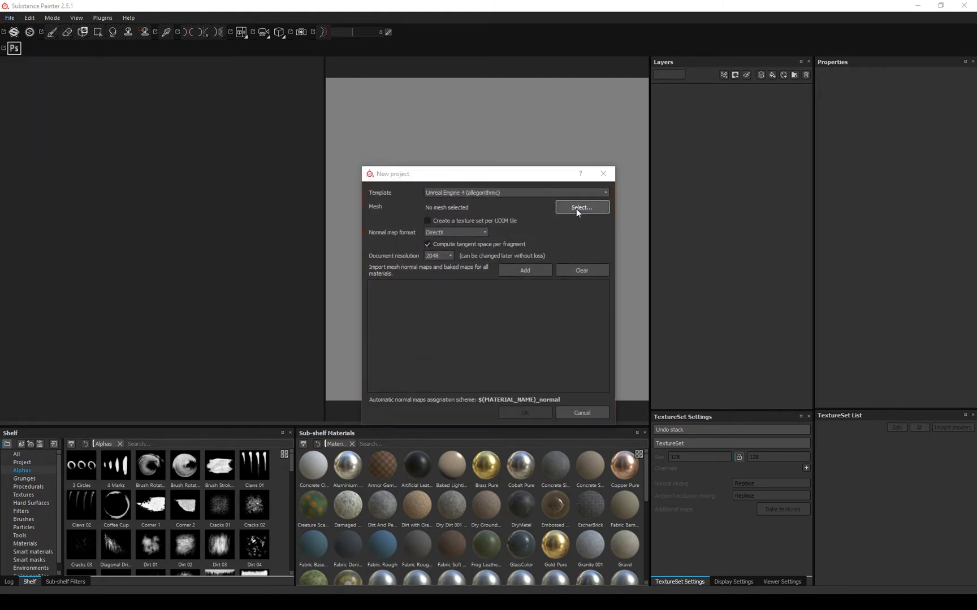
pyautogui.click(581, 207)
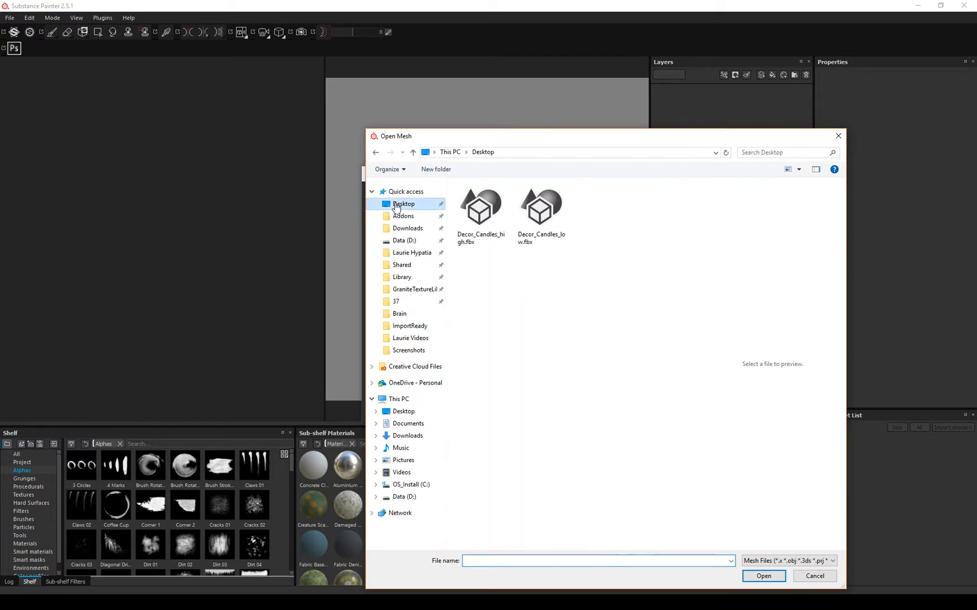
pyautogui.click(541, 205)
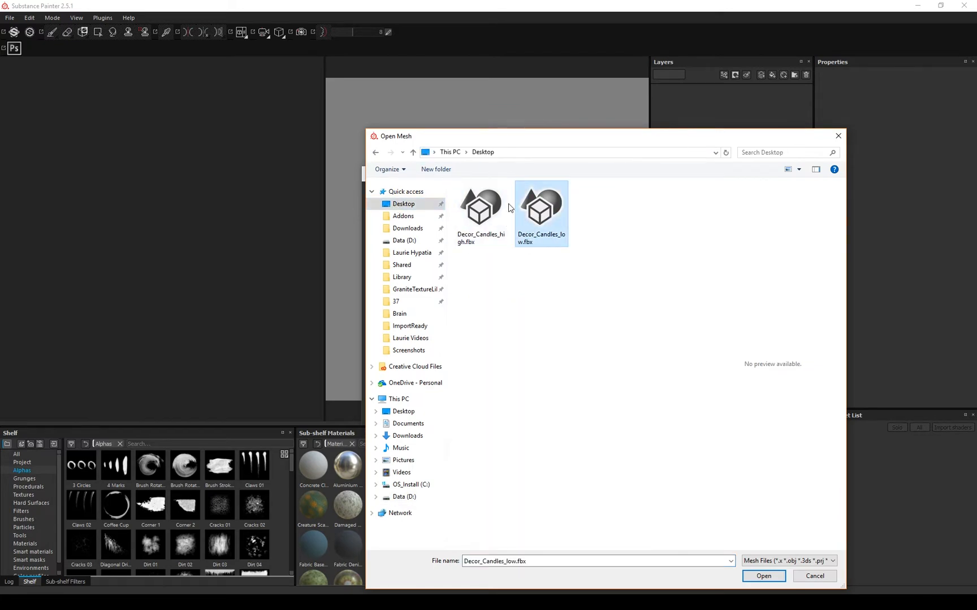
pyautogui.click(762, 576)
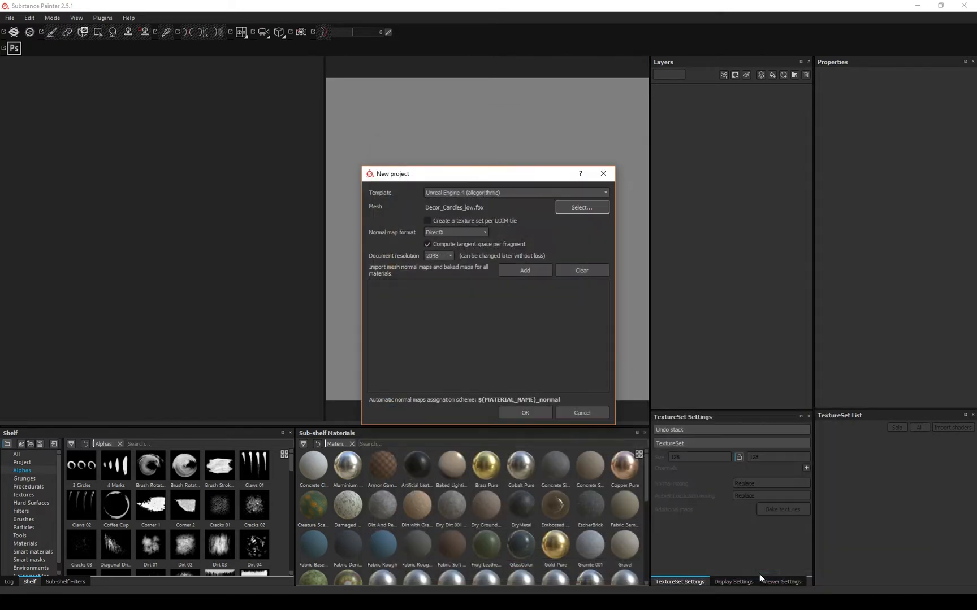
pyautogui.click(427, 220)
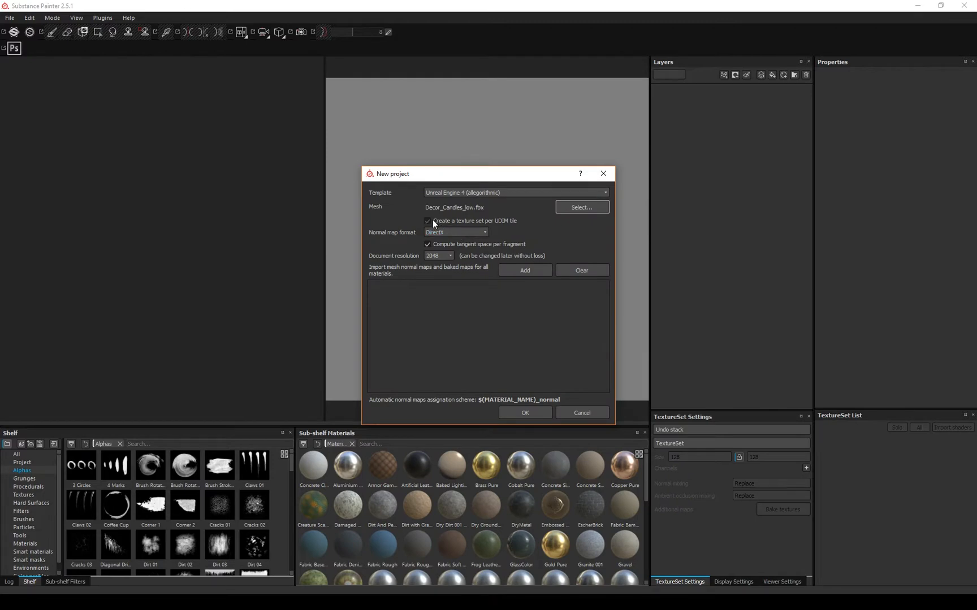
pyautogui.click(428, 220)
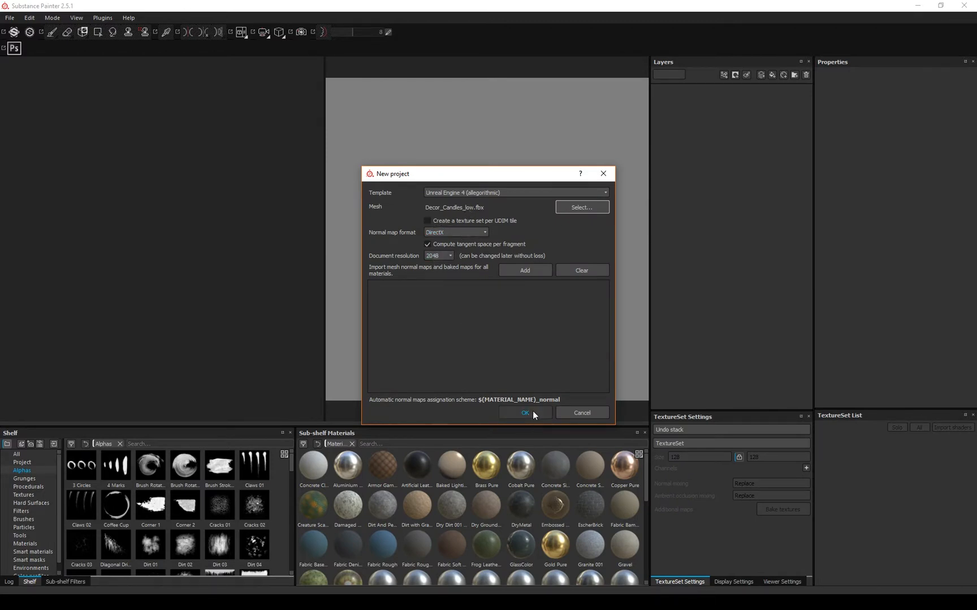
pyautogui.click(523, 413)
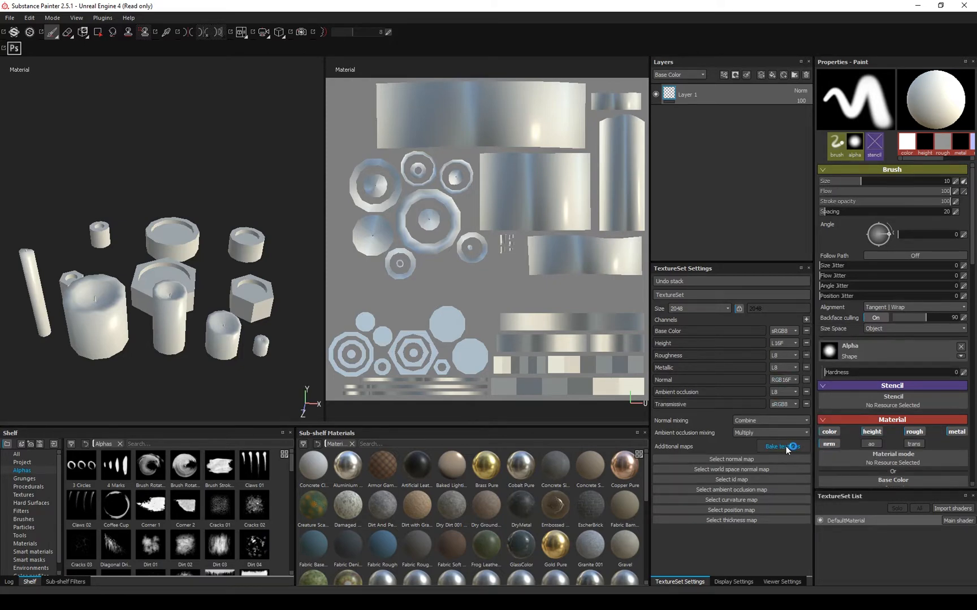
# Set bake output size to 1024 and load Decor_Candles_high.fbx as the high definition mesh
pyautogui.click(777, 447)
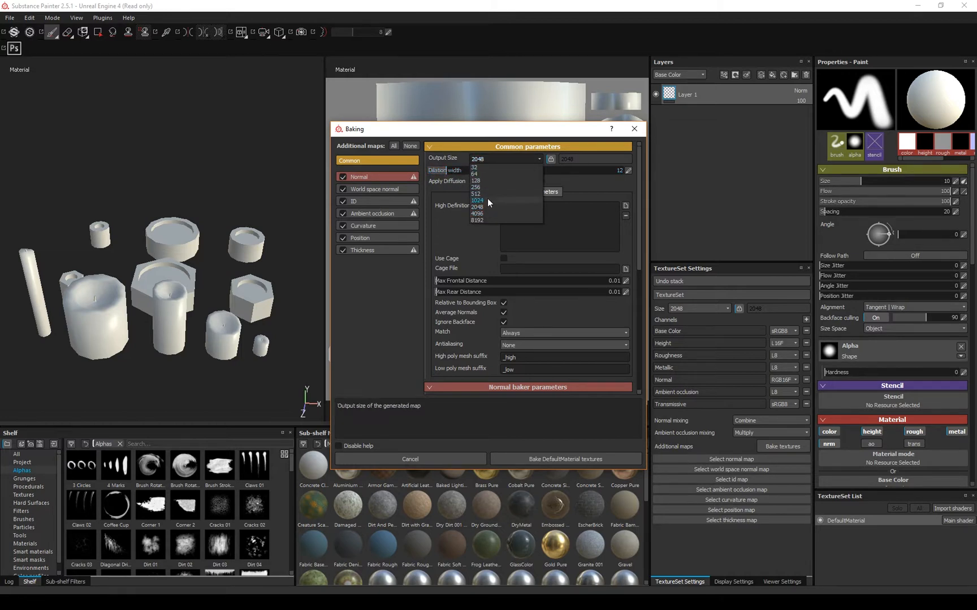
pyautogui.click(477, 200)
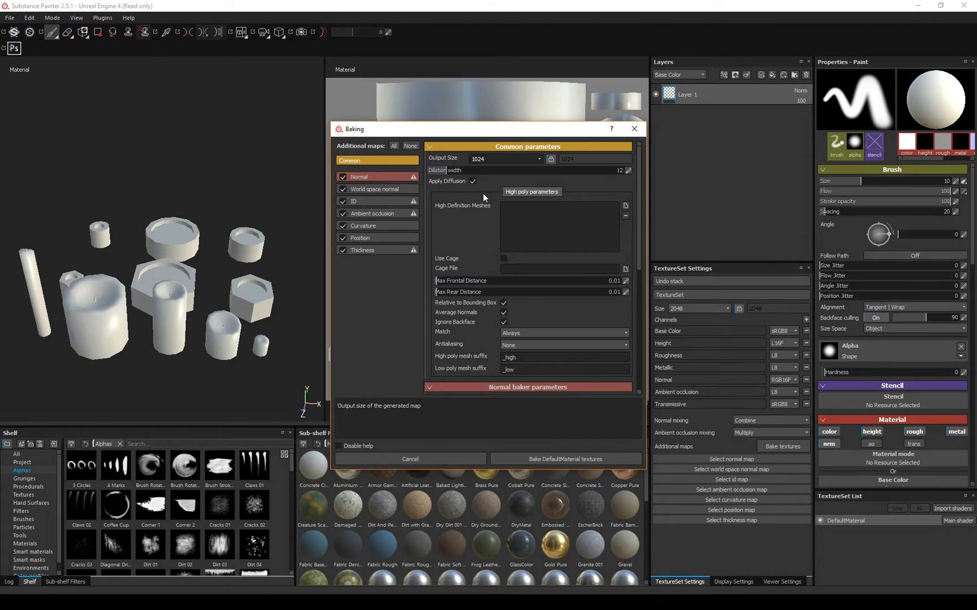
pyautogui.moveTo(626, 210)
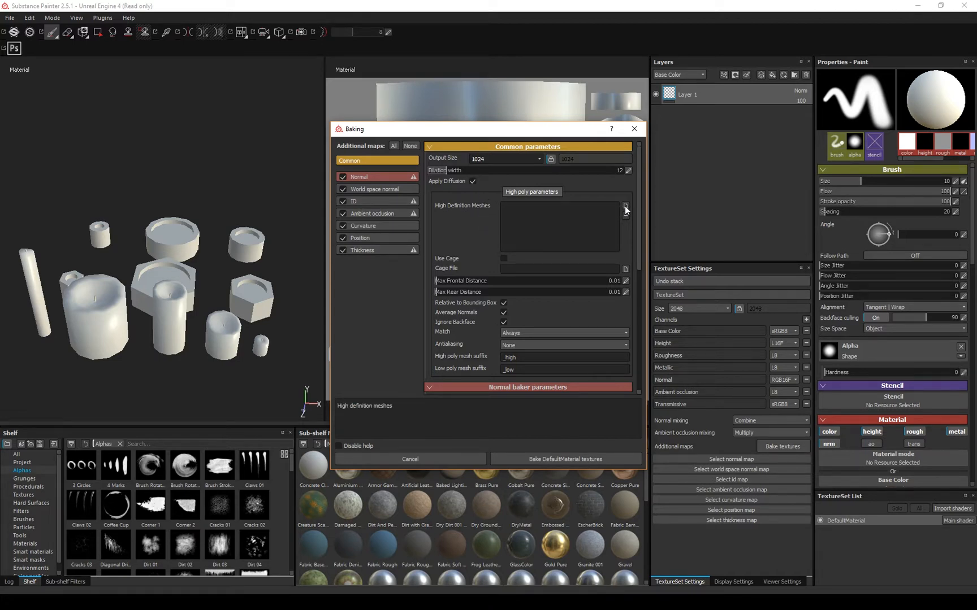
pyautogui.click(625, 207)
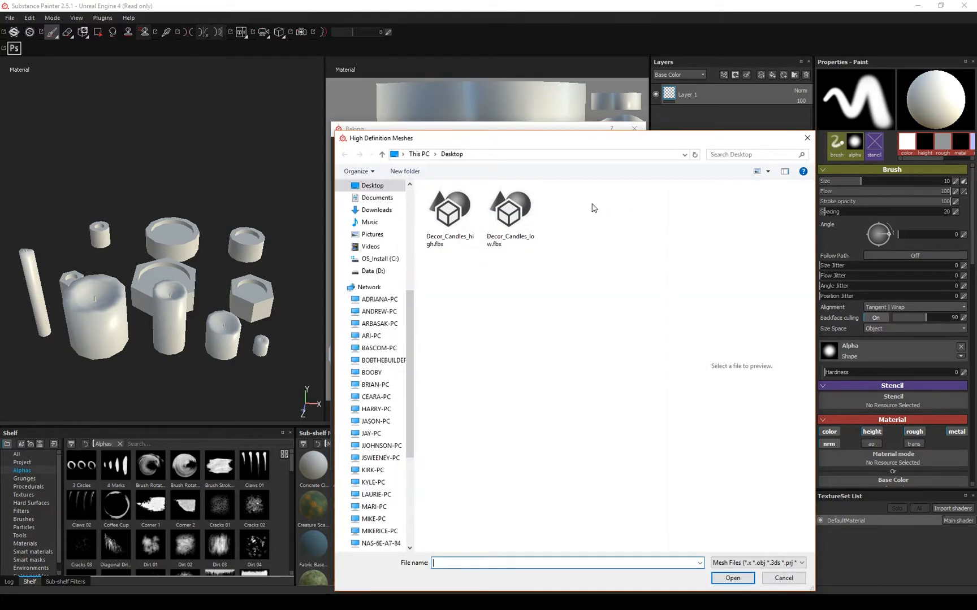
pyautogui.click(509, 207)
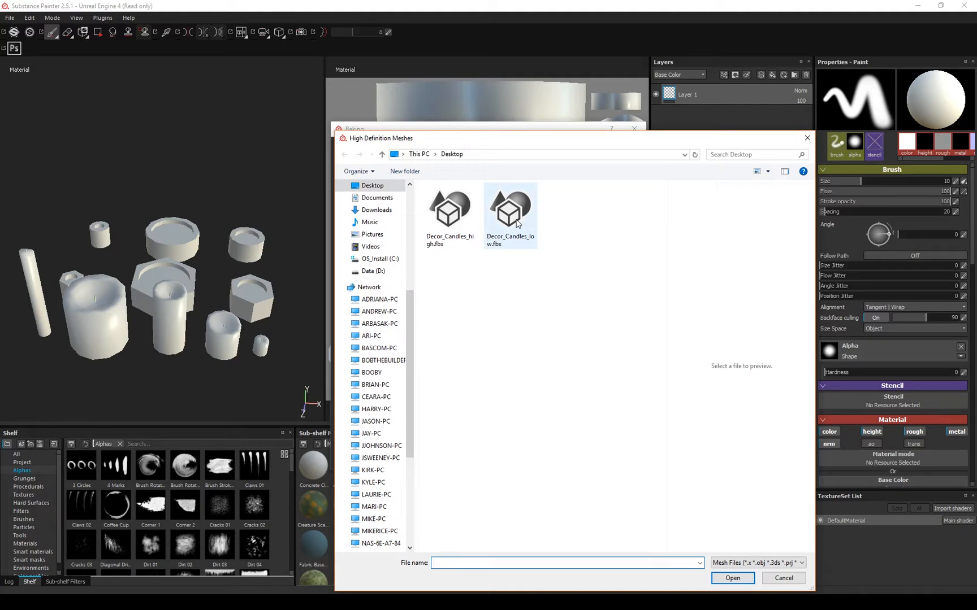
pyautogui.click(450, 210)
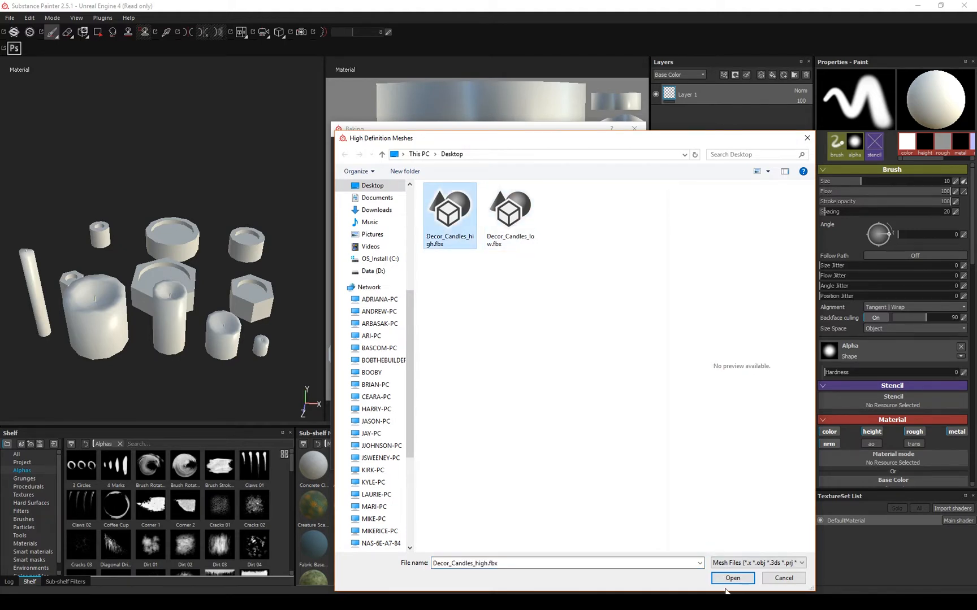
pyautogui.click(731, 577)
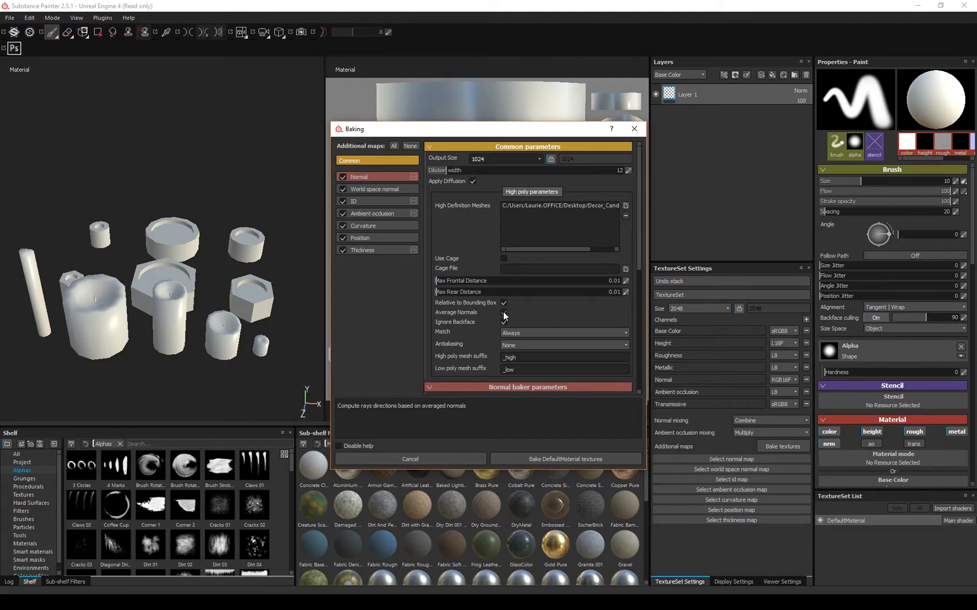
# Match high and low meshes By Mesh Name with Subsampling 4x4 antialiasing
pyautogui.click(563, 332)
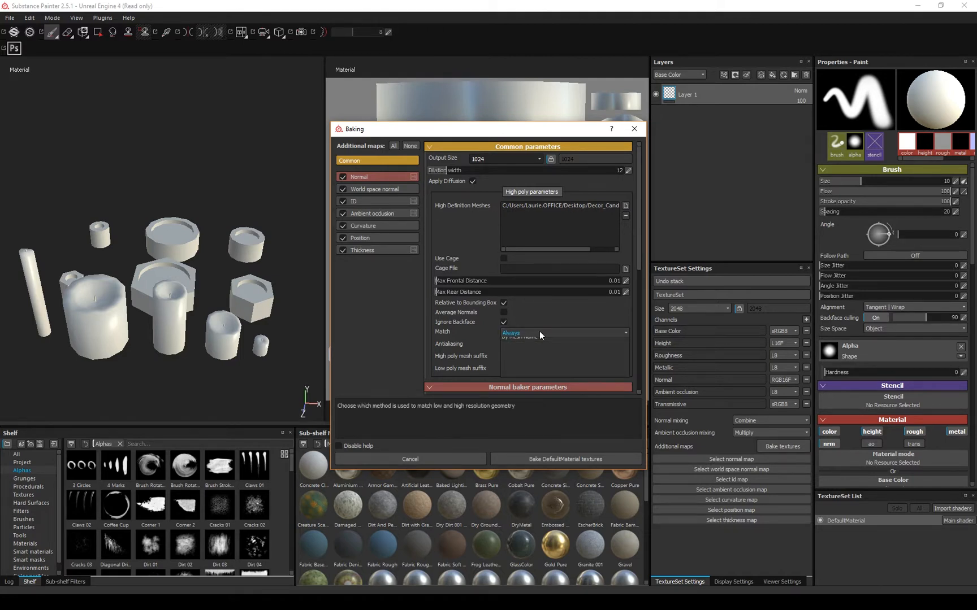
pyautogui.click(561, 333)
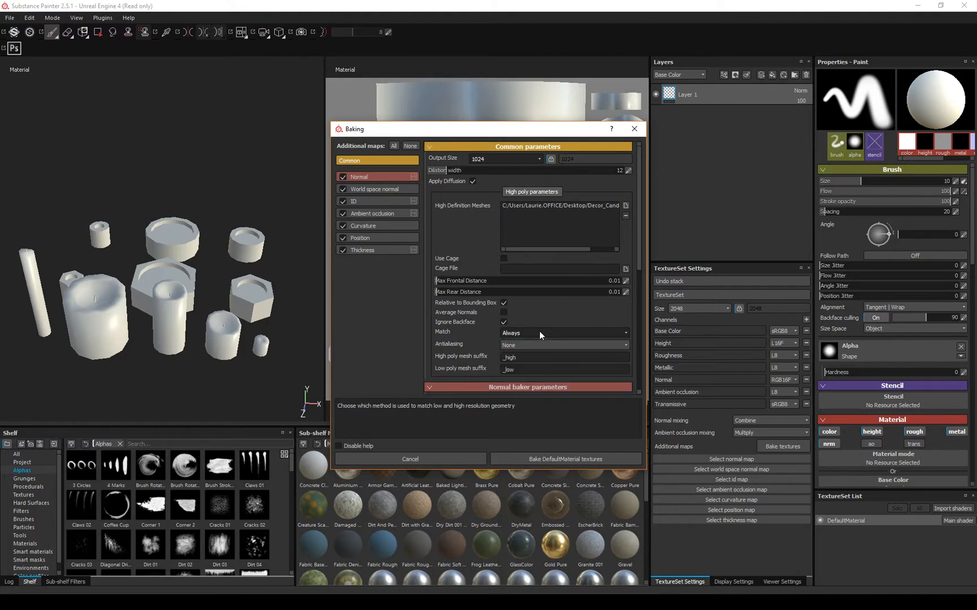
pyautogui.click(563, 333)
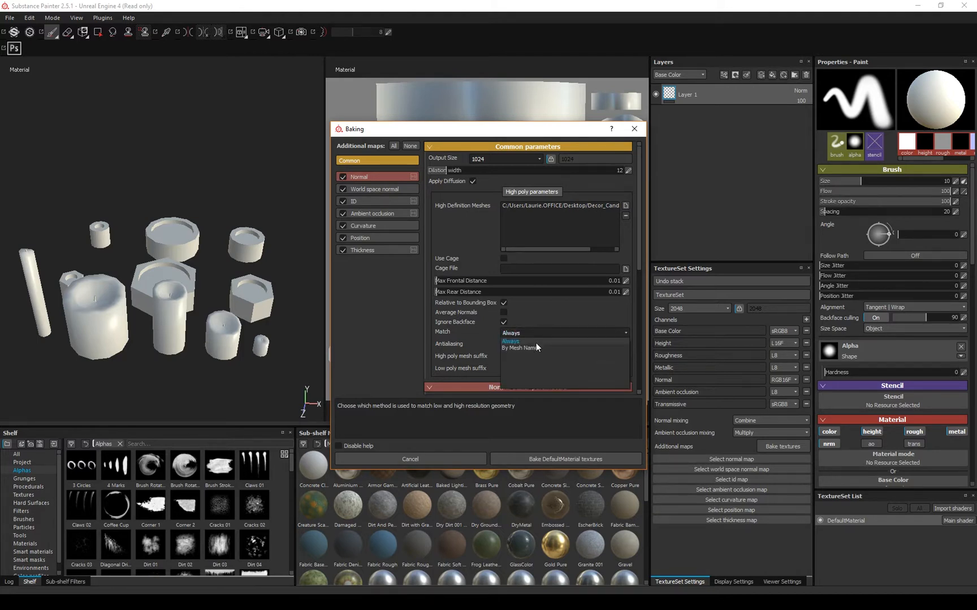
pyautogui.click(518, 347)
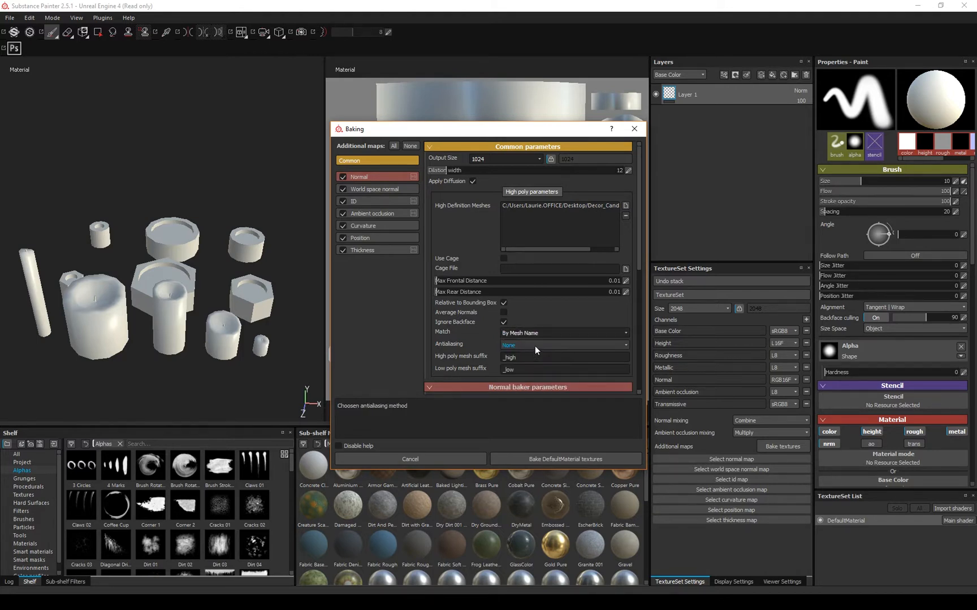
pyautogui.click(564, 345)
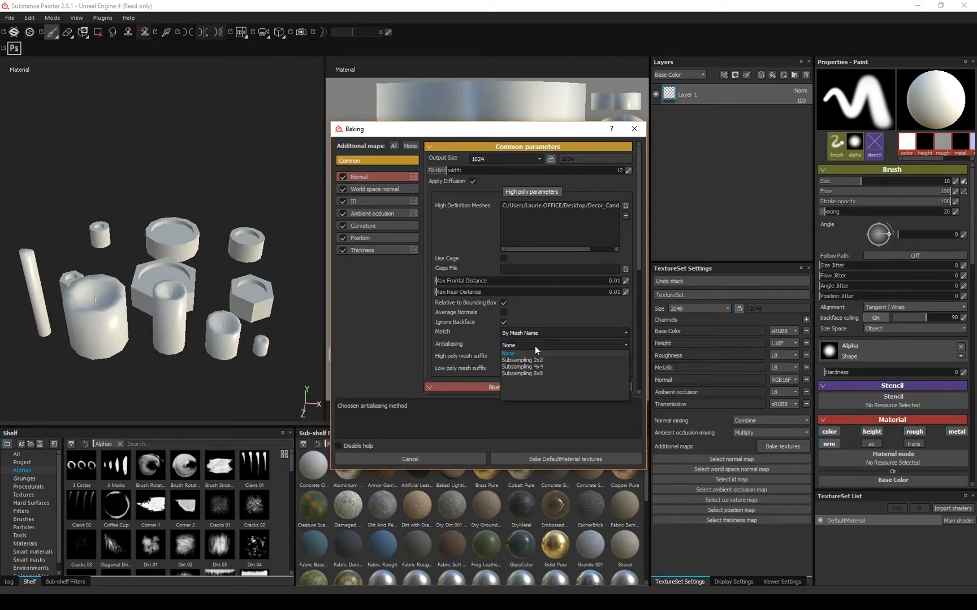
pyautogui.moveTo(533, 366)
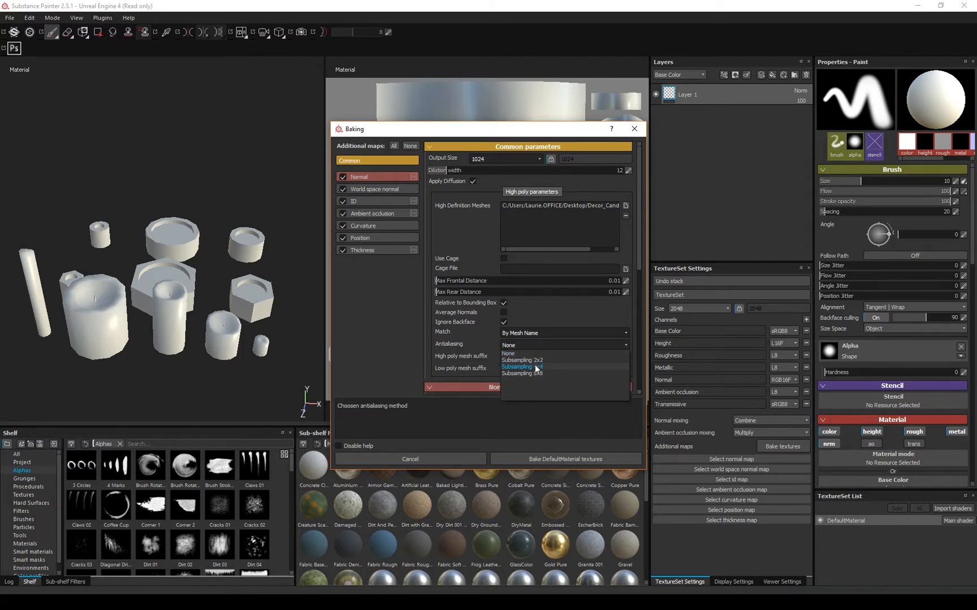
pyautogui.click(531, 344)
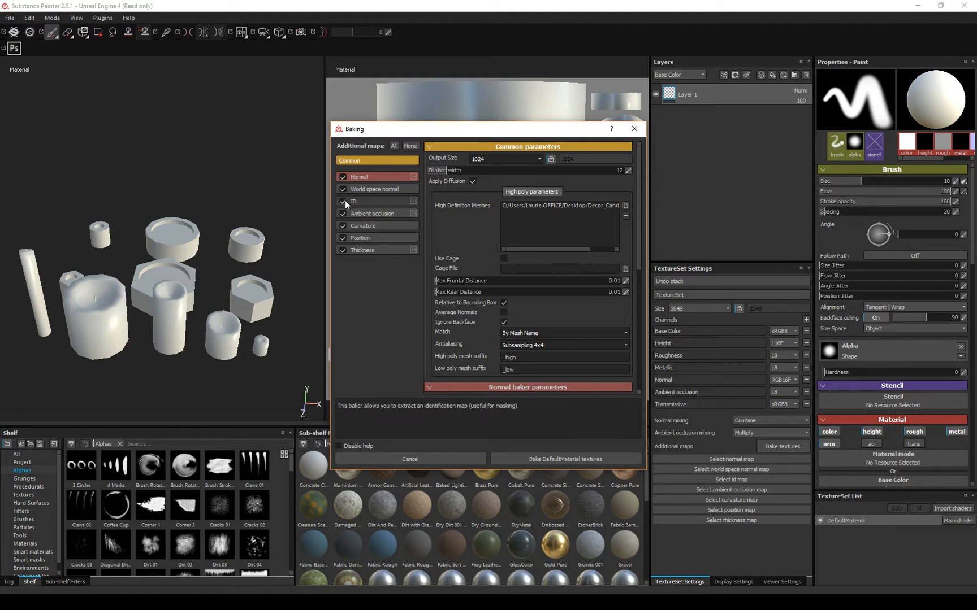
# Set the ID map colour source to Material Color and bake the DefaultMaterial textures
pyautogui.click(354, 201)
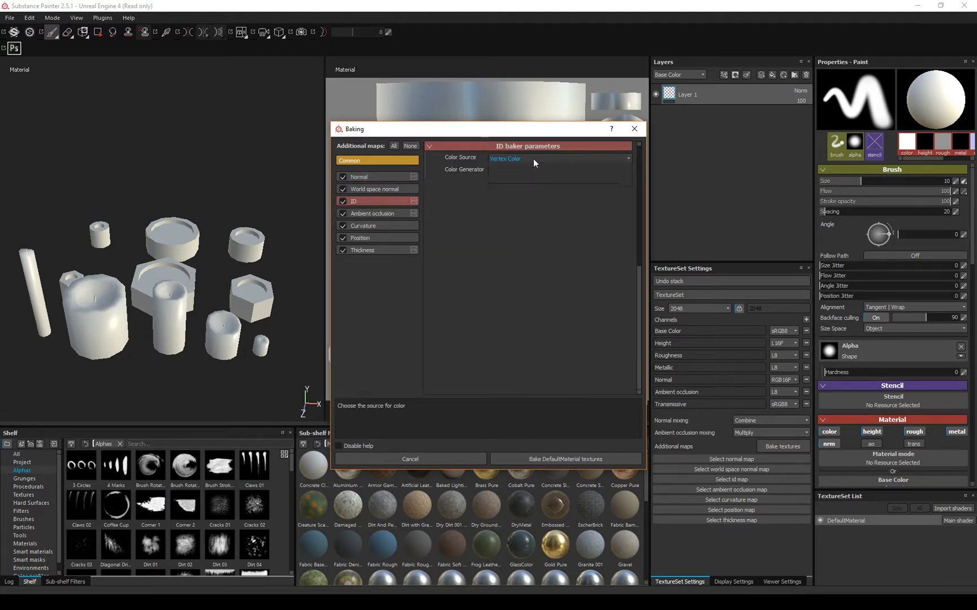
pyautogui.click(558, 157)
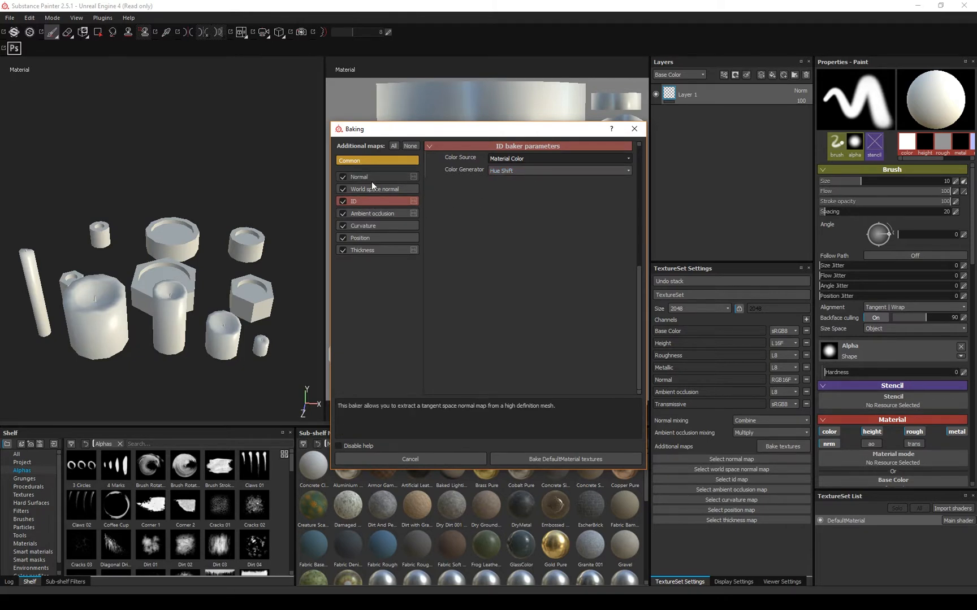
pyautogui.click(358, 176)
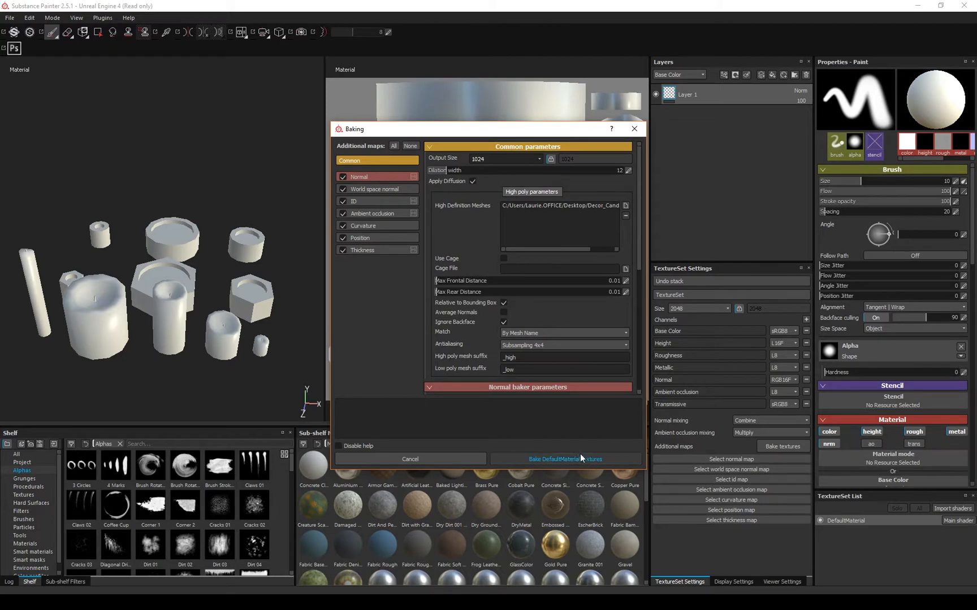
pyautogui.click(565, 459)
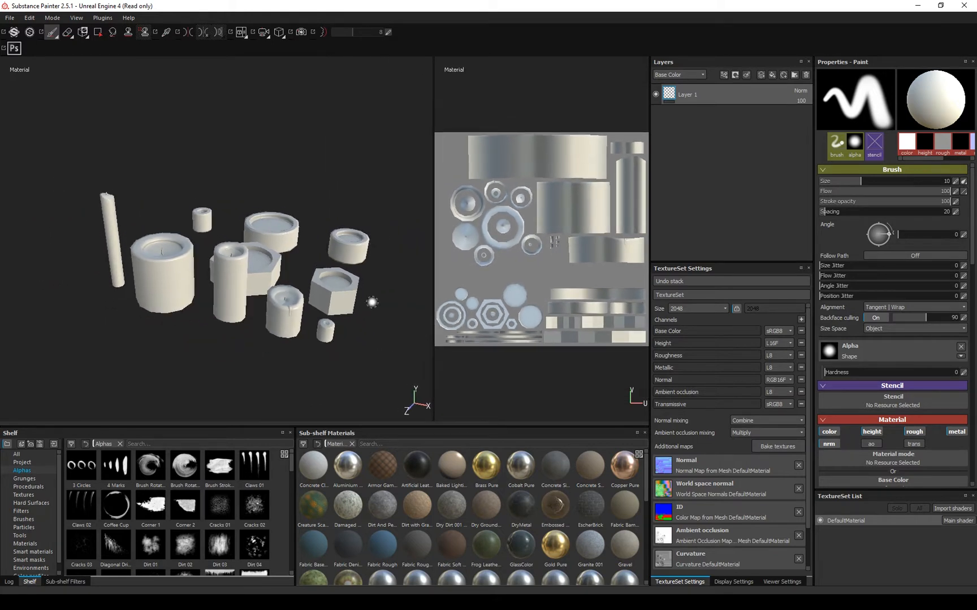
pyautogui.moveTo(753, 261)
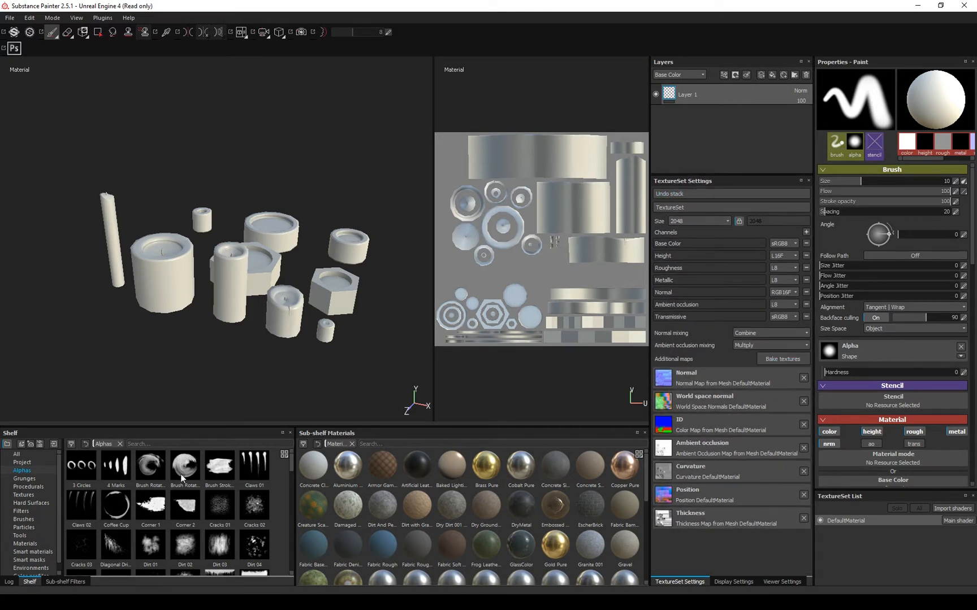
# Show the Project category in the shelf to see the seven baked candle maps
pyautogui.click(22, 462)
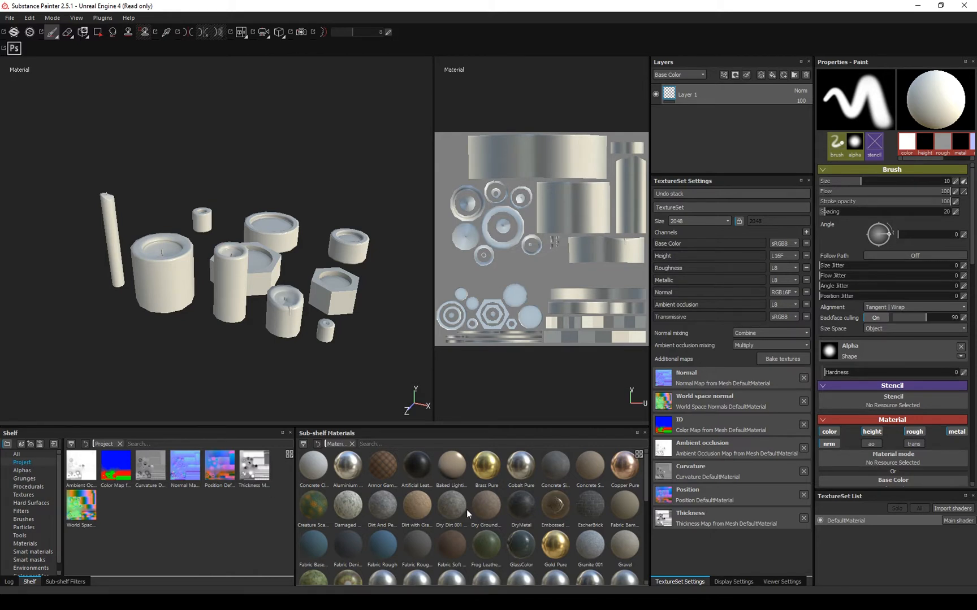
pyautogui.moveTo(450, 504)
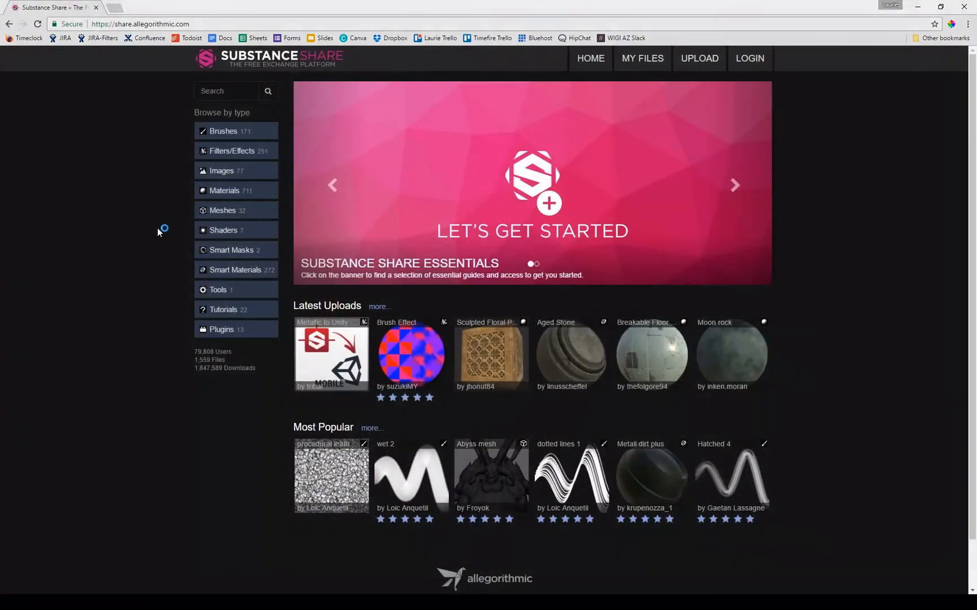
# Search Substance Share for 'ss' and view the Sub-Surface Scattering shader page
pyautogui.click(226, 91)
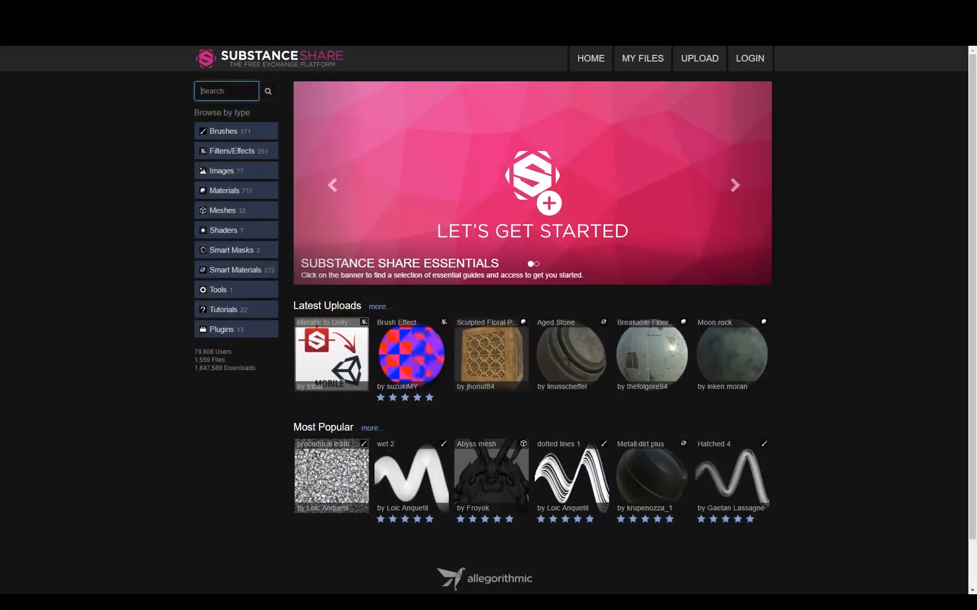
pyautogui.write('sss')
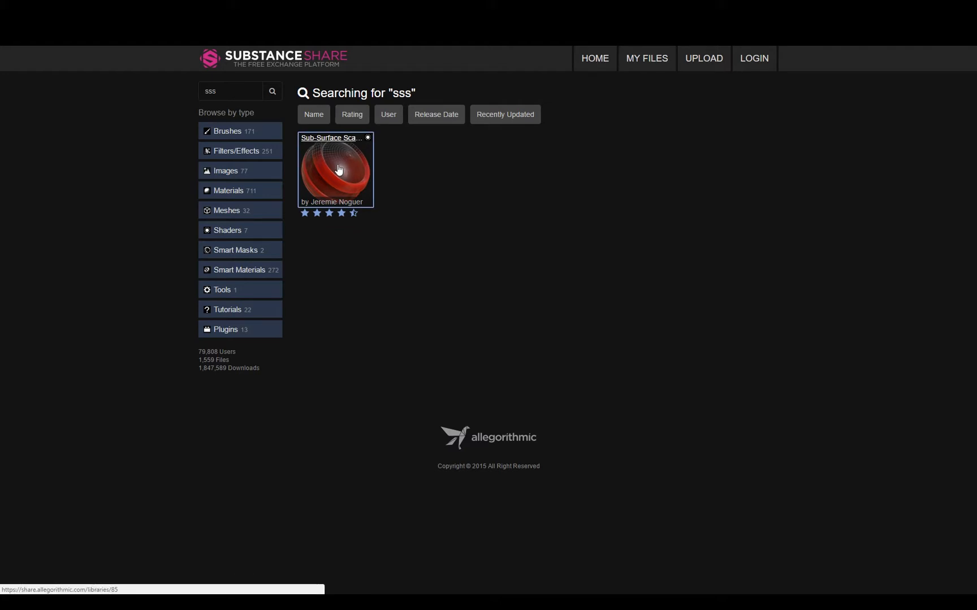
pyautogui.click(335, 169)
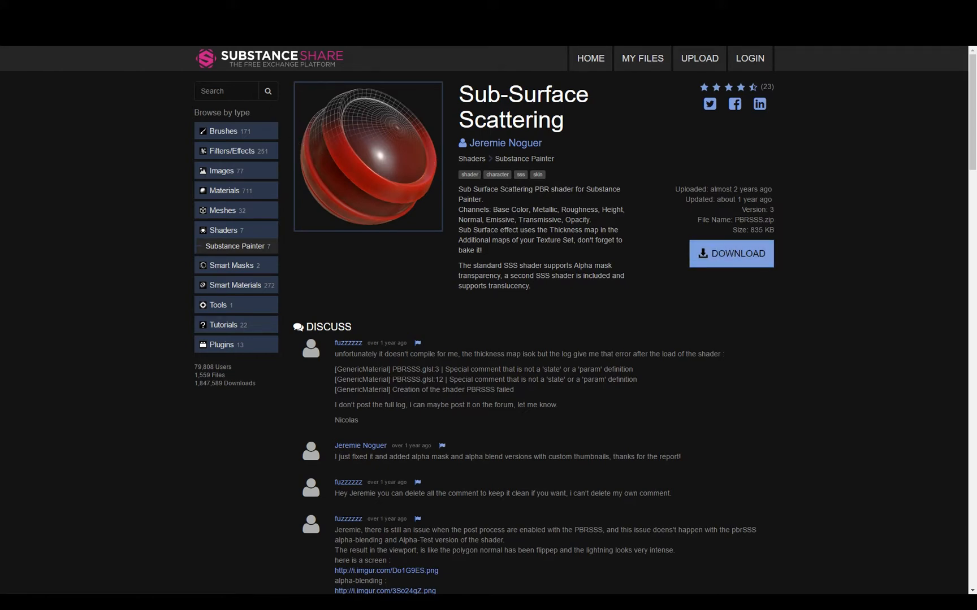
# Search for skin, go to the Smooth Orc Skin asset and start downloading the smart material
pyautogui.write('ski')
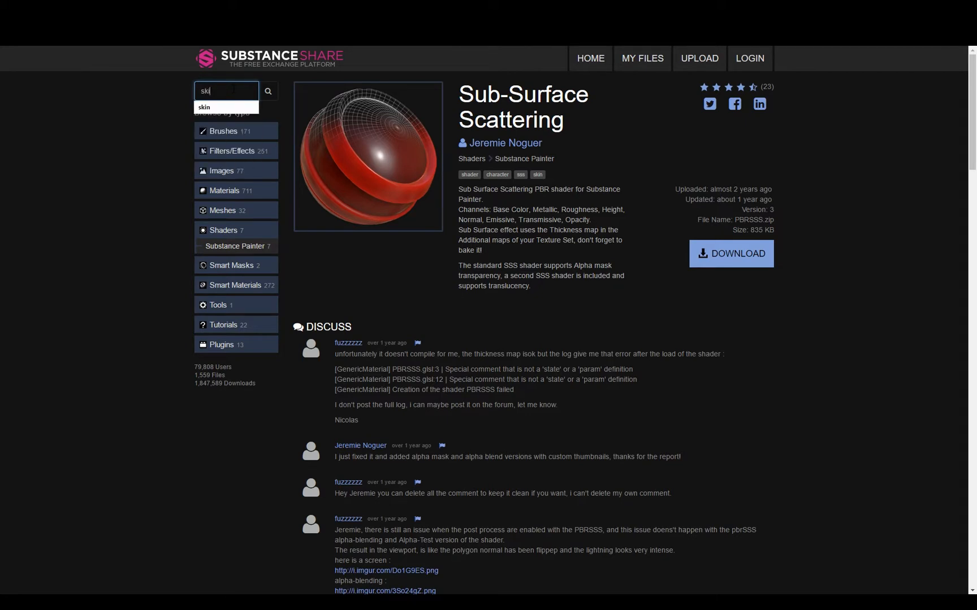
pyautogui.click(267, 91)
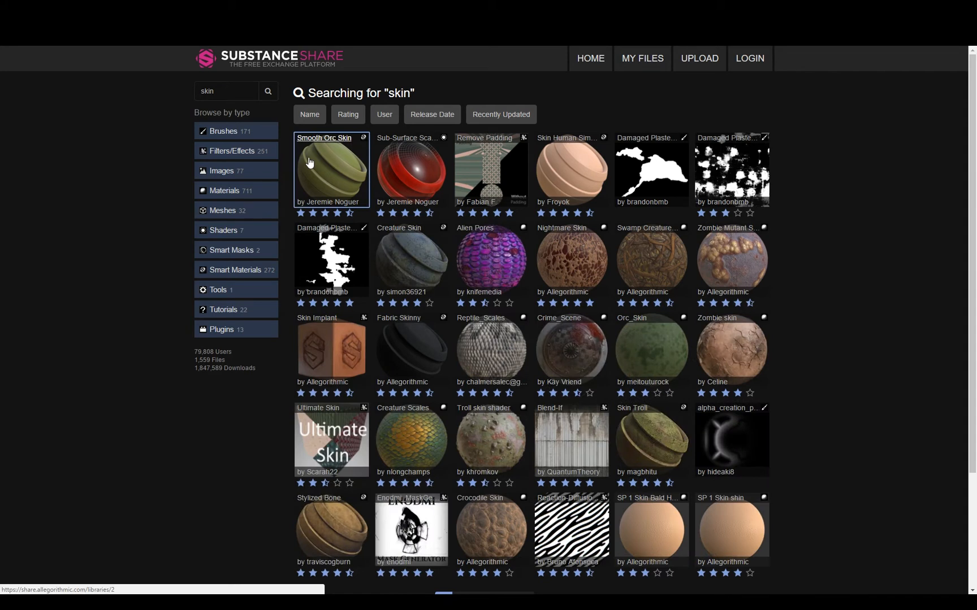
pyautogui.moveTo(313, 180)
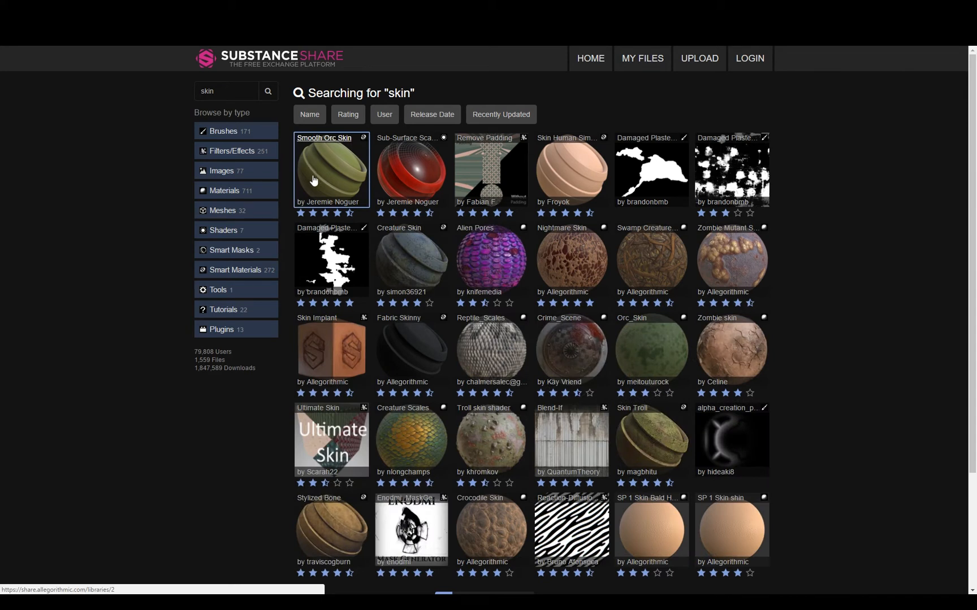
pyautogui.click(332, 169)
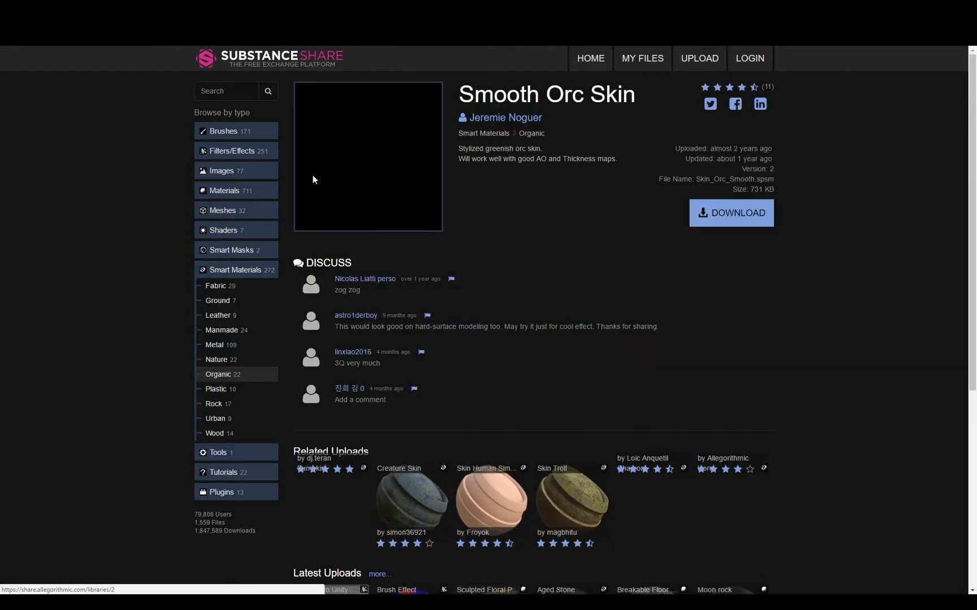
pyautogui.click(730, 212)
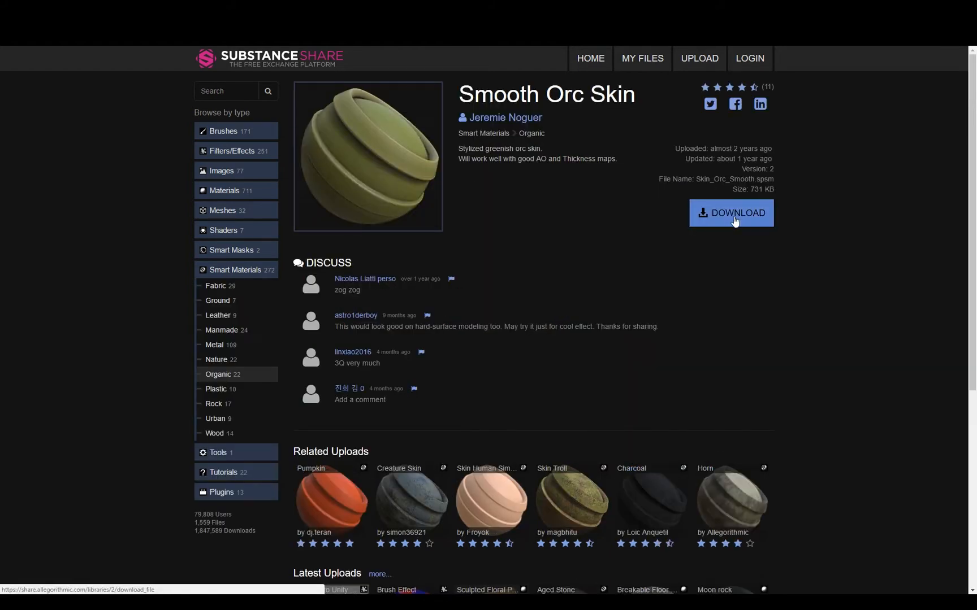
pyautogui.moveTo(577, 169)
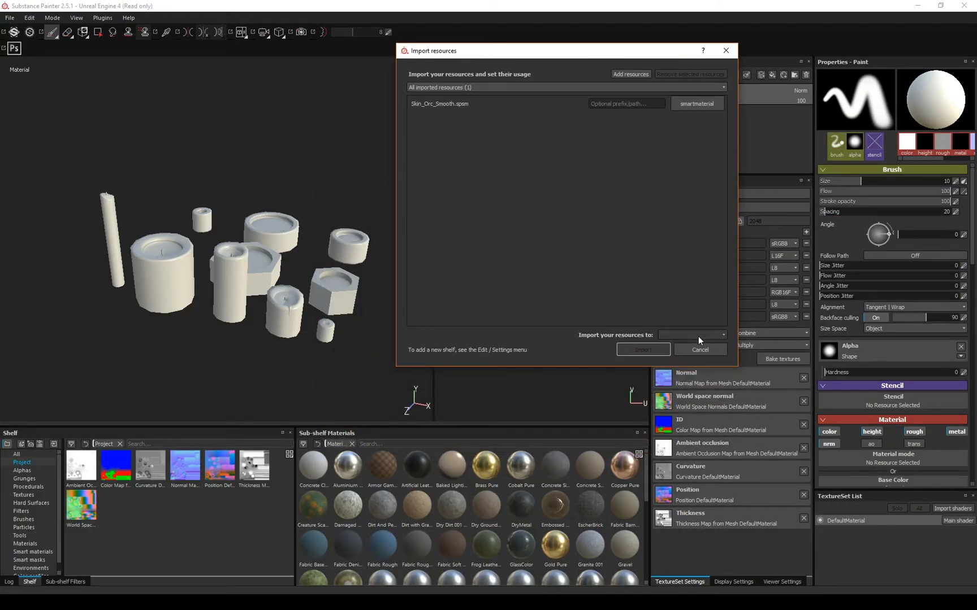
# Import the Smooth Orc Skin smart material into the current project
pyautogui.click(692, 334)
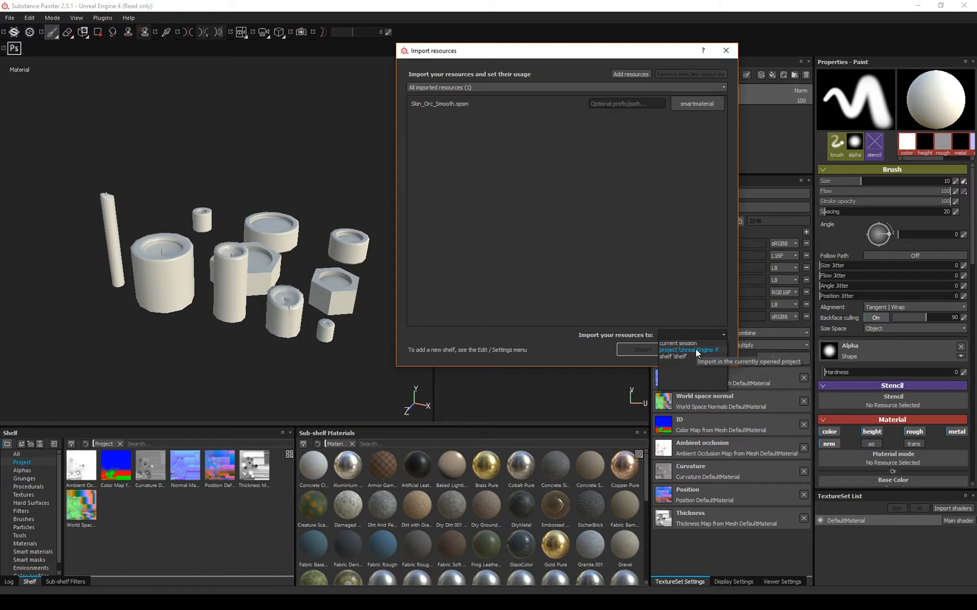
pyautogui.moveTo(682, 356)
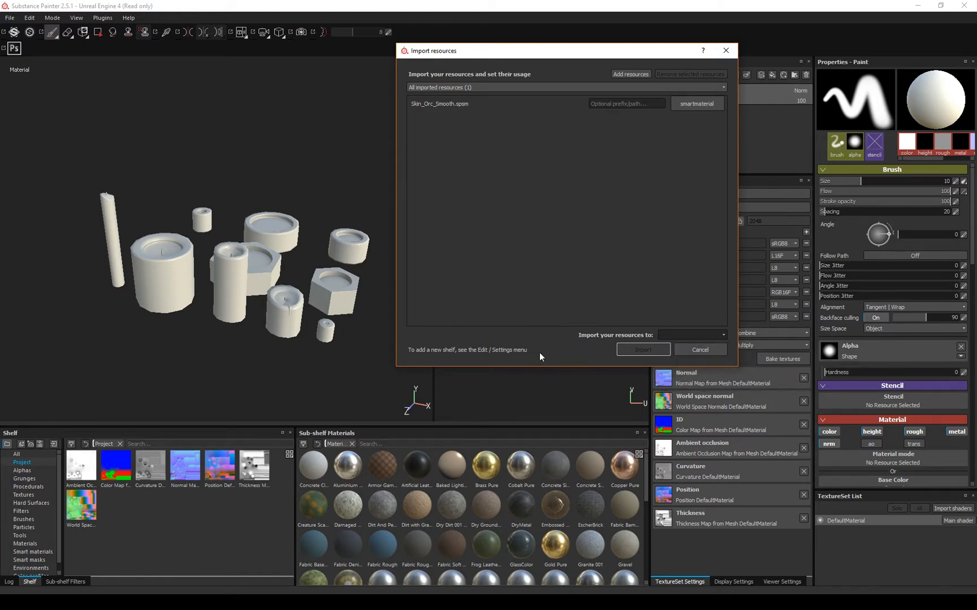
pyautogui.click(698, 350)
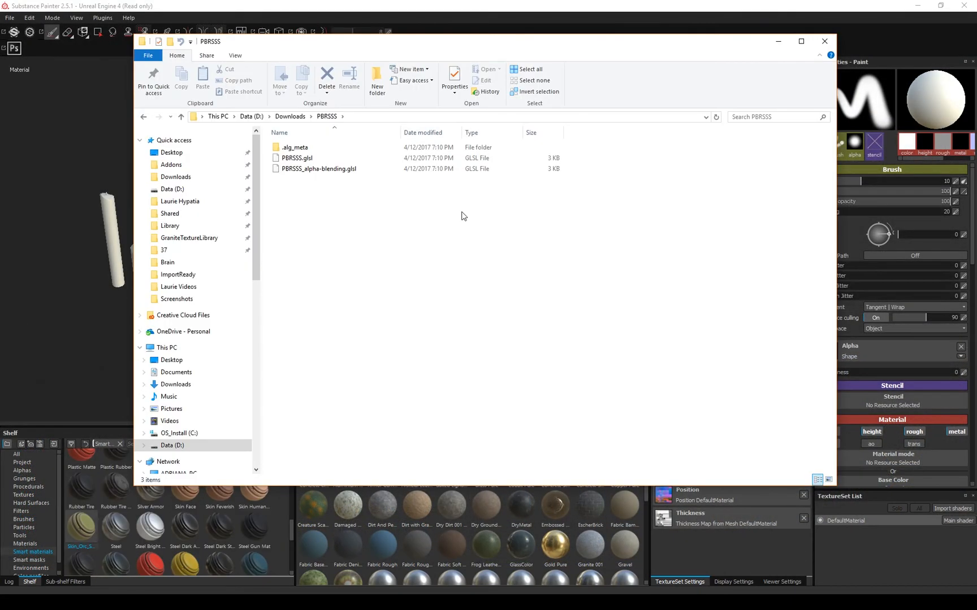
# Import PBRSSS.glsl and PBRSSS_alpha-blending.glsl into the current project
pyautogui.click(181, 116)
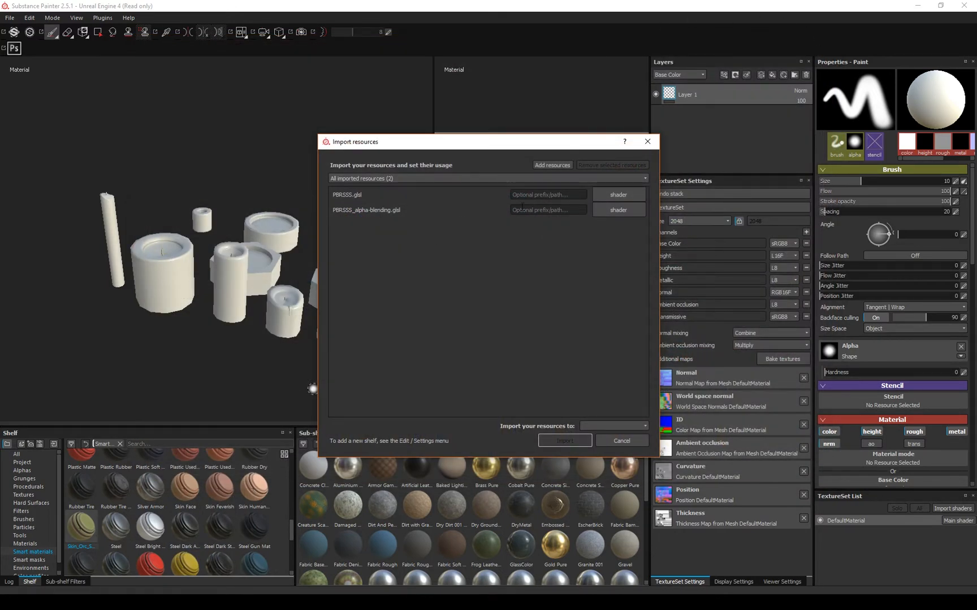
pyautogui.click(613, 426)
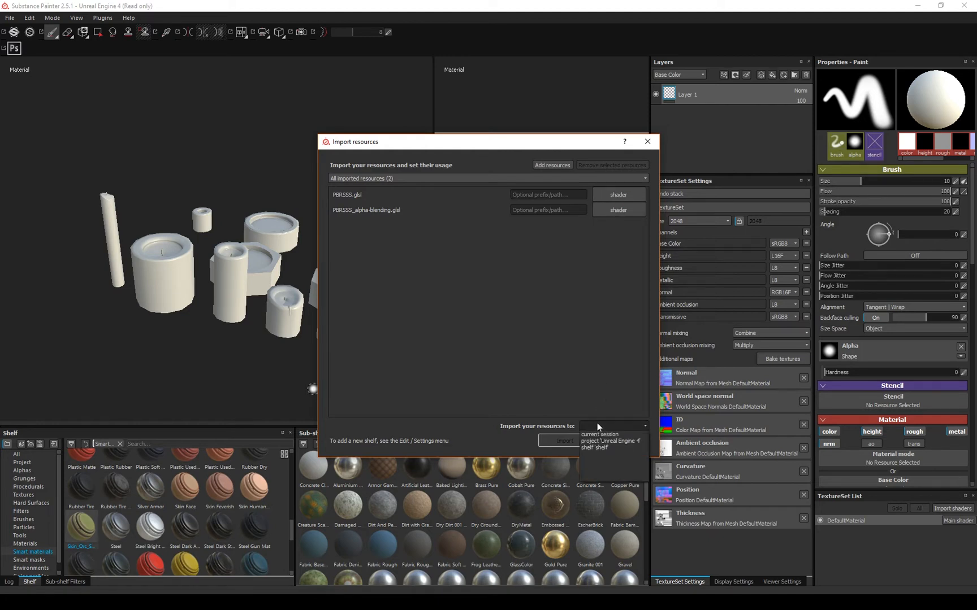
pyautogui.click(612, 427)
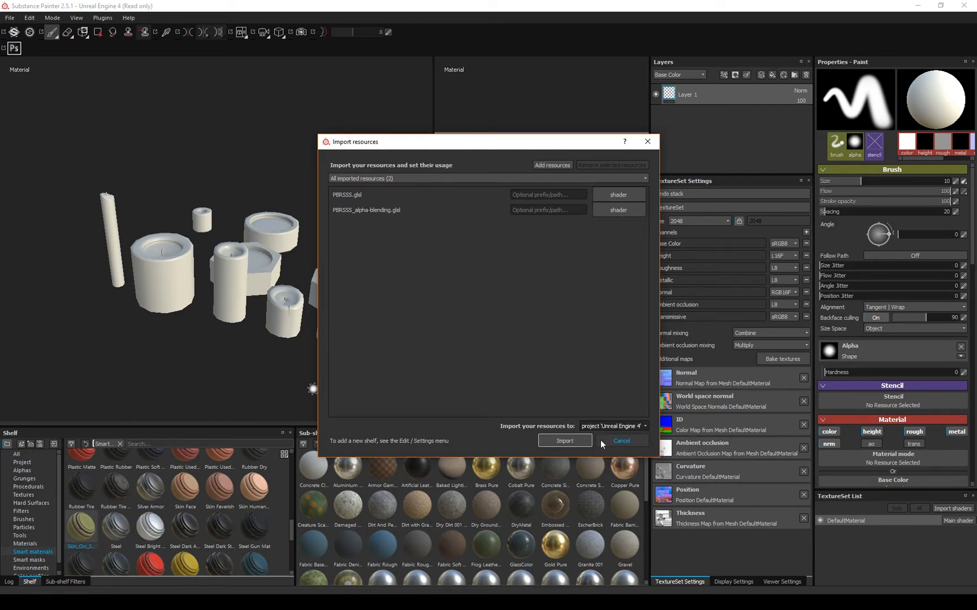
pyautogui.moveTo(564, 441)
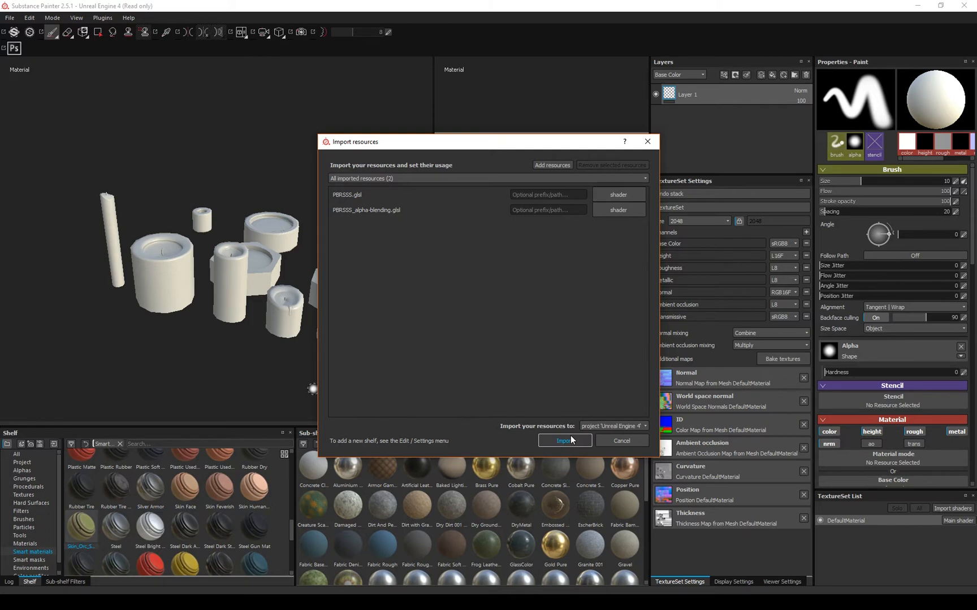
pyautogui.click(612, 427)
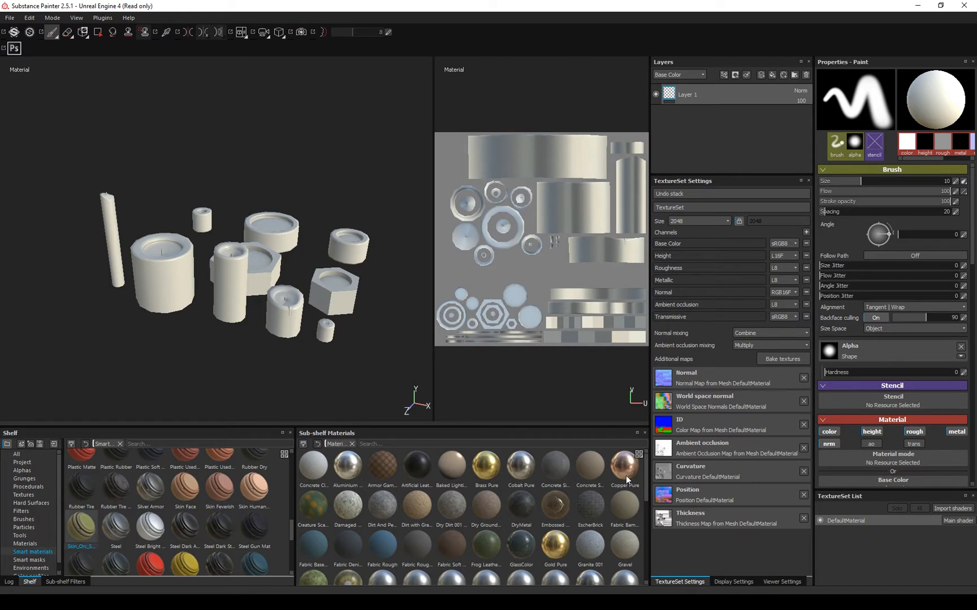
# Switch the viewer to the PBRSSS shader with Transmissive Map enabled, then return to texture set settings
pyautogui.click(783, 582)
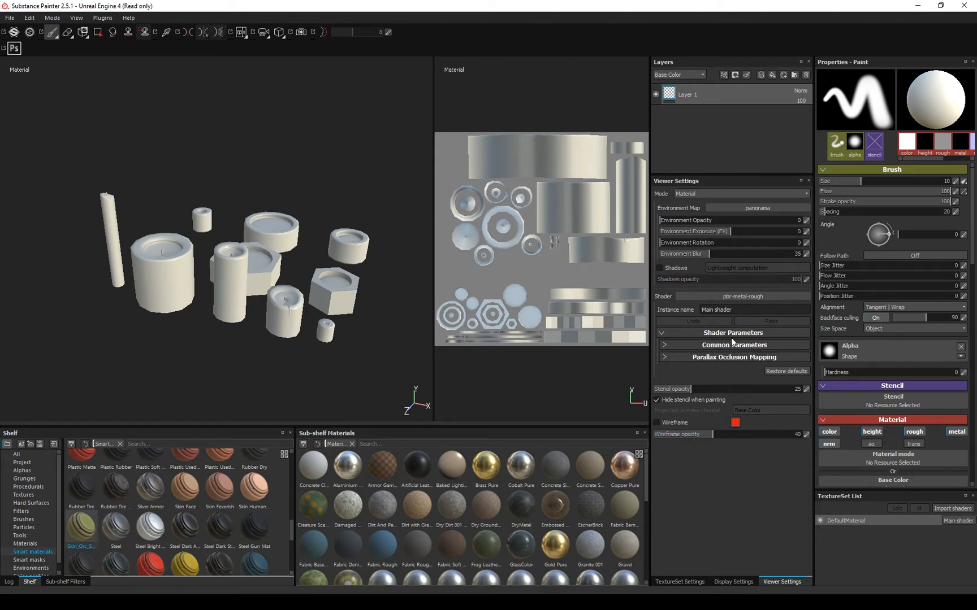
pyautogui.click(747, 296)
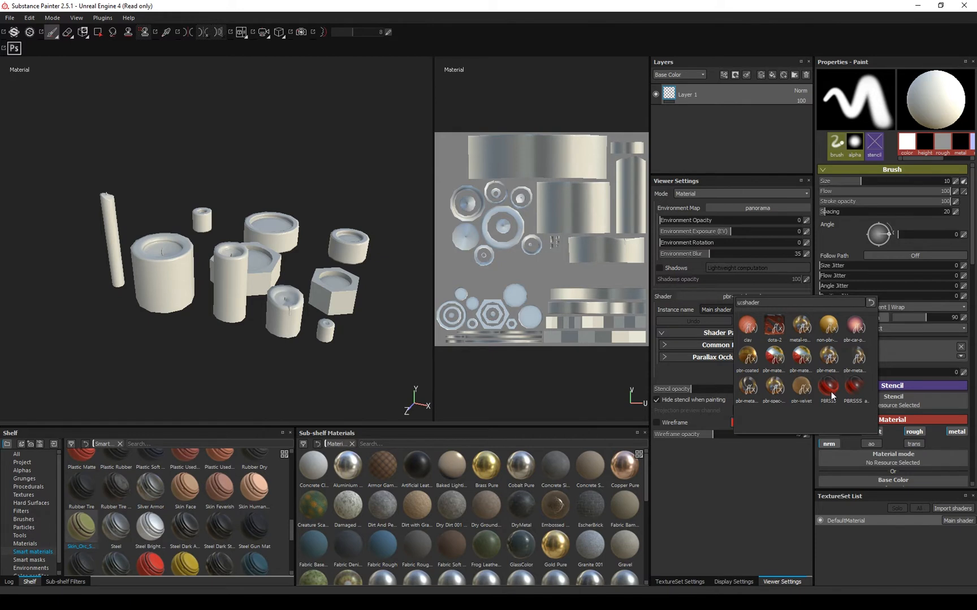
pyautogui.moveTo(855, 388)
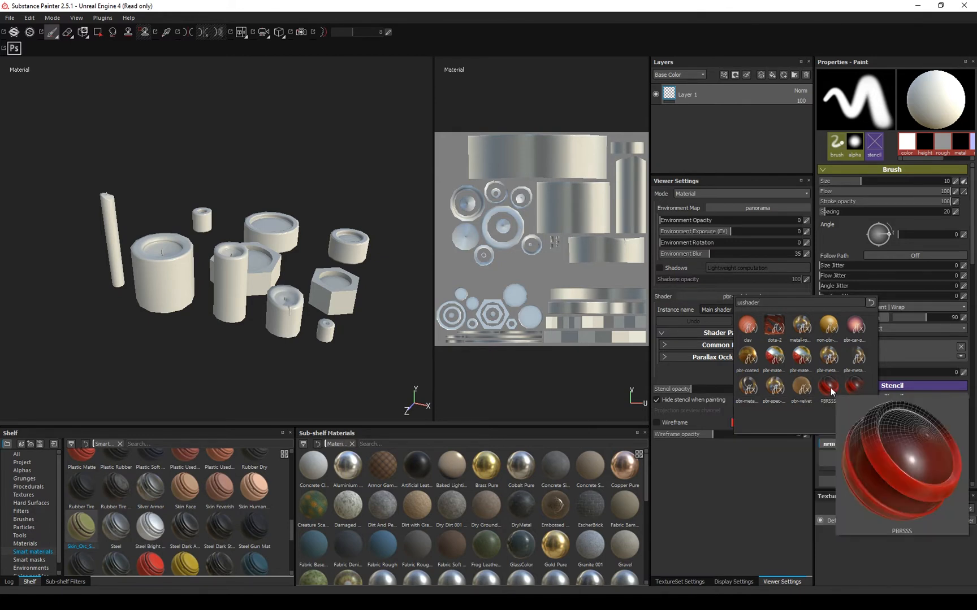
pyautogui.click(828, 388)
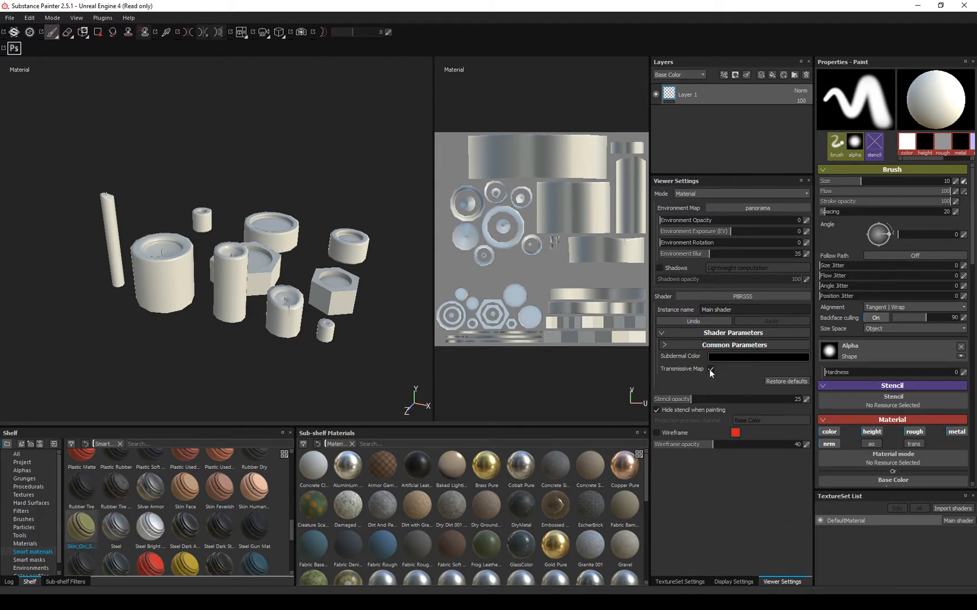
pyautogui.click(710, 368)
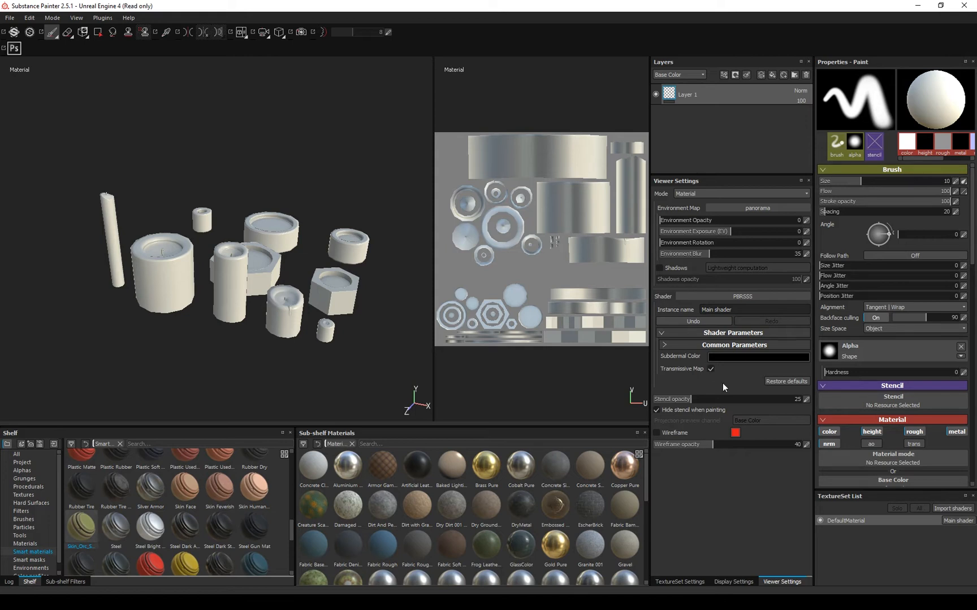
pyautogui.moveTo(692, 581)
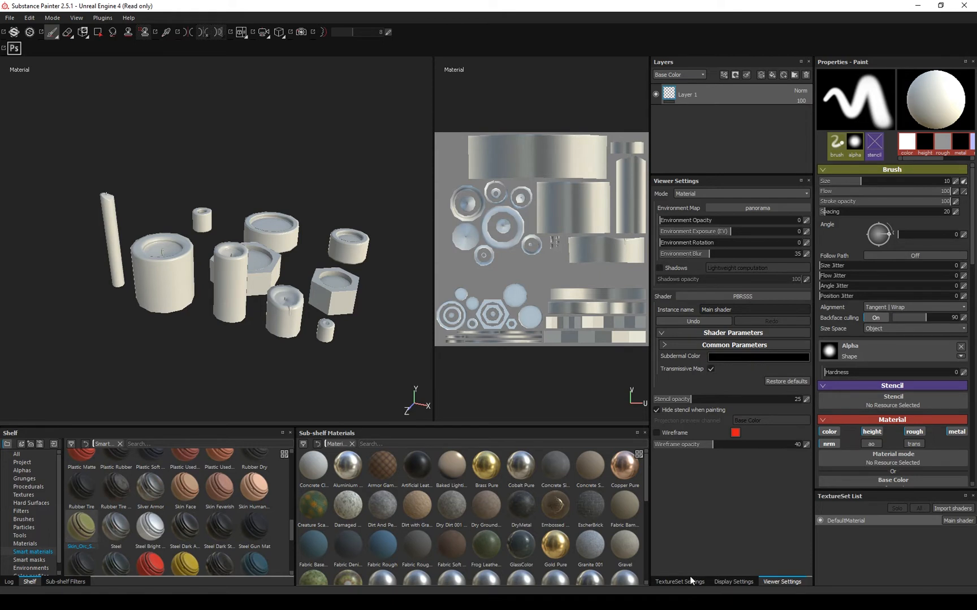
pyautogui.click(679, 581)
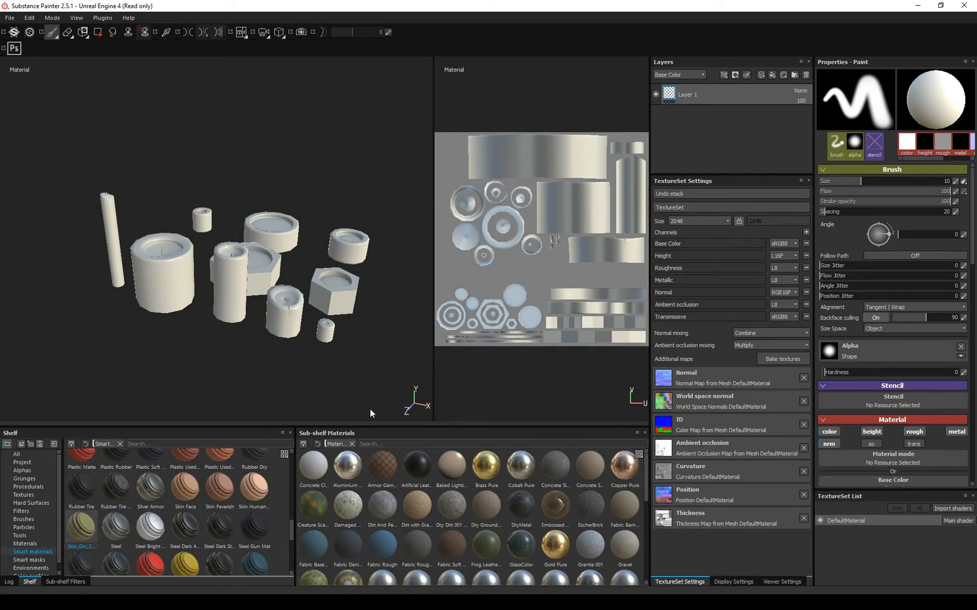
pyautogui.moveTo(728, 197)
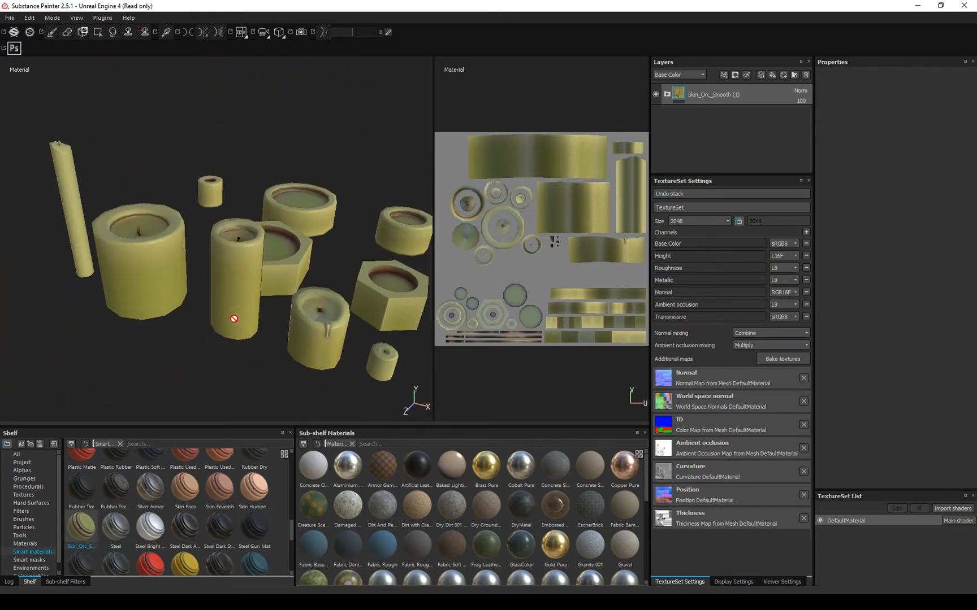
# Show only the transmissive channel in the viewports after applying the orc skin material
pyautogui.click(401, 412)
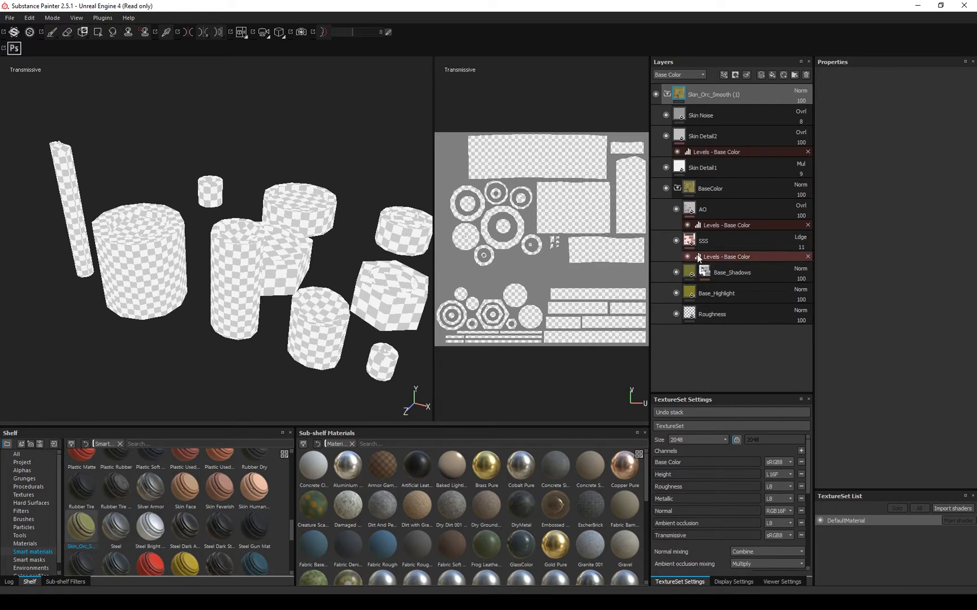
# Inspect the SSS fill and Skin Detail1 layers in Transmissive view
pyautogui.click(703, 241)
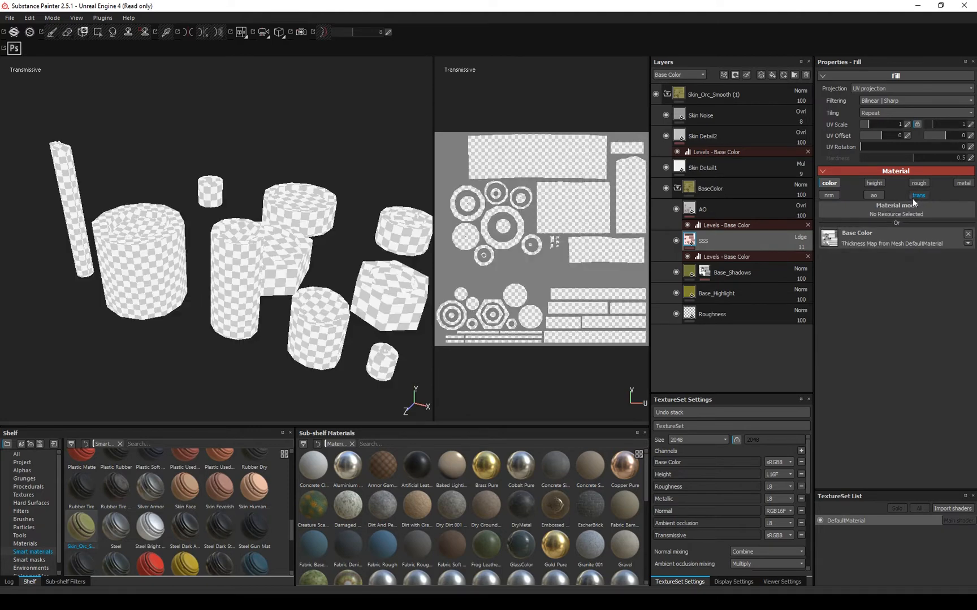
pyautogui.click(710, 188)
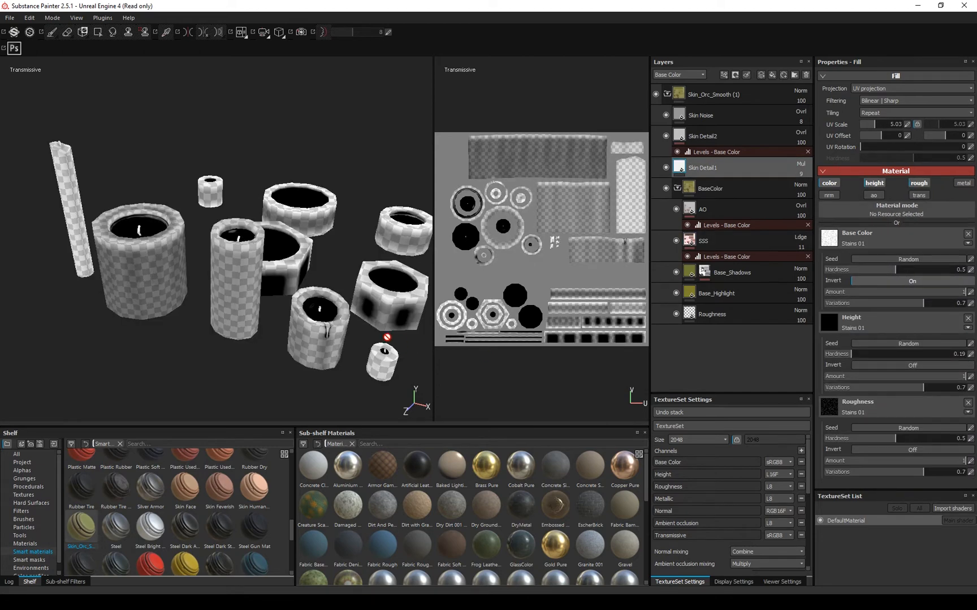
pyautogui.moveTo(795, 75)
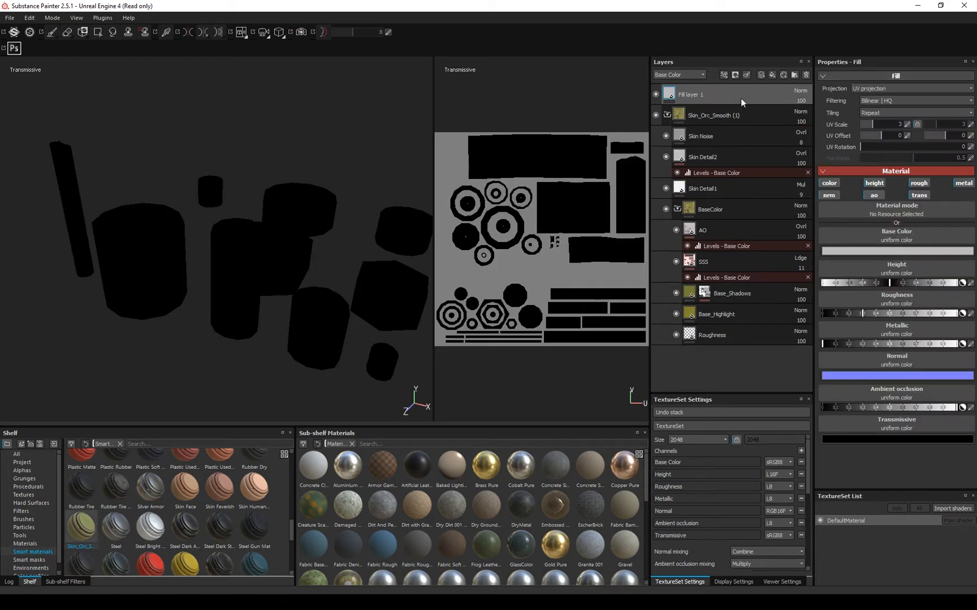
# Place the fill layer at the stack bottom, keep only transmission enabled and set it to white
pyautogui.moveTo(704, 94); pyautogui.dragTo(704, 335)
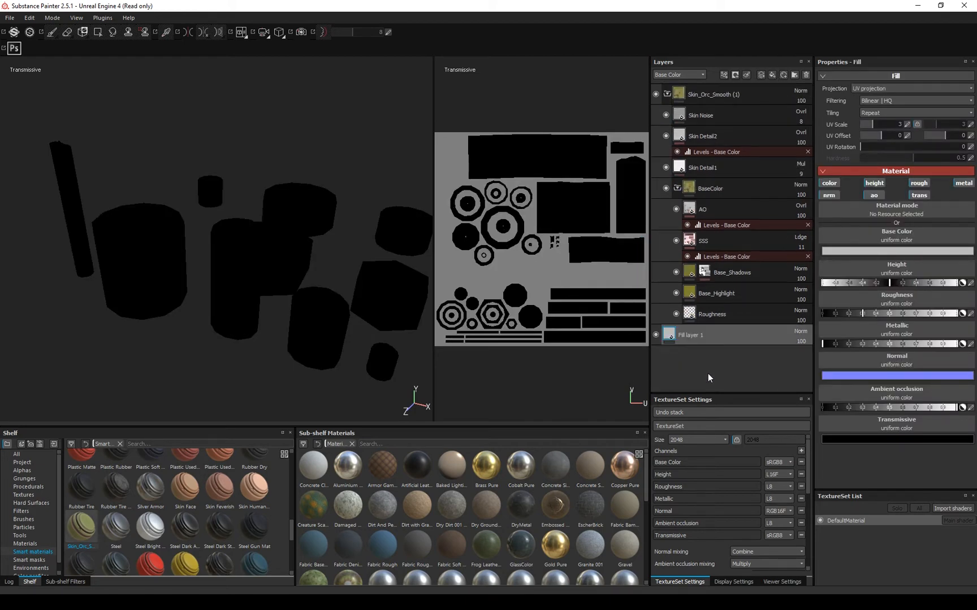
pyautogui.click(829, 182)
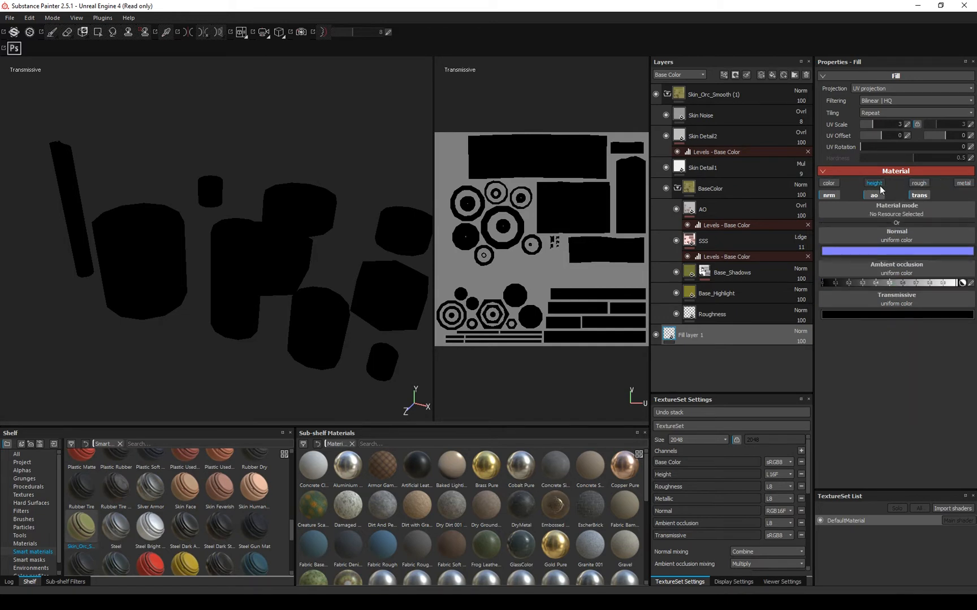
pyautogui.click(918, 194)
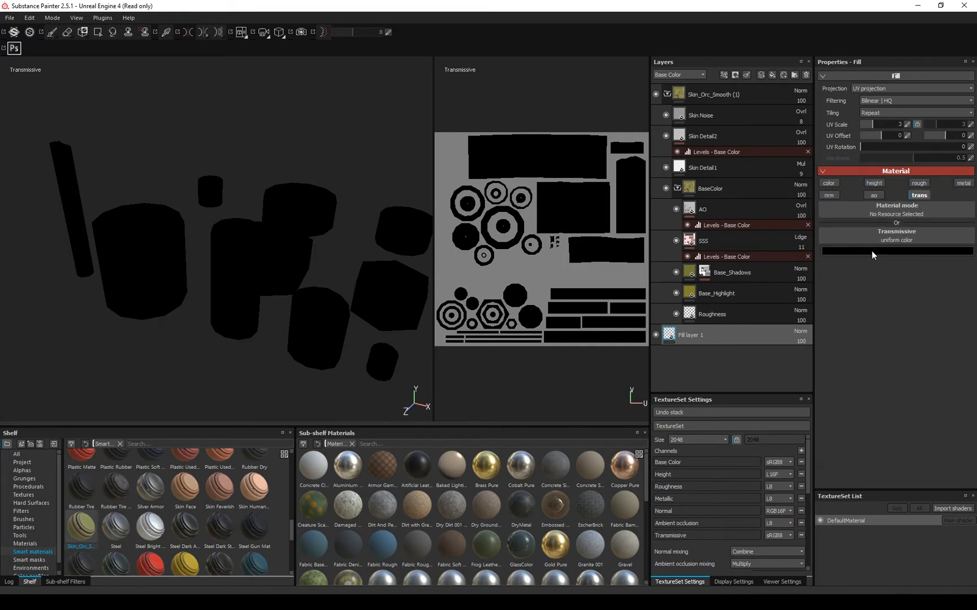
pyautogui.click(896, 251)
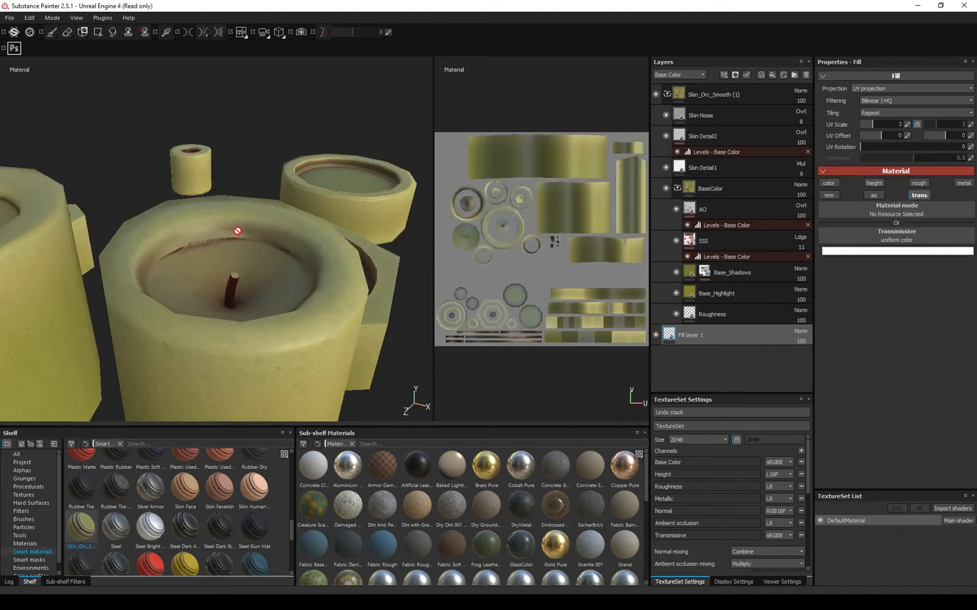
pyautogui.click(700, 115)
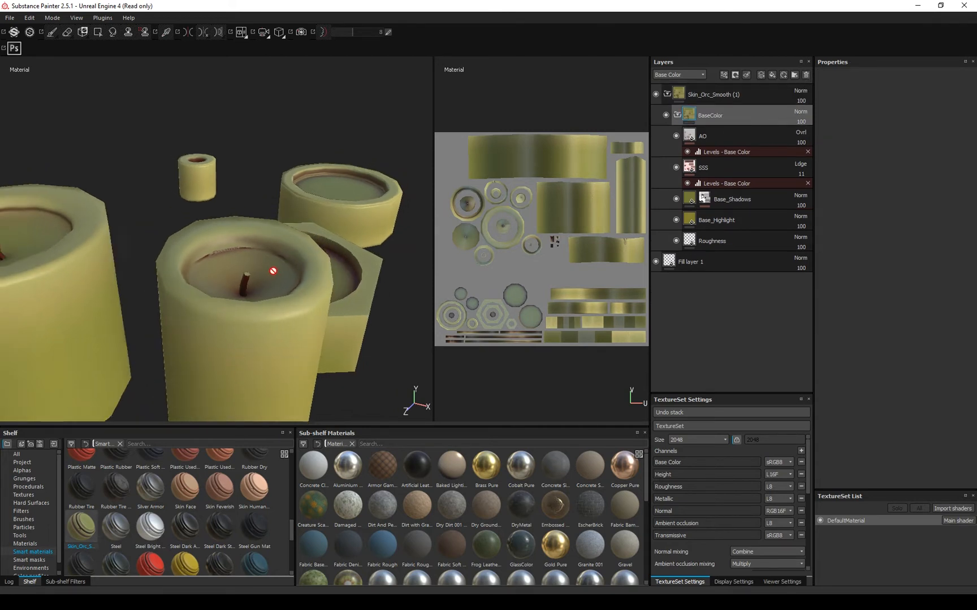
# Pick a pale cream shadow colour for the Base_Shadows fill and inspect the SSS layer
pyautogui.moveTo(274, 268); pyautogui.dragTo(256, 259)
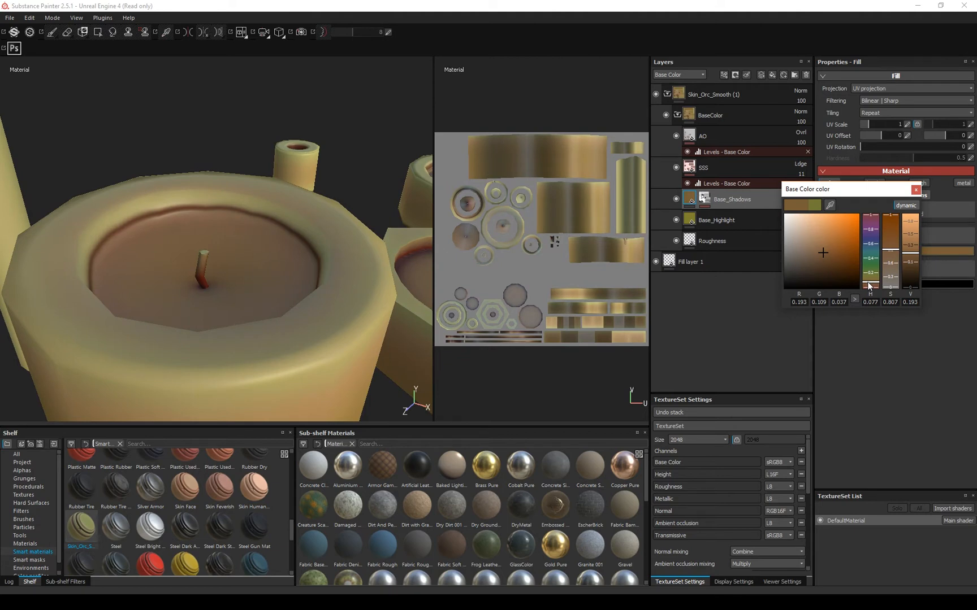
pyautogui.moveTo(884, 258)
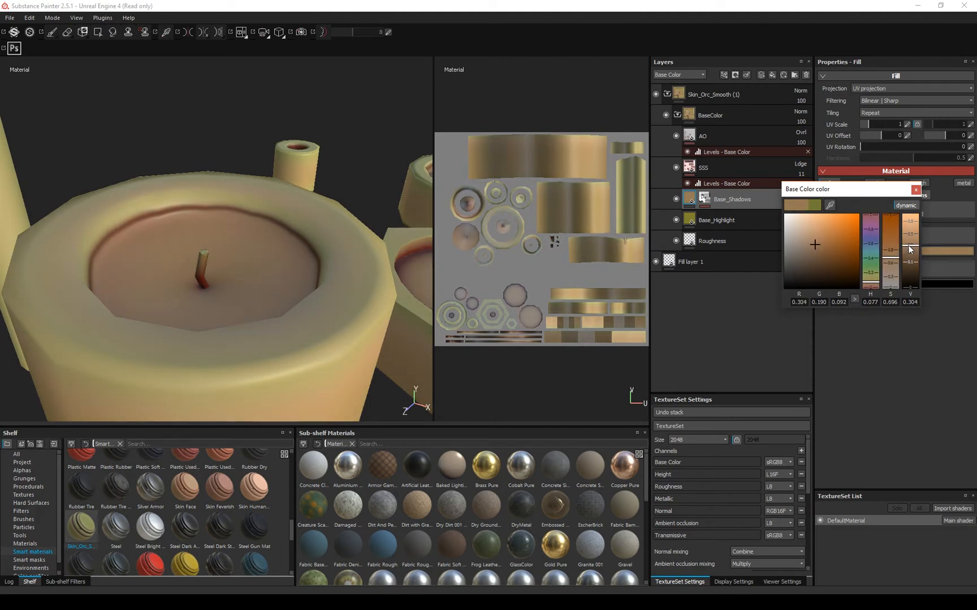
pyautogui.click(712, 241)
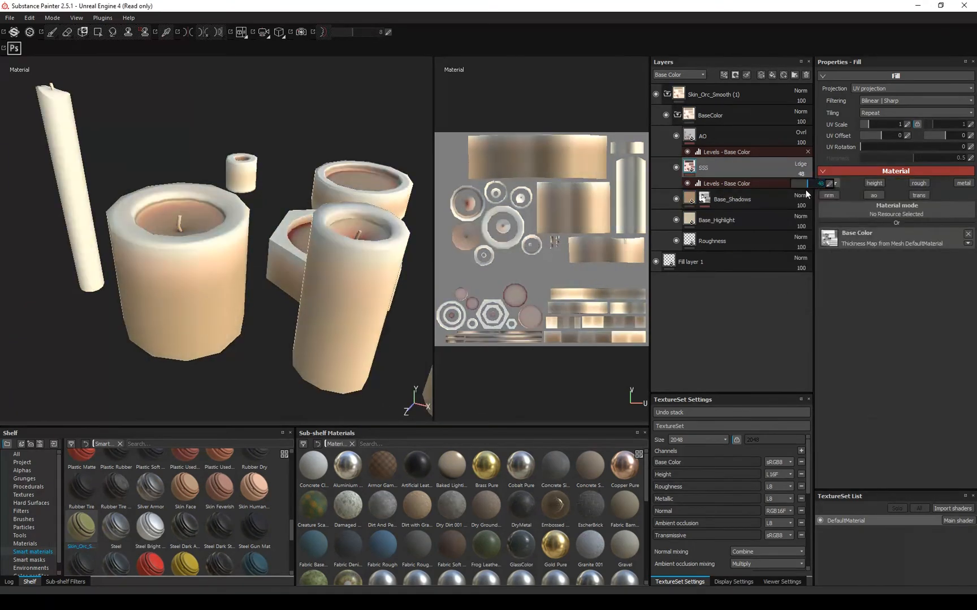
pyautogui.click(918, 195)
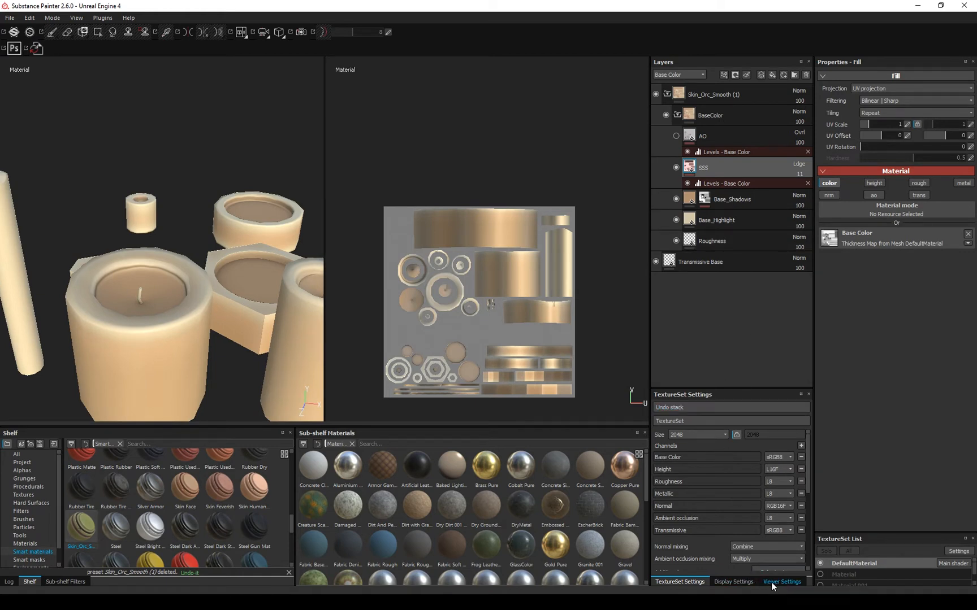
# Adjust the shader's subdermal scattering colour and check the Levels layer
pyautogui.click(781, 581)
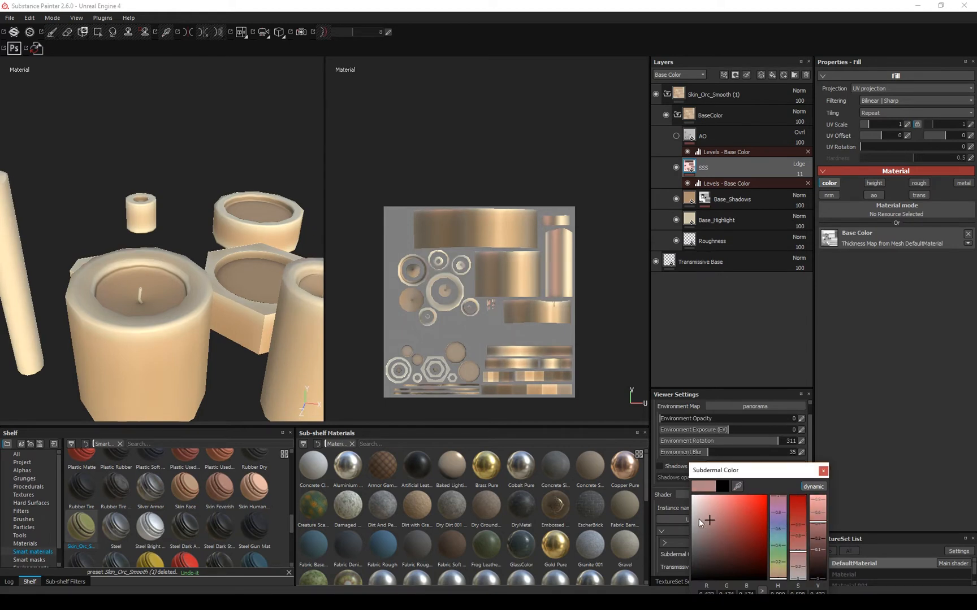
pyautogui.click(707, 520)
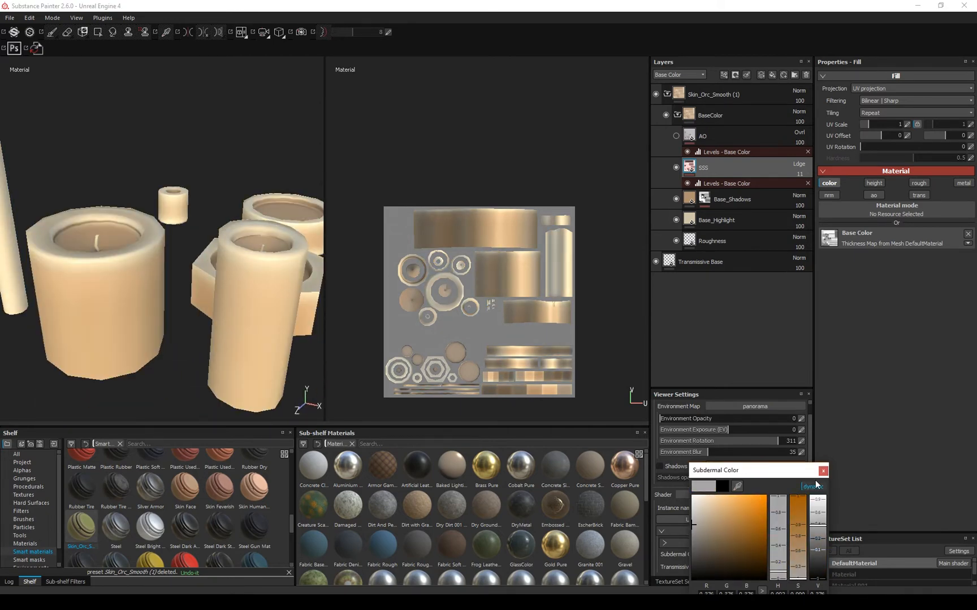
pyautogui.click(726, 183)
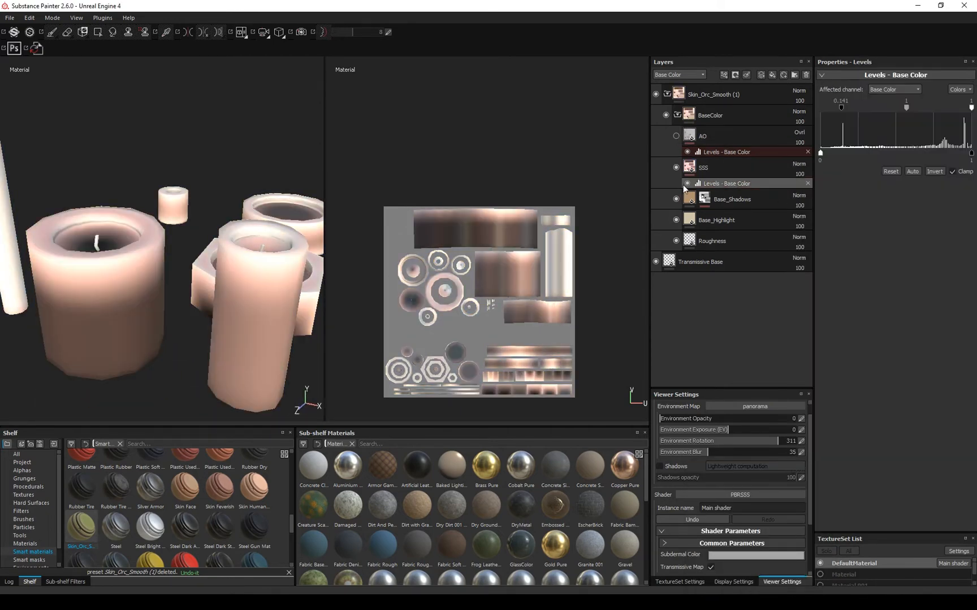
pyautogui.click(798, 168)
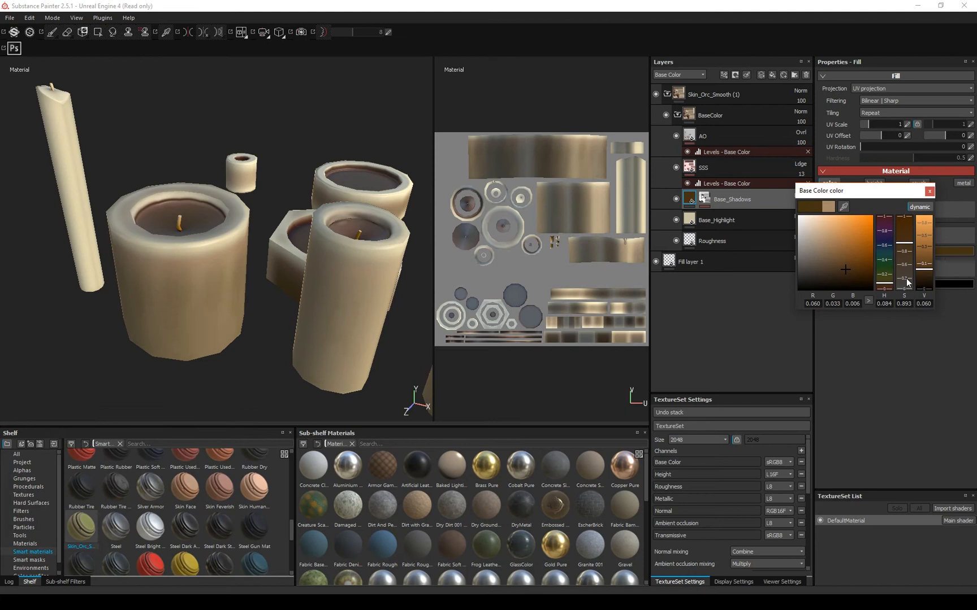
# Desaturate the wax shadow colour to dark brown and open options for the wax folder
pyautogui.moveTo(906, 282); pyautogui.dragTo(925, 264)
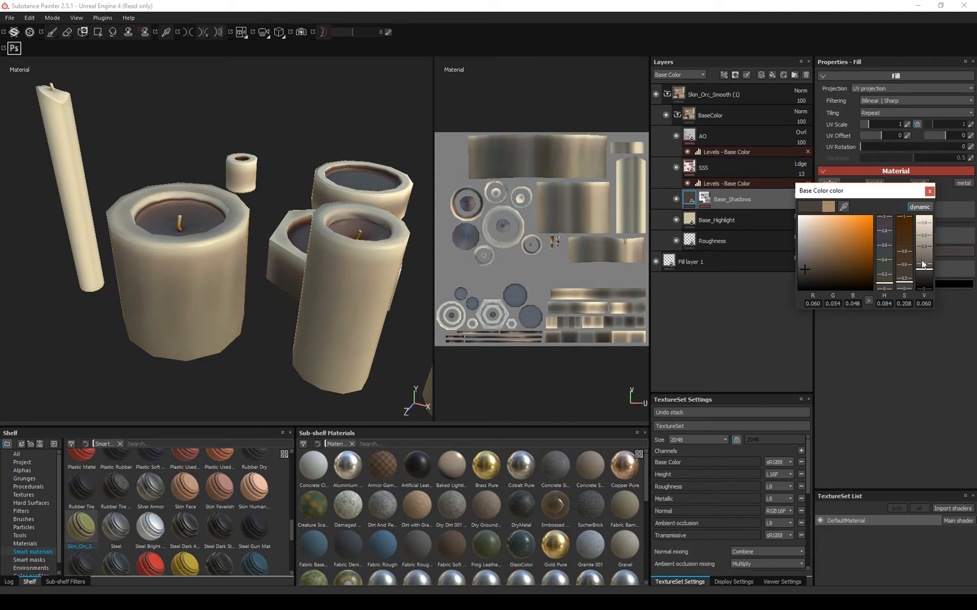
pyautogui.click(812, 235)
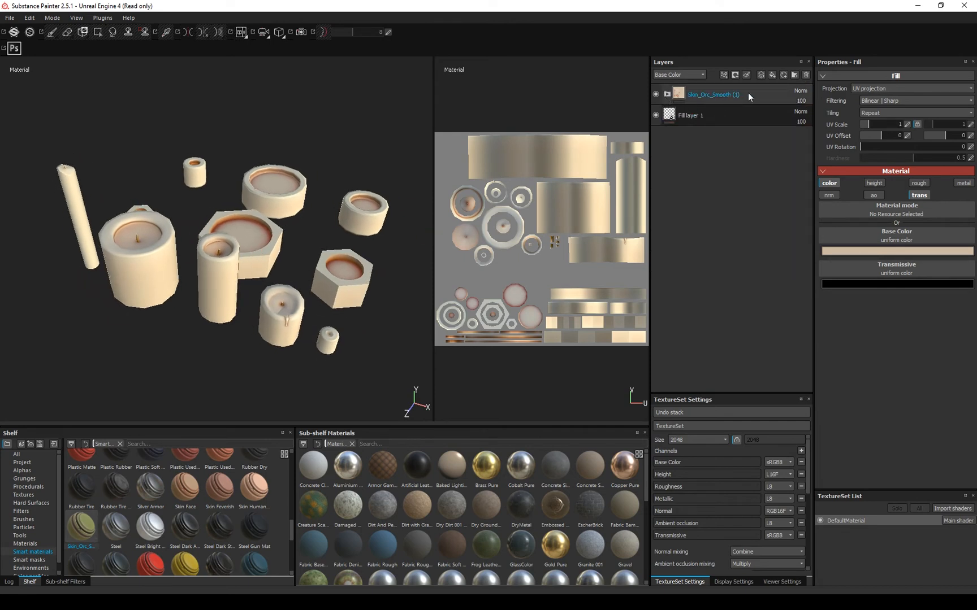
pyautogui.rightClick(714, 94)
pyautogui.write('Wax')
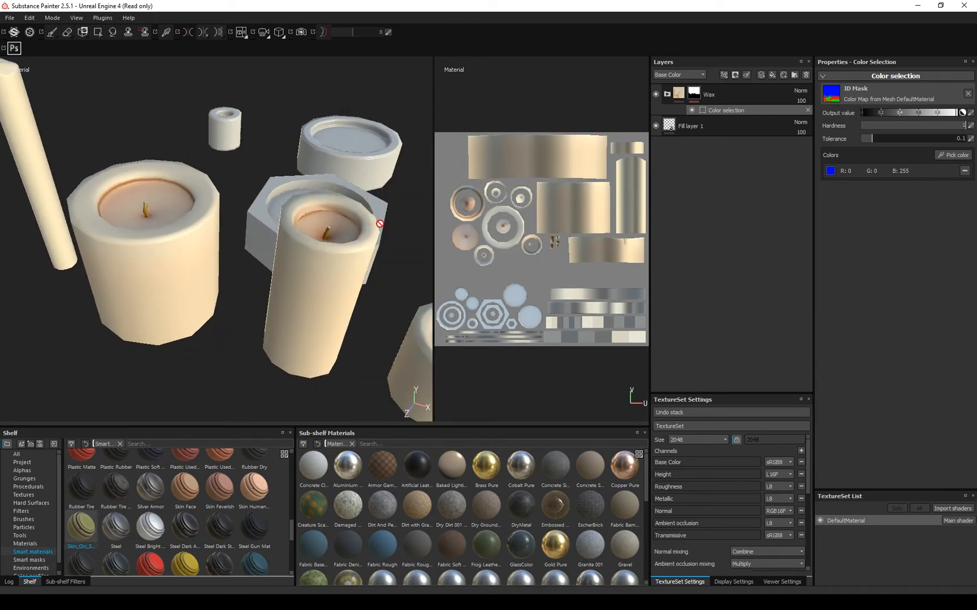
pyautogui.moveTo(537, 282)
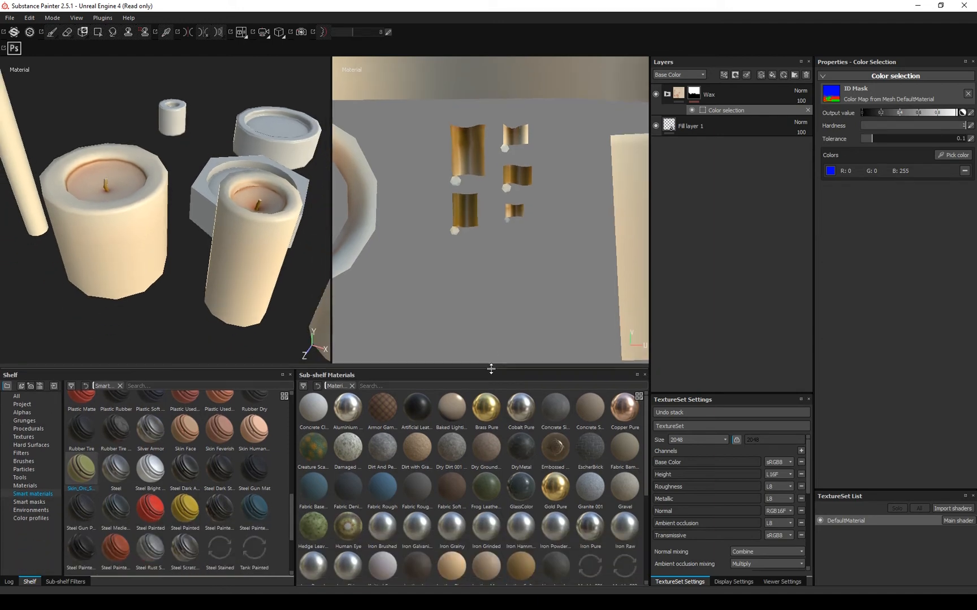
# Tile the Woven White material at UV scale 10 and rotate it 90 degrees
pyautogui.scroll(-3)
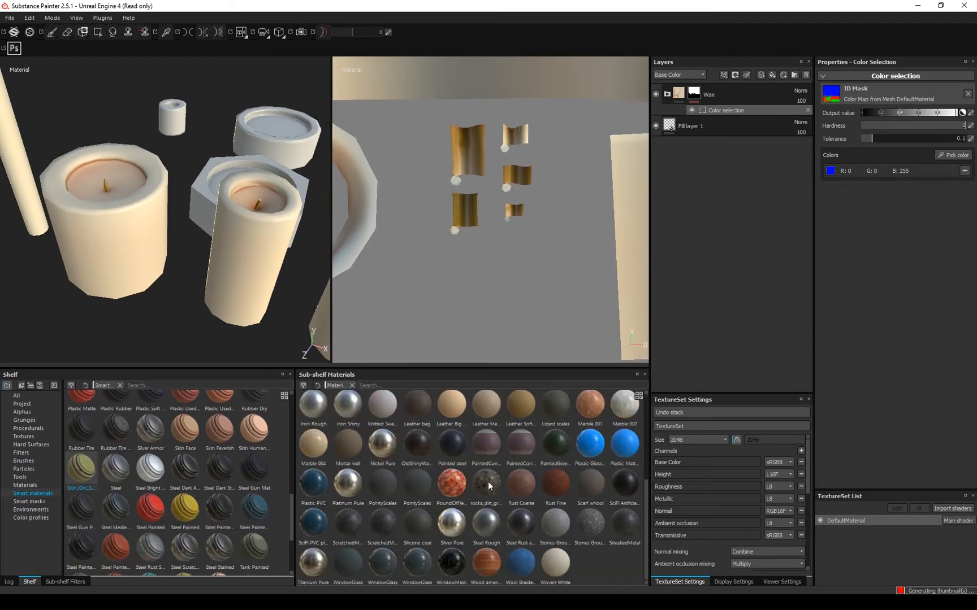
pyautogui.moveTo(554, 564)
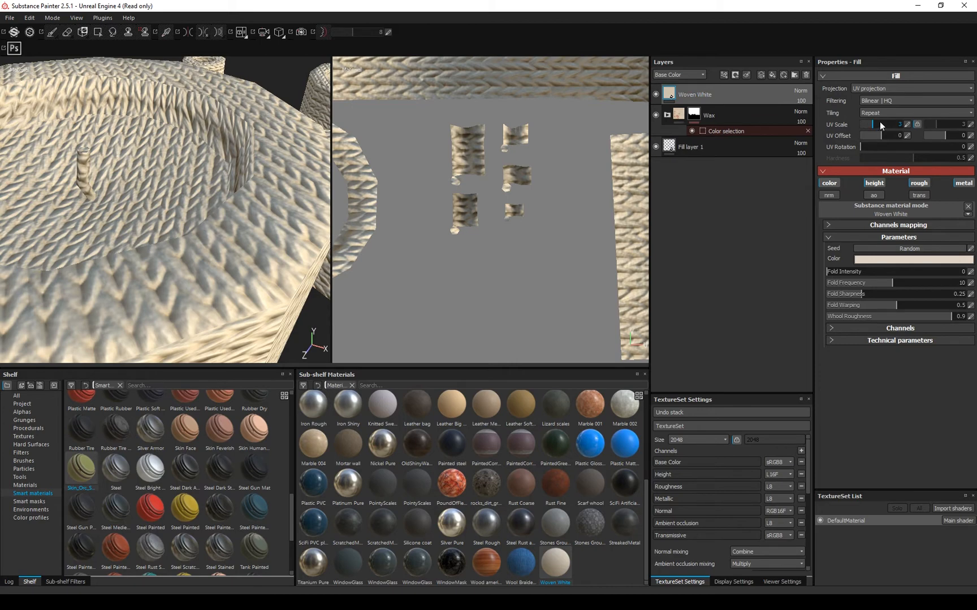
pyautogui.moveTo(872, 125); pyautogui.dragTo(890, 125)
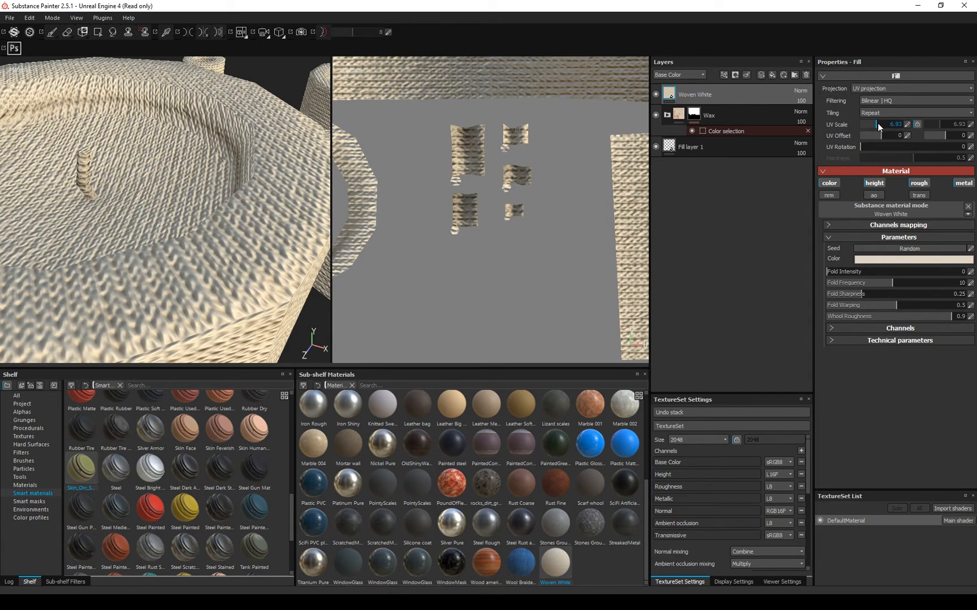
pyautogui.moveTo(894, 124); pyautogui.dragTo(903, 124)
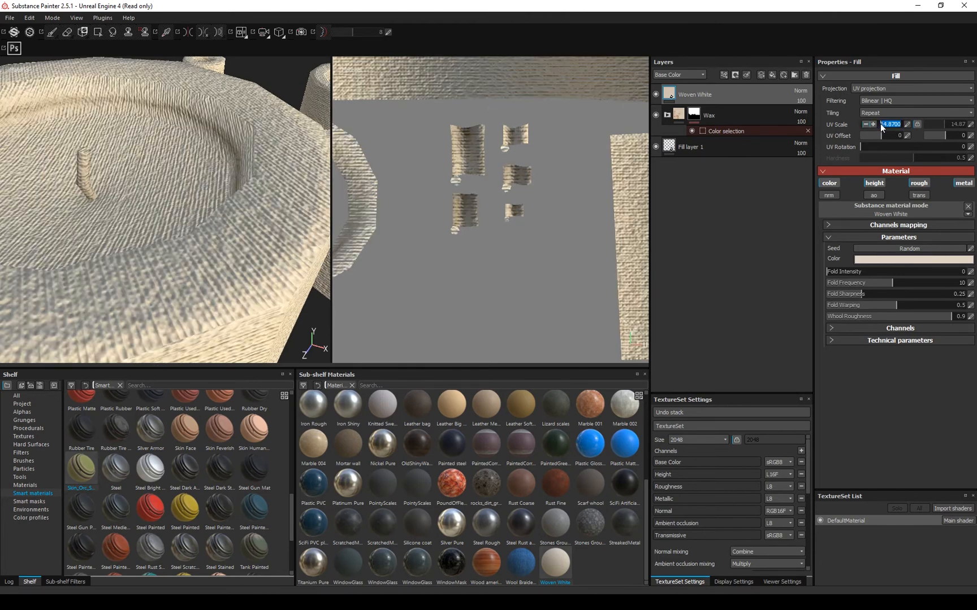
pyautogui.write('10')
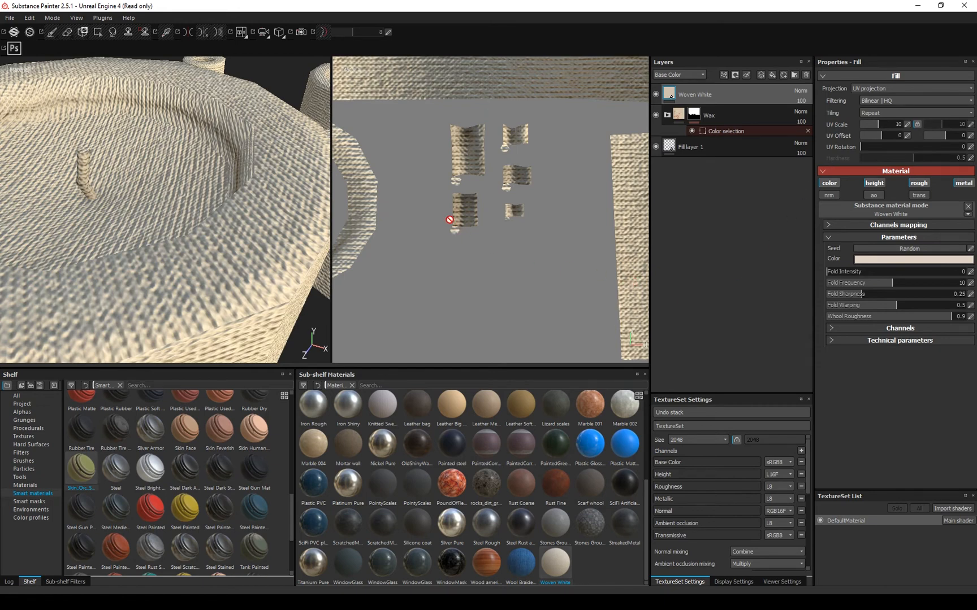
pyautogui.moveTo(752, 202)
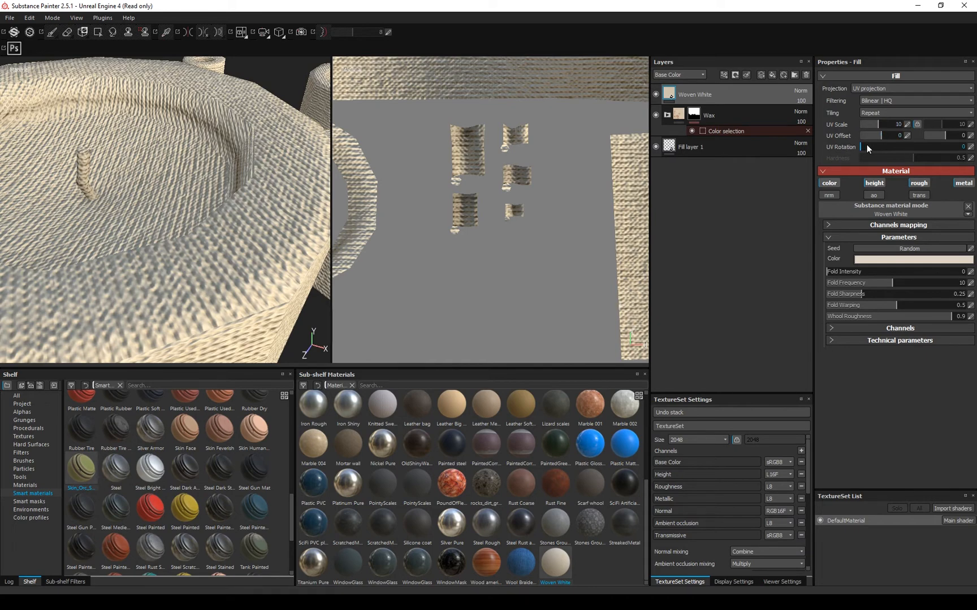
pyautogui.moveTo(891, 146); pyautogui.dragTo(935, 146)
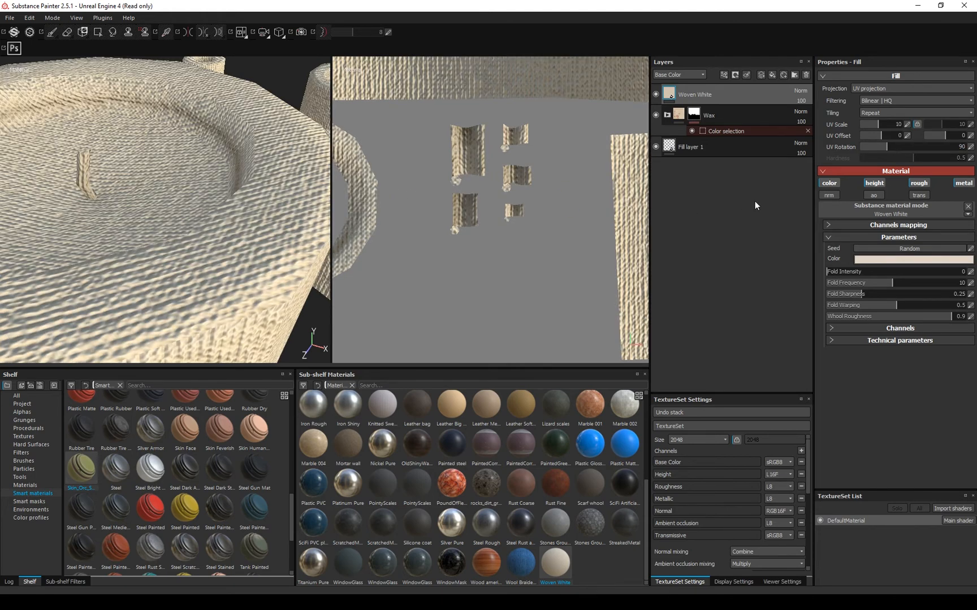
# Mask the Woven White layer by colour selection and add paint so it covers only the wicks
pyautogui.rightClick(694, 94)
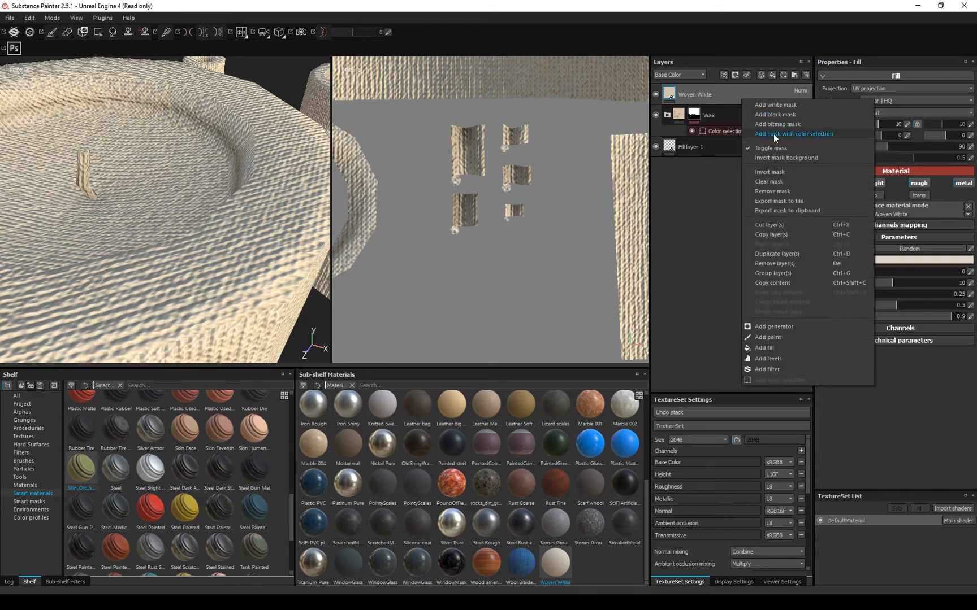
pyautogui.click(794, 133)
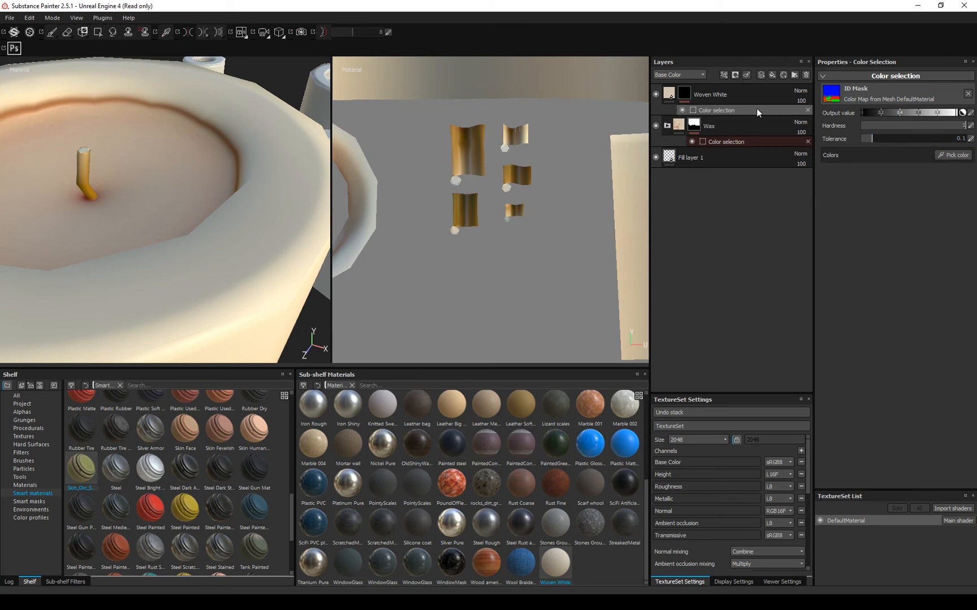
pyautogui.rightClick(684, 94)
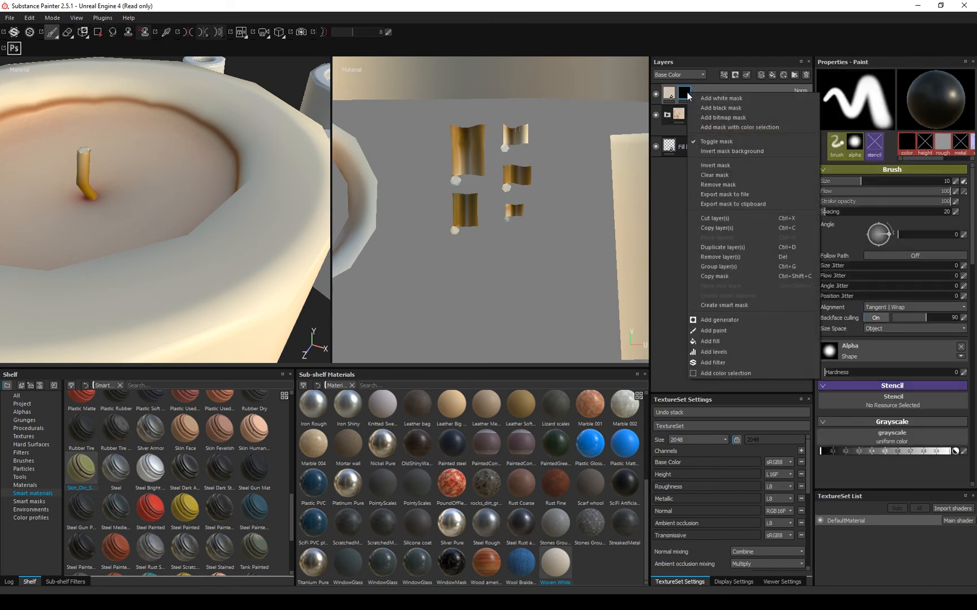
pyautogui.click(739, 128)
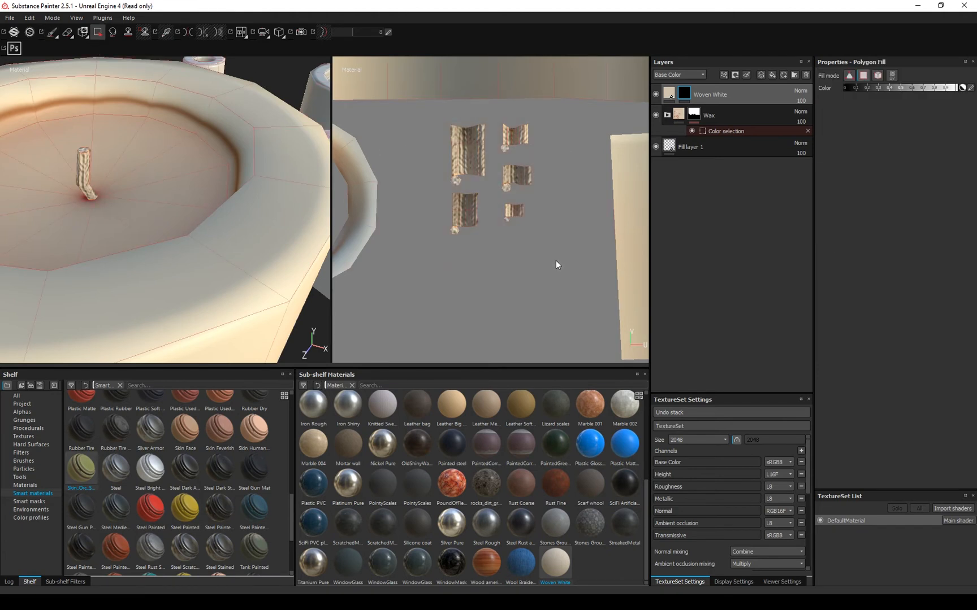
pyautogui.moveTo(538, 242)
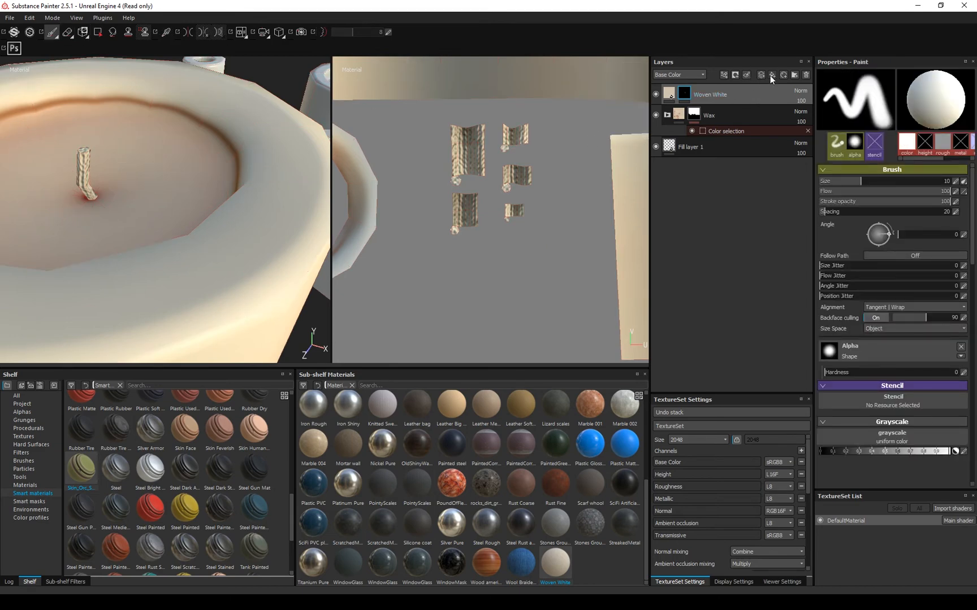
# Add a fill layer using only colour and roughness with a dark brown Base Color
pyautogui.click(747, 75)
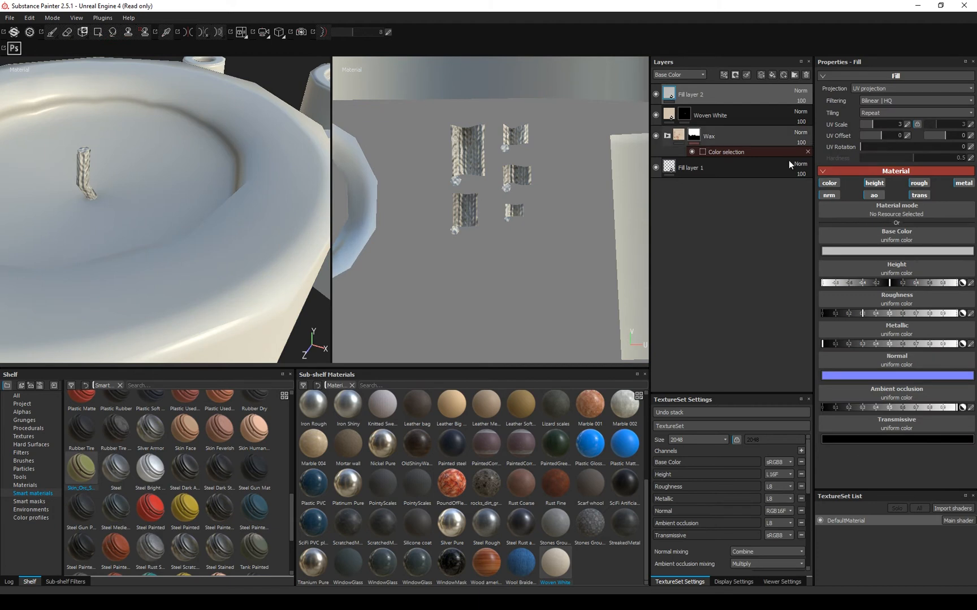
pyautogui.click(874, 183)
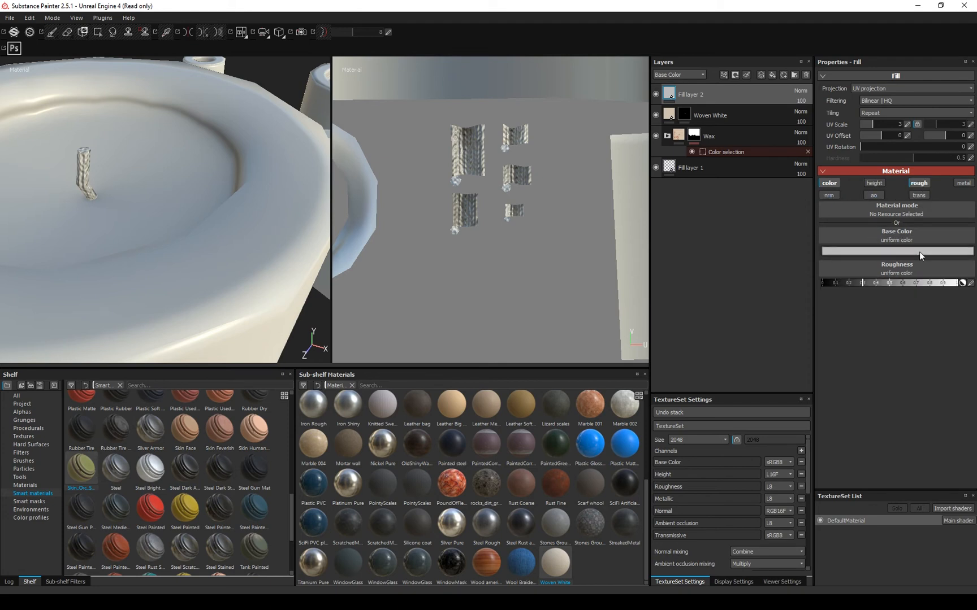
pyautogui.moveTo(858, 285)
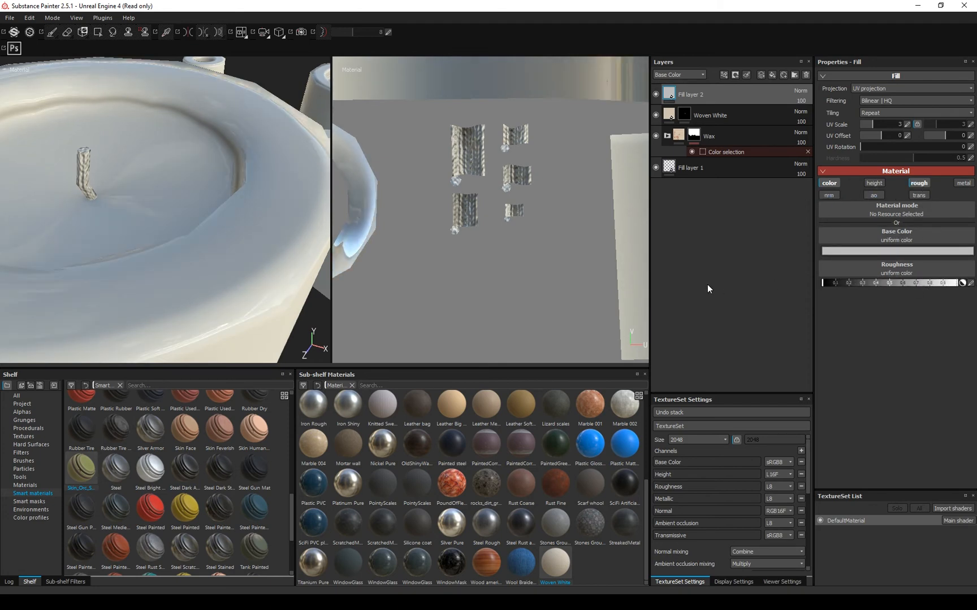
pyautogui.click(896, 251)
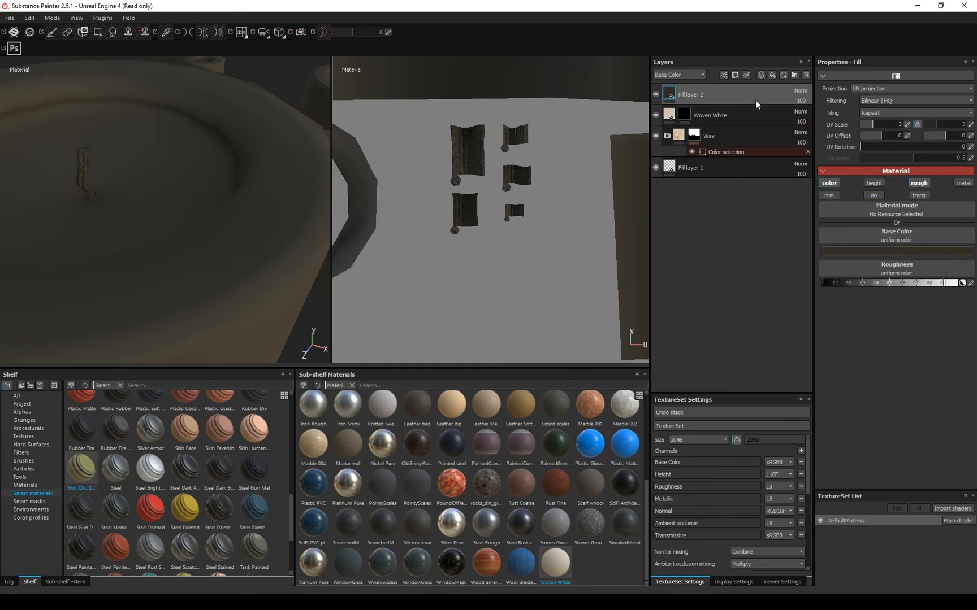
# Give Fill layer 2 a black mask so its dark brown is hidden
pyautogui.rightClick(689, 94)
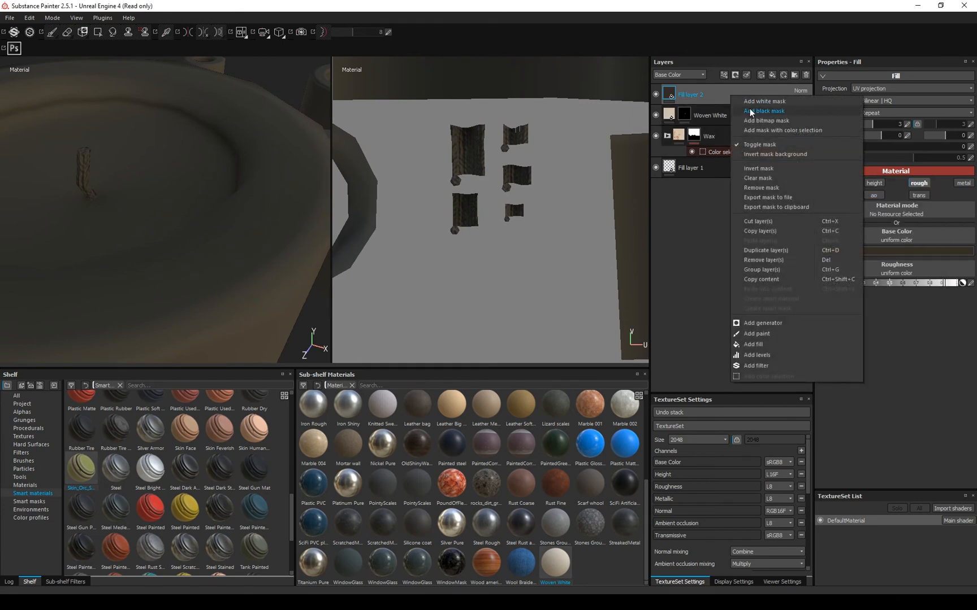
pyautogui.click(761, 111)
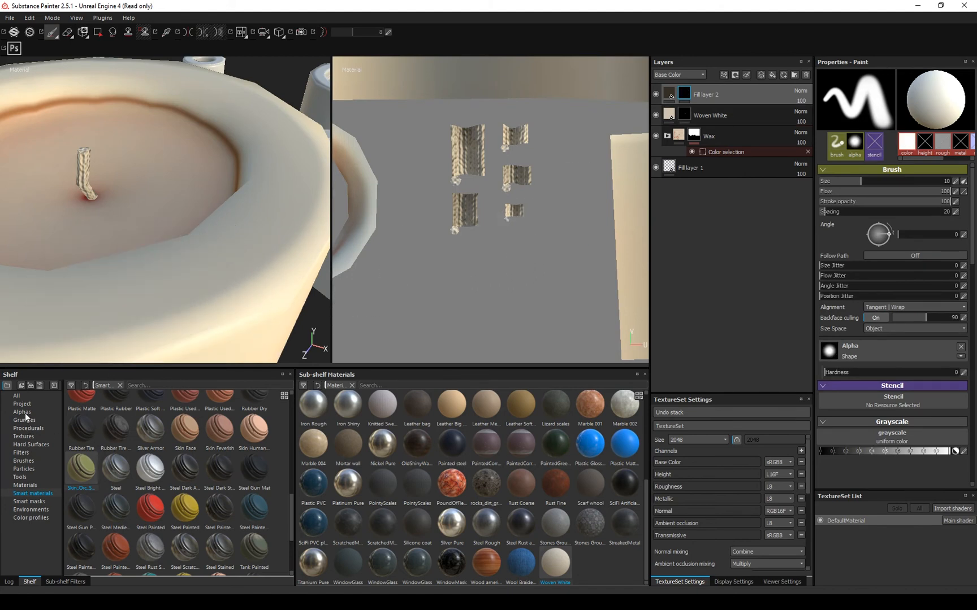
# Choose the Dirt brush preset with a smaller size and higher hardness for painting wick tips
pyautogui.click(21, 412)
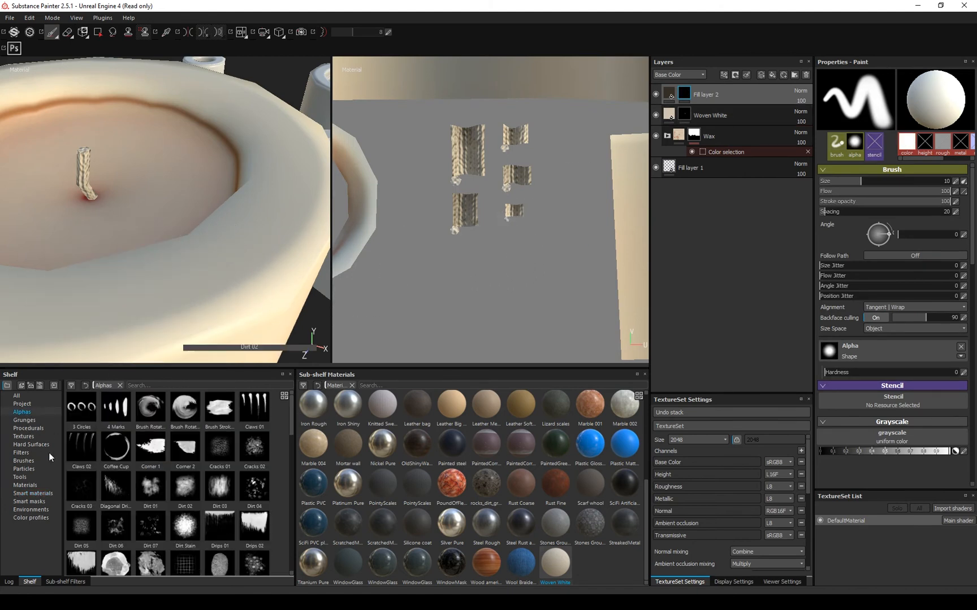
pyautogui.click(23, 460)
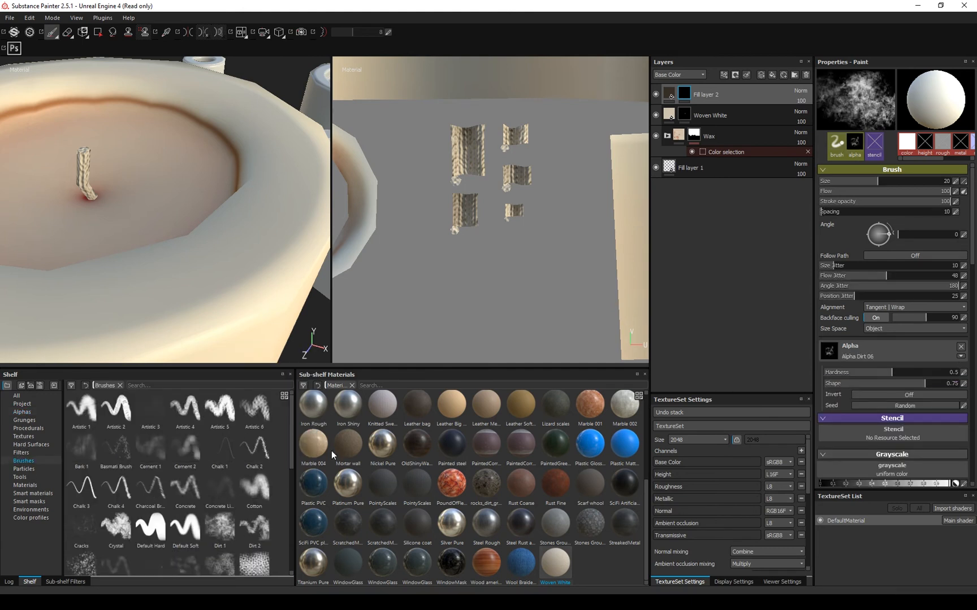
pyautogui.click(474, 268)
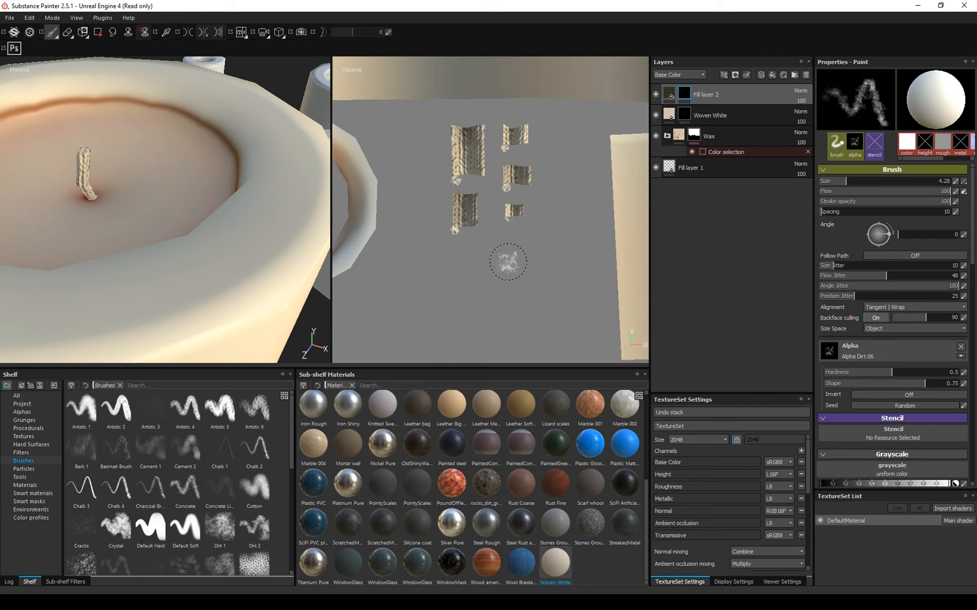
pyautogui.moveTo(859, 371); pyautogui.dragTo(941, 372)
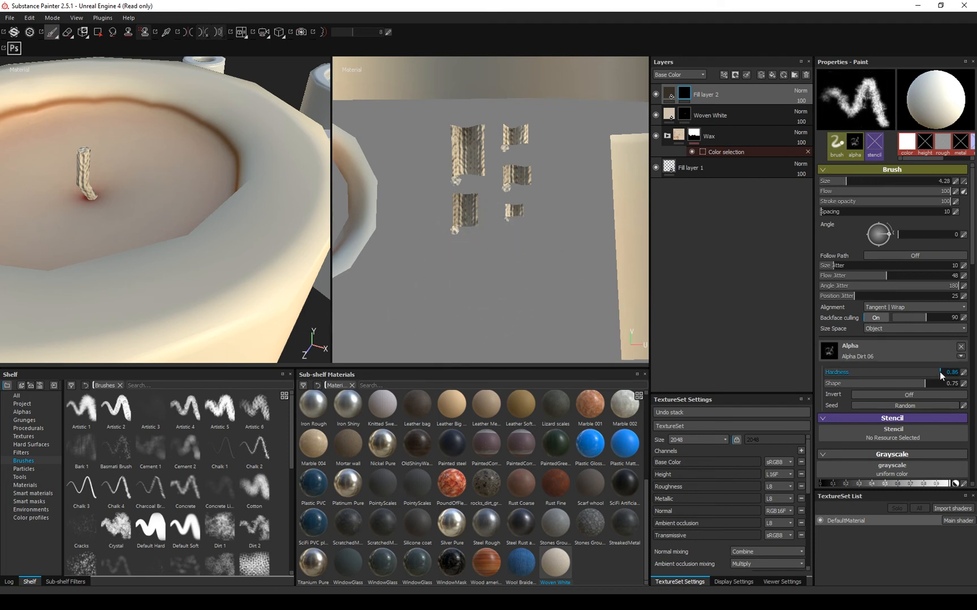
pyautogui.moveTo(928, 372); pyautogui.dragTo(947, 372)
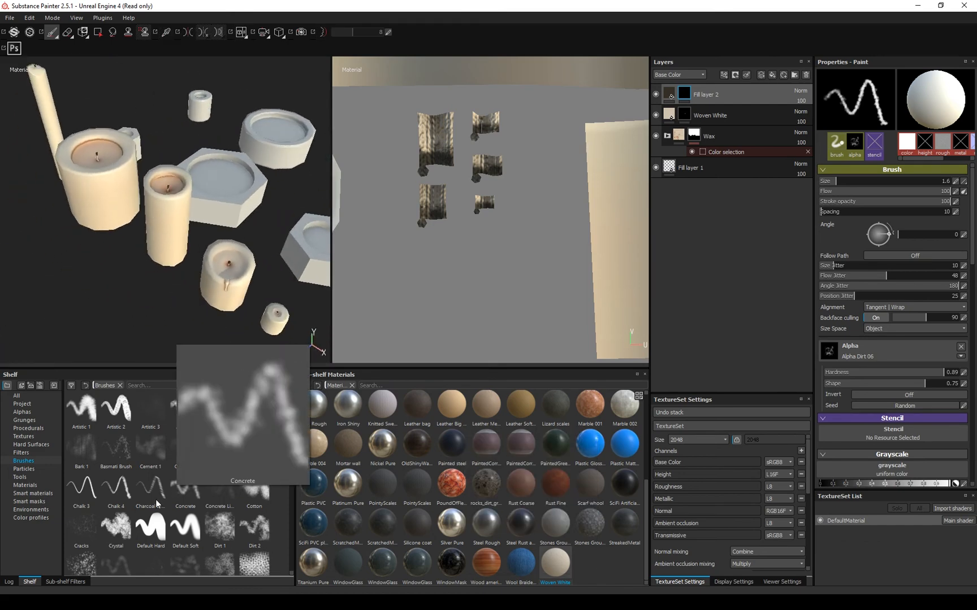
# Add an Iron Rough material layer and tint its Metal Color warm, then add a smart material layer
pyautogui.click(24, 485)
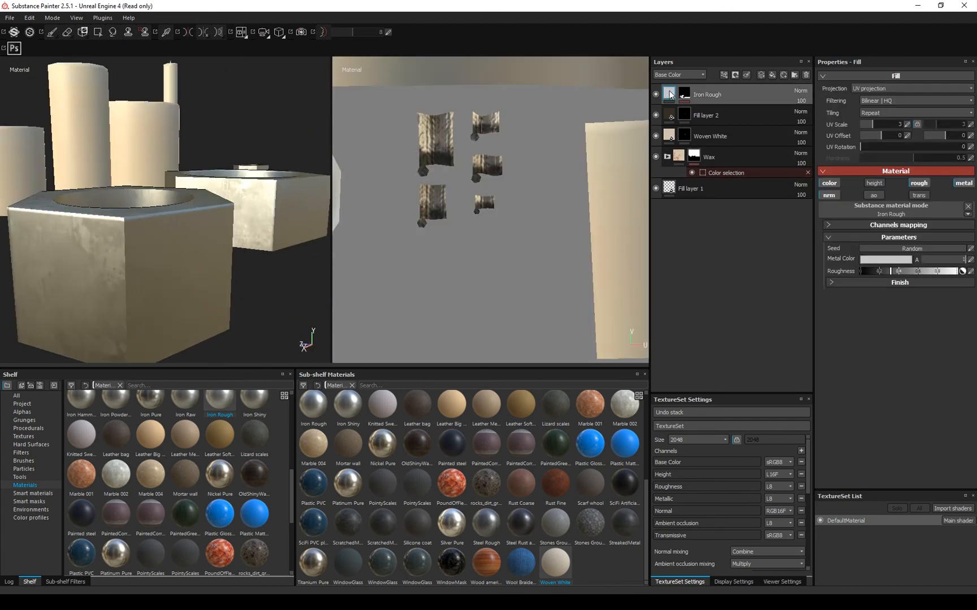
pyautogui.click(884, 259)
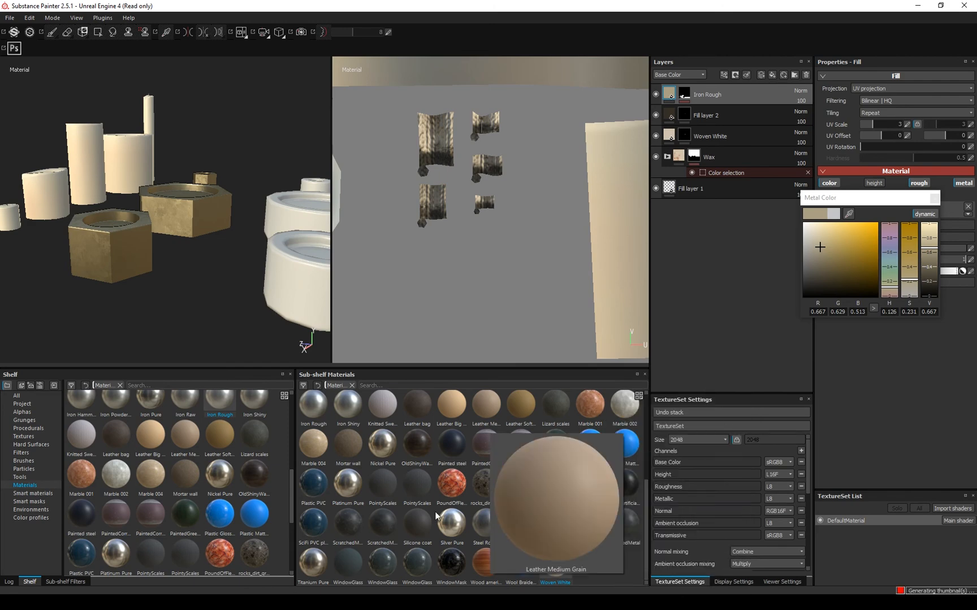
pyautogui.click(33, 492)
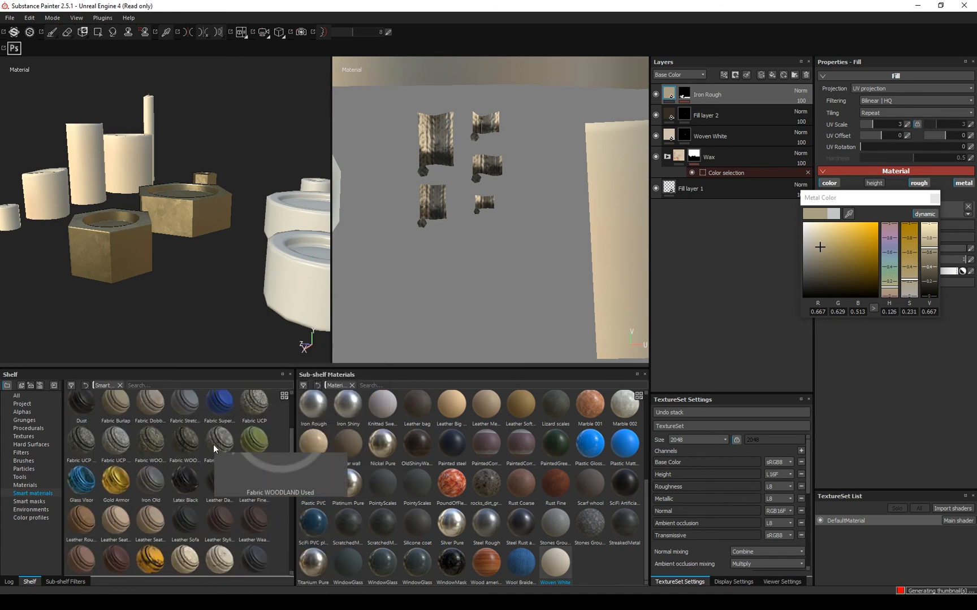
pyautogui.click(25, 485)
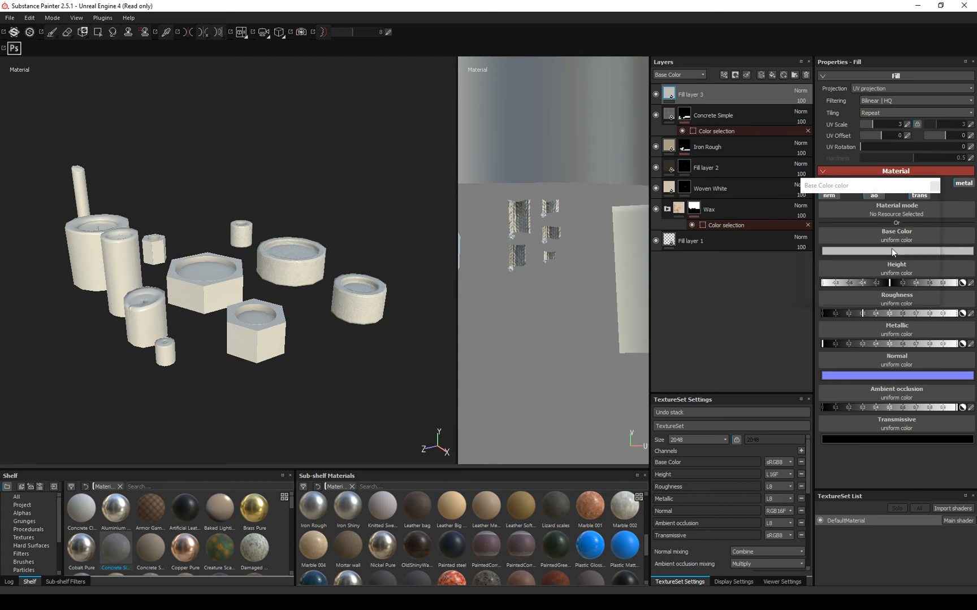
# Set Fill layer 3's Base Color to a dark gold
pyautogui.click(895, 251)
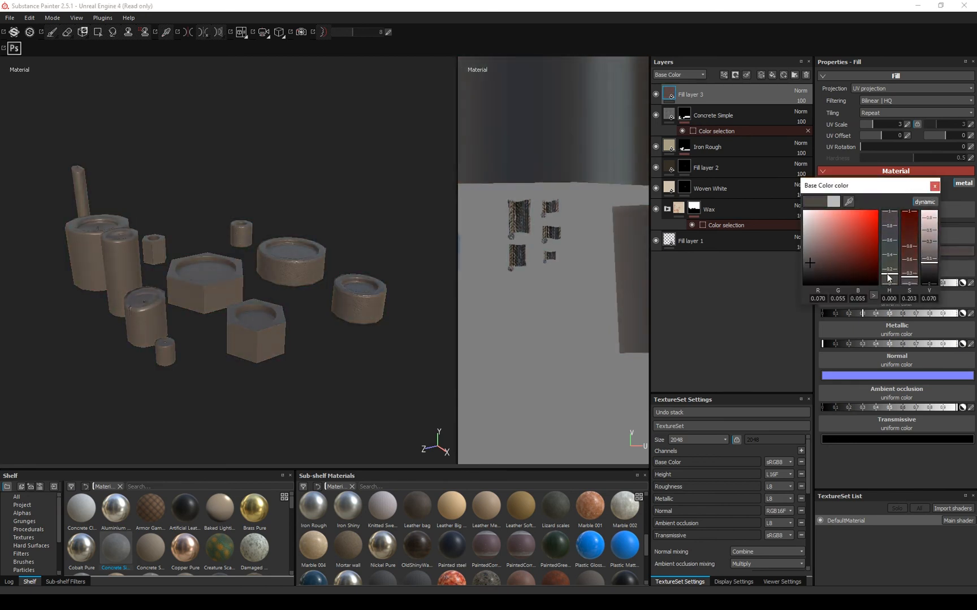
pyautogui.click(863, 249)
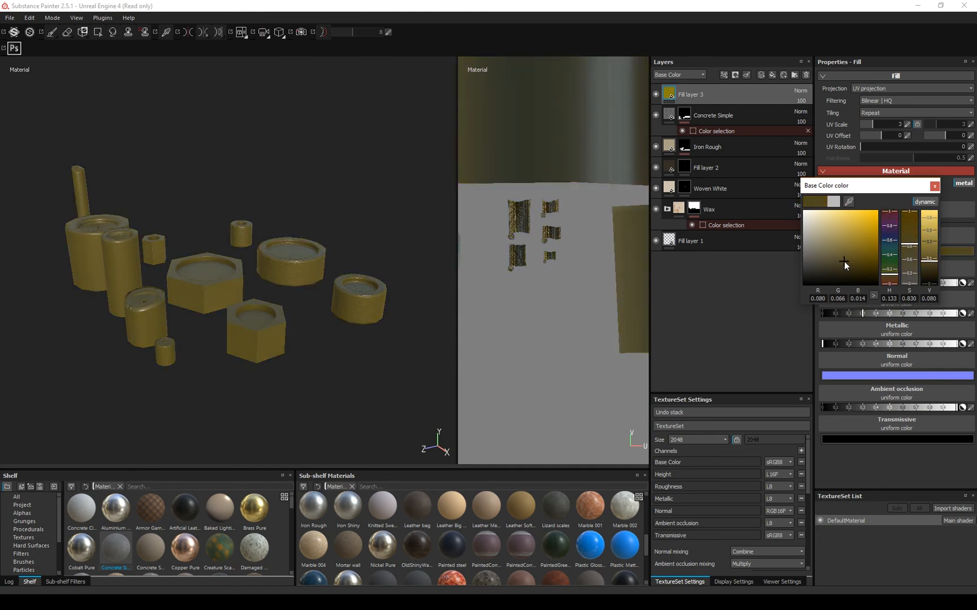
pyautogui.click(935, 185)
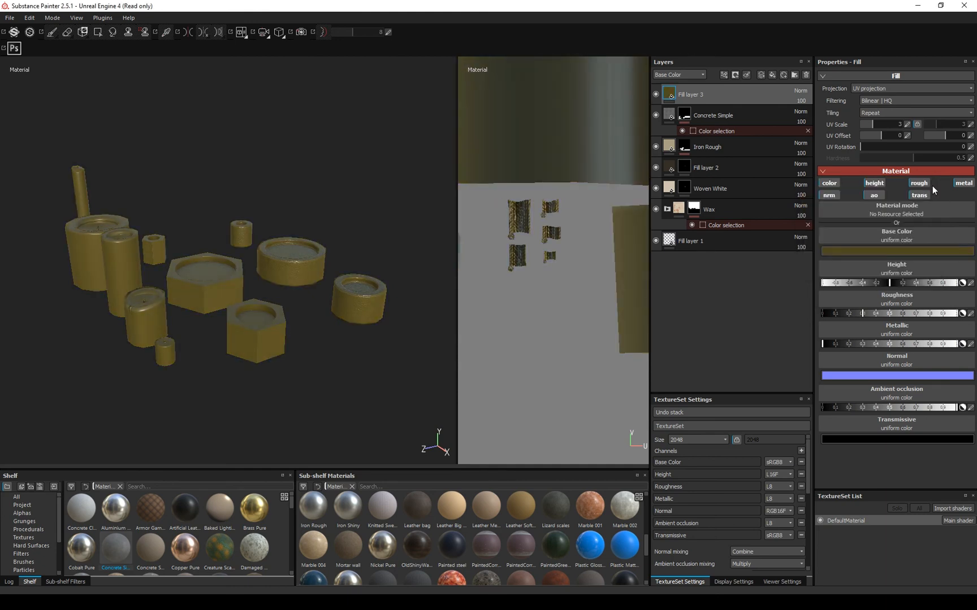
# Disable the fill's roughness, metalness and normal channels so it affects only colour and height
pyautogui.click(917, 183)
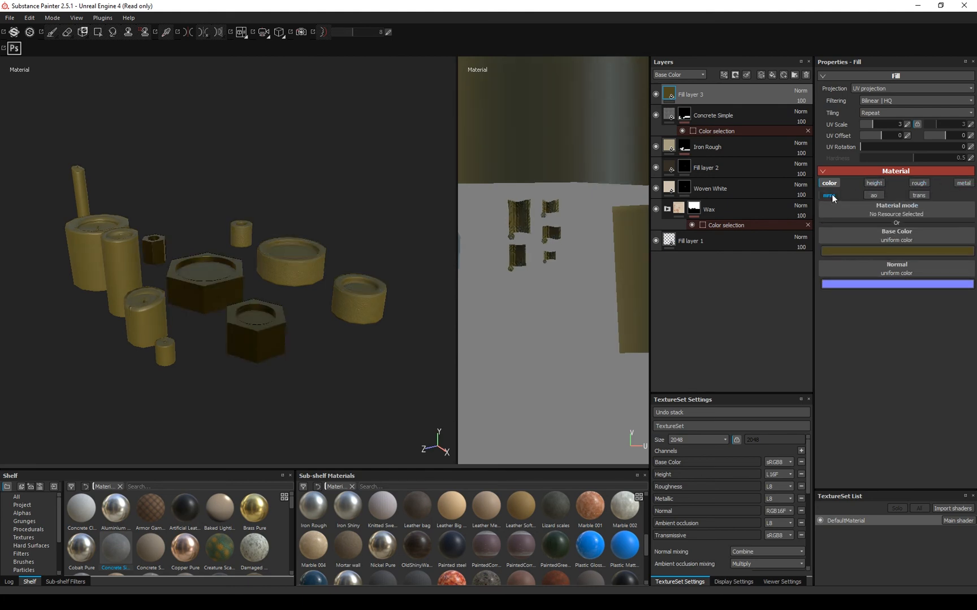
pyautogui.click(873, 182)
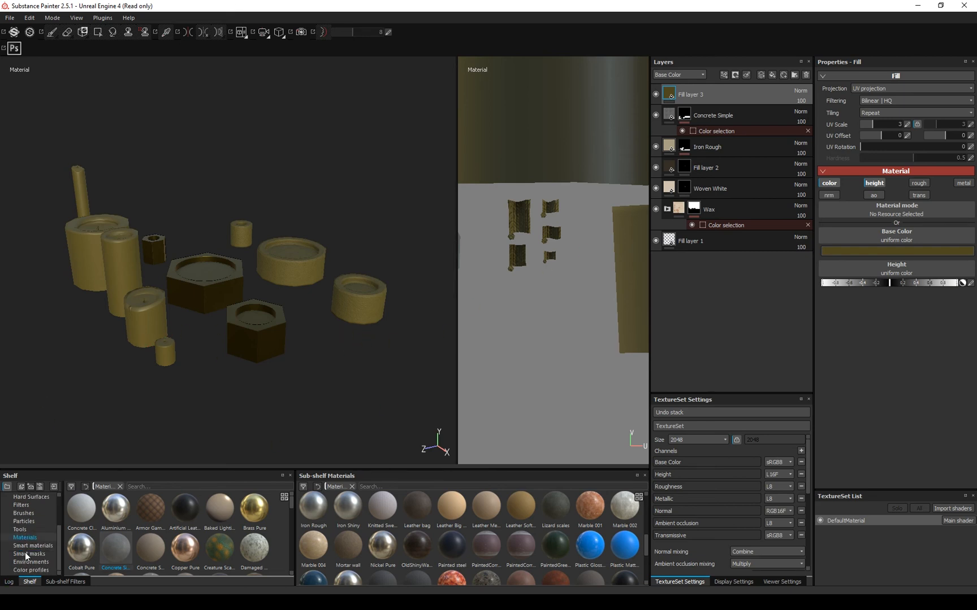
pyautogui.click(29, 554)
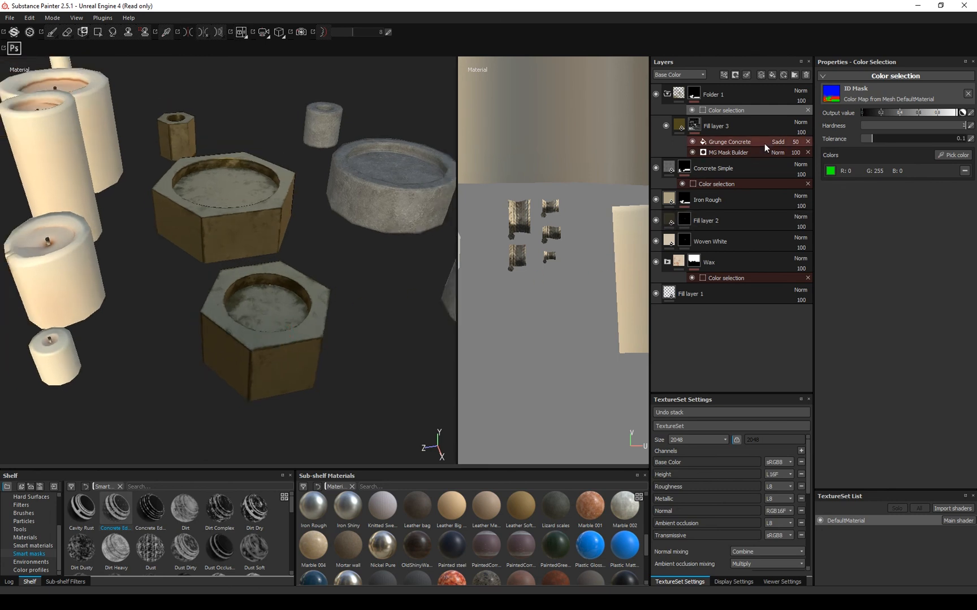
# Adjust the BnW Spots 2 fill's histogram position and contrast in the gold layer's mask
pyautogui.click(714, 125)
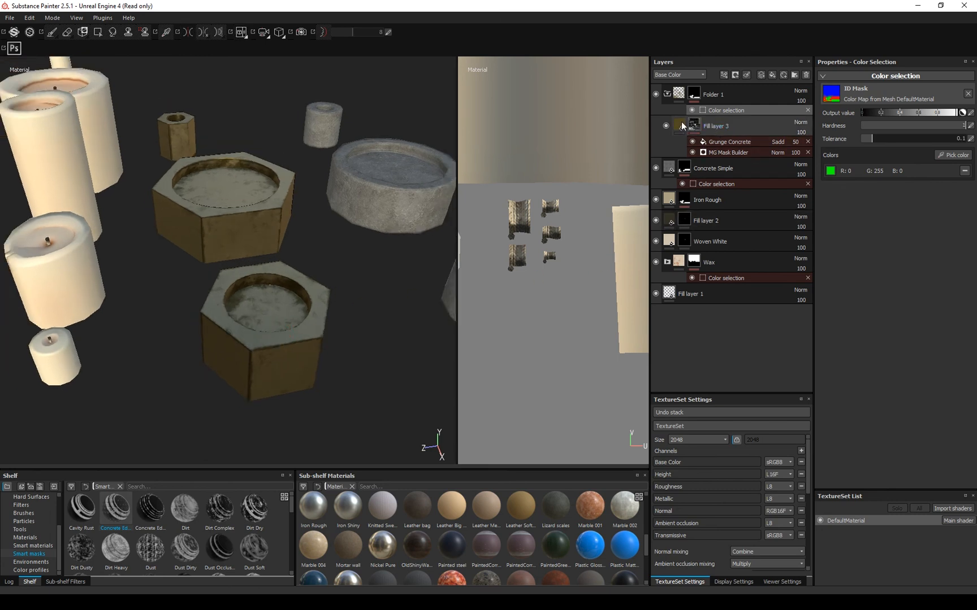
pyautogui.click(694, 126)
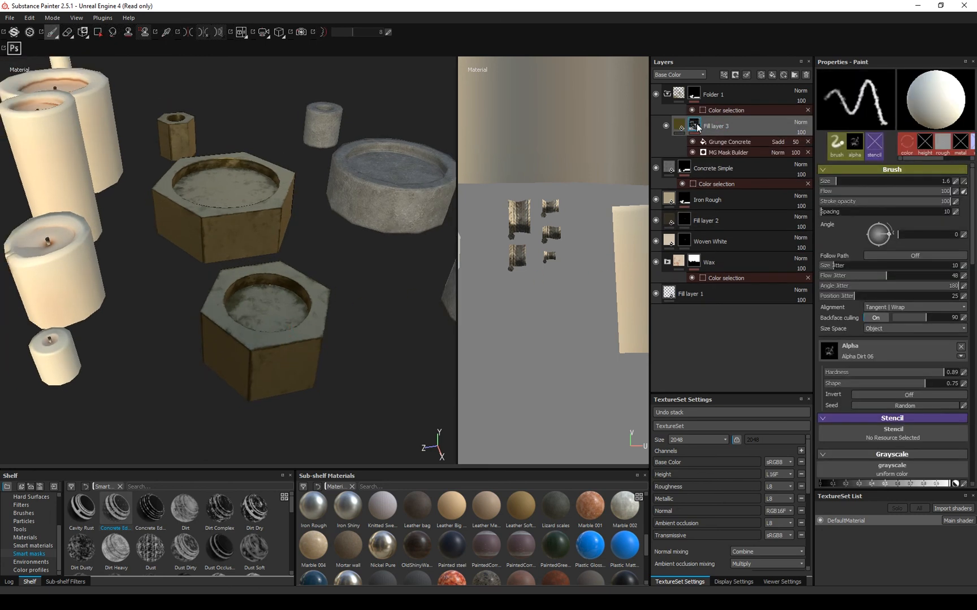
pyautogui.click(729, 151)
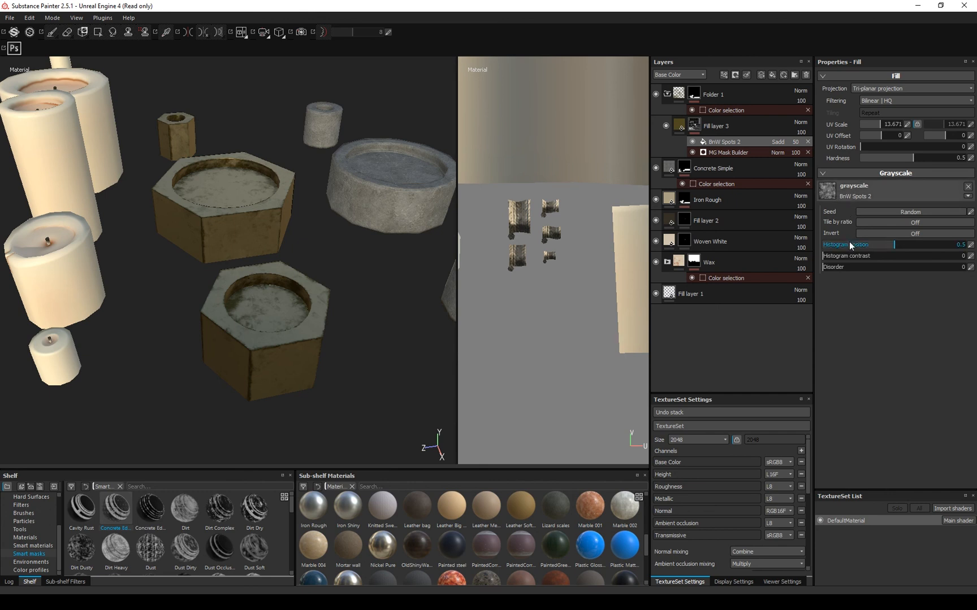
pyautogui.moveTo(895, 245); pyautogui.dragTo(928, 244)
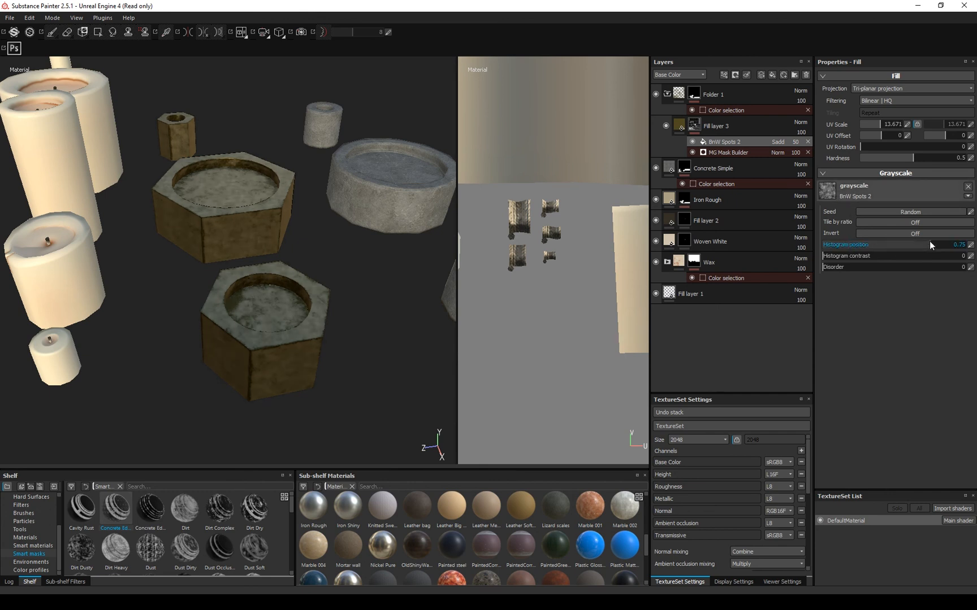
pyautogui.moveTo(925, 244); pyautogui.dragTo(866, 244)
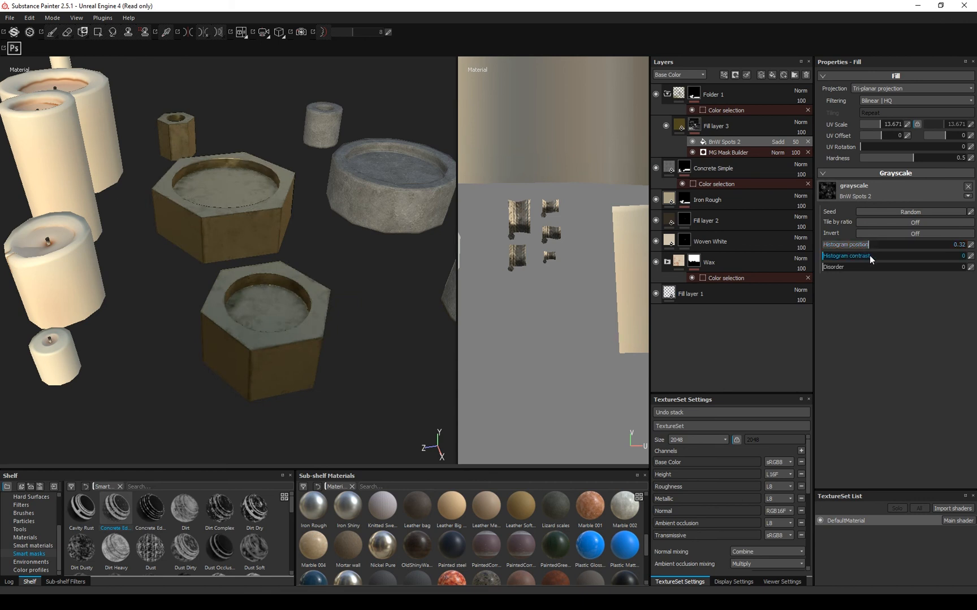
pyautogui.moveTo(863, 256); pyautogui.dragTo(896, 255)
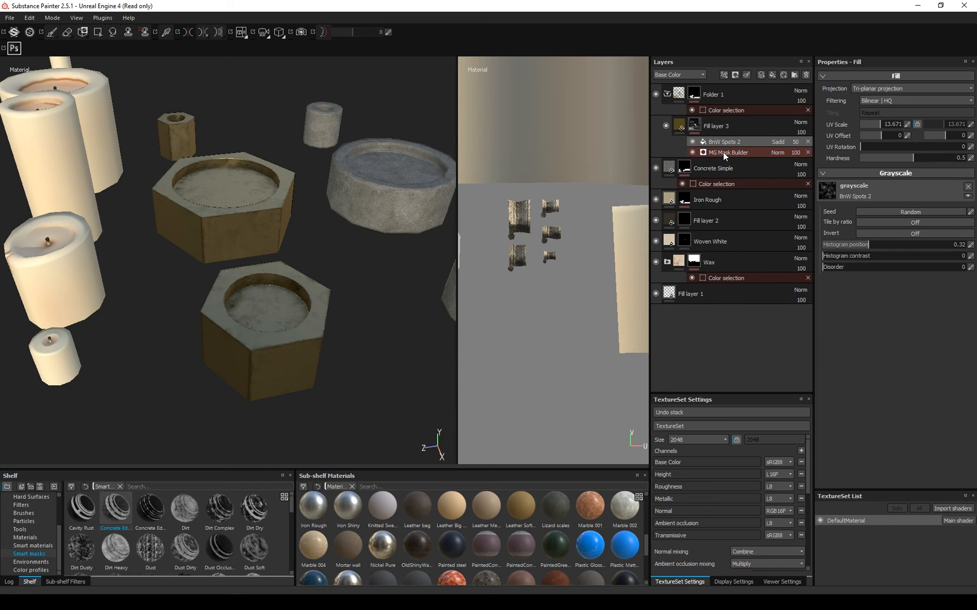
# Toggle Use Triplanar in the mask generator's settings
pyautogui.click(725, 153)
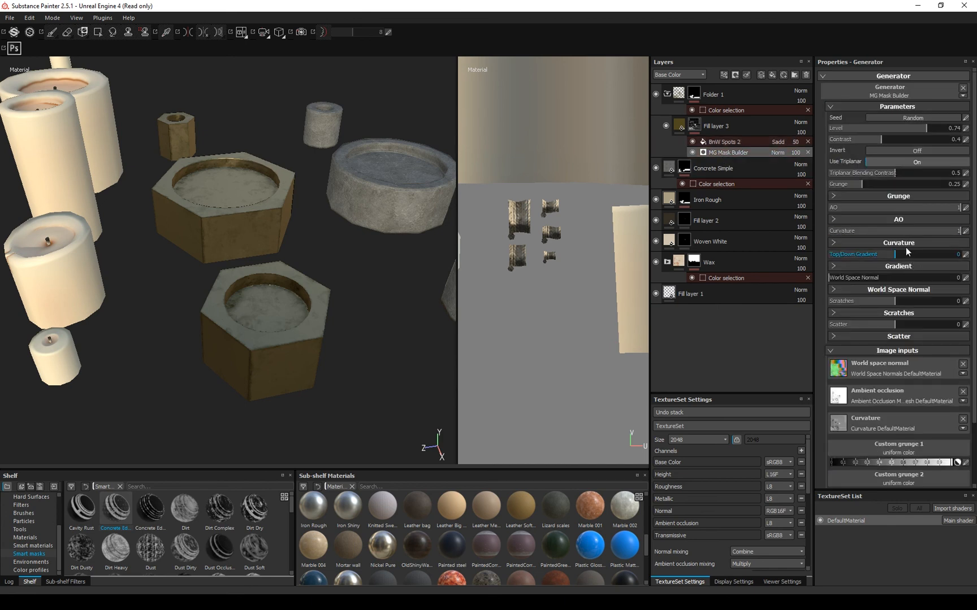
pyautogui.click(915, 162)
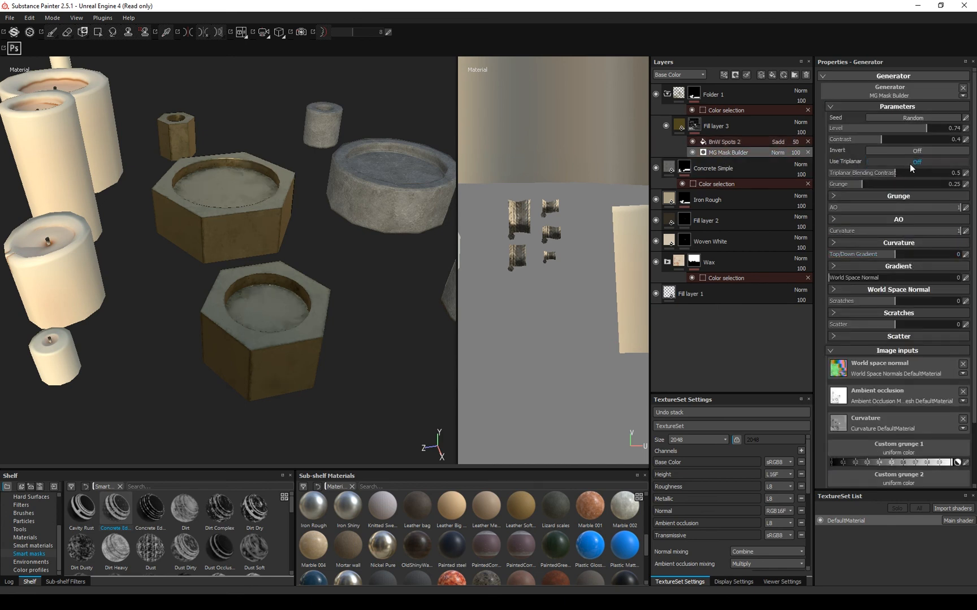
pyautogui.click(915, 161)
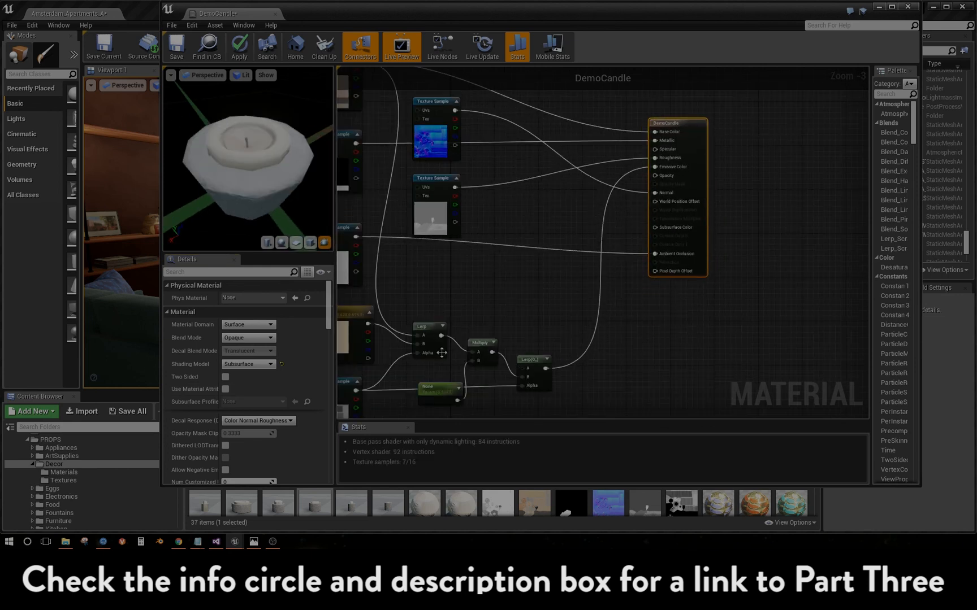
# Pull a new wire from the final Lerp node's output in the DemoCandle graph
pyautogui.moveTo(533, 371); pyautogui.dragTo(627, 277)
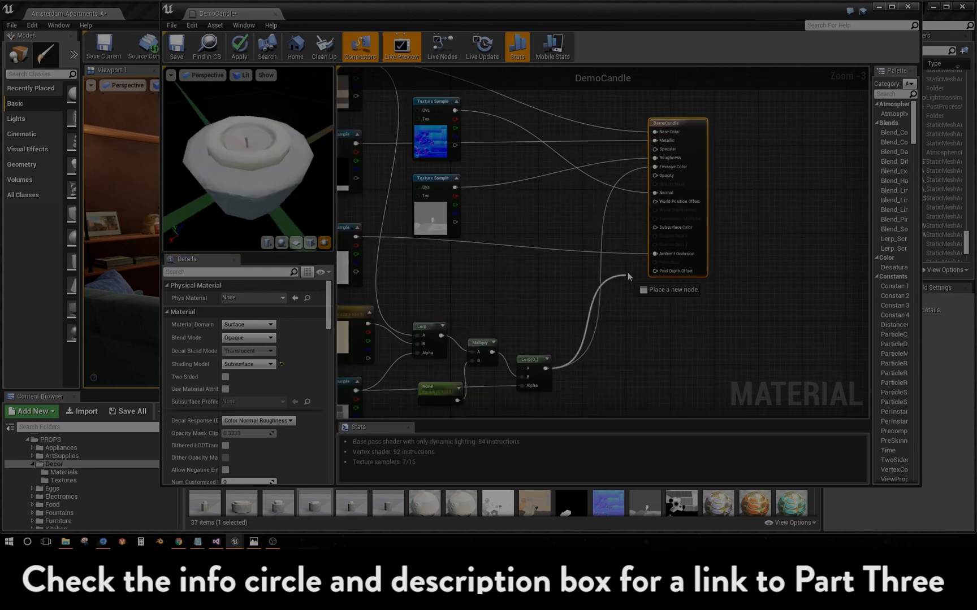